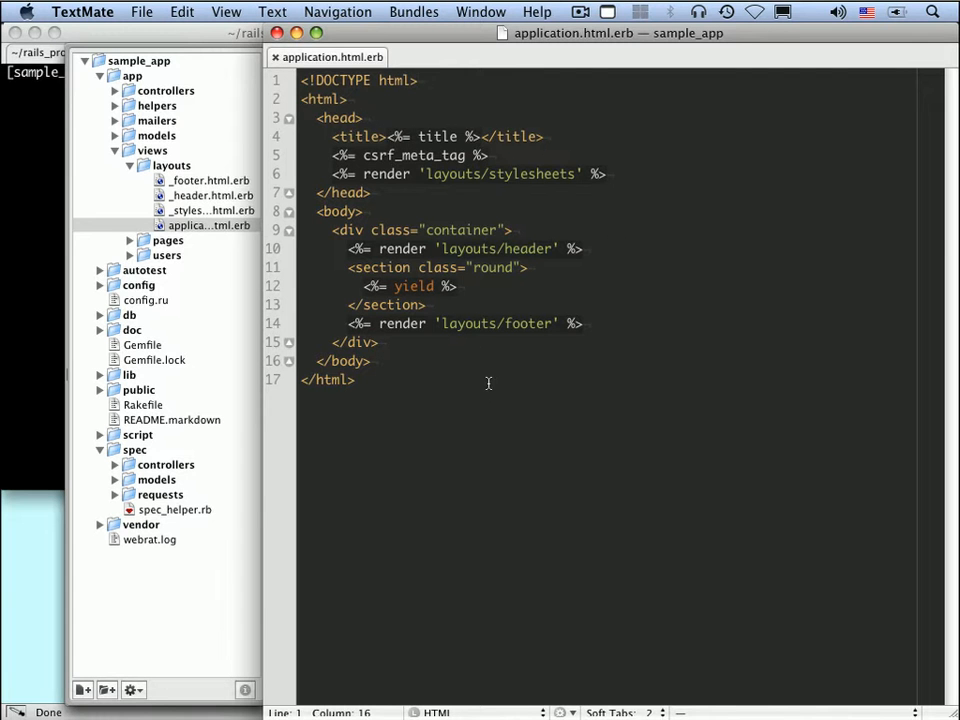
{"action": "mouse_move", "coordinate": [631, 322]}
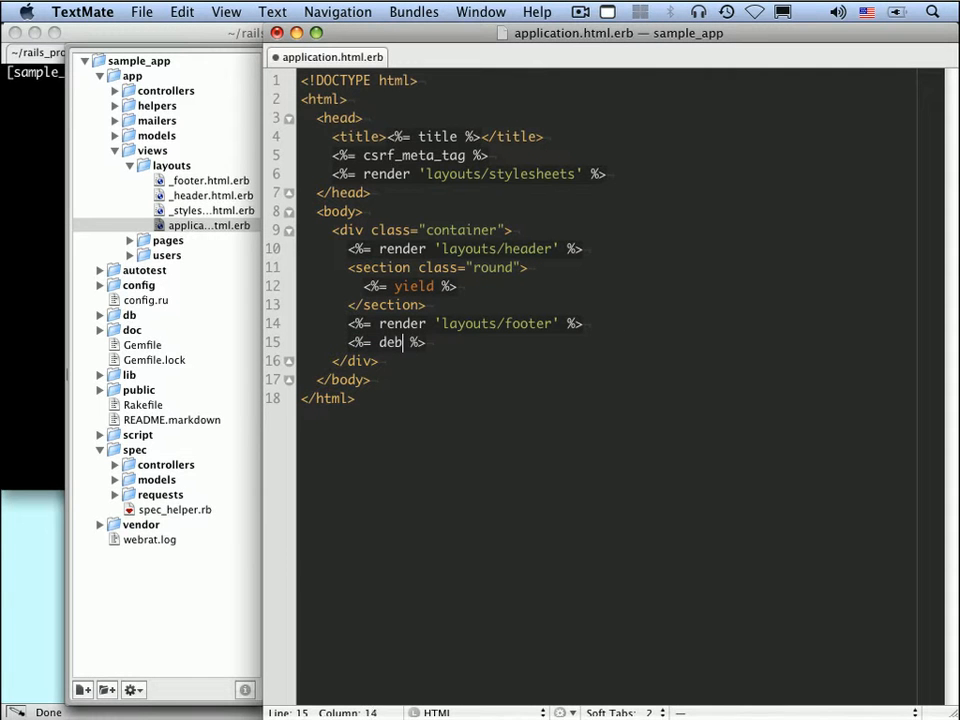
Add <%= debug(params) %> on a new line after the footer render in application.html.erb
{"action": "type", "text": "ug"}
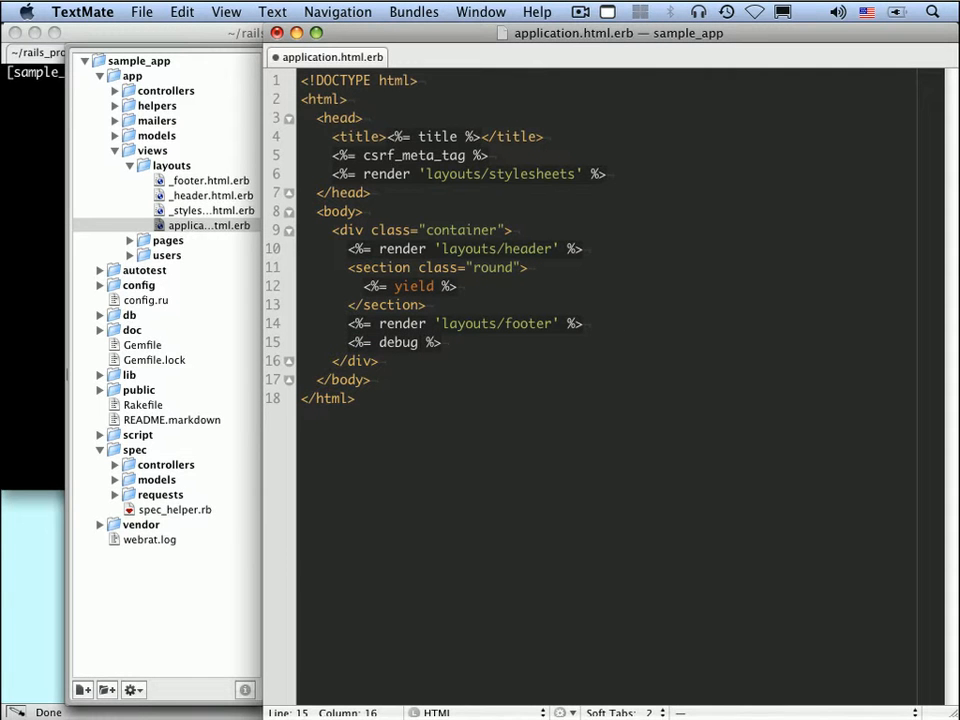
{"action": "type", "text": "()"}
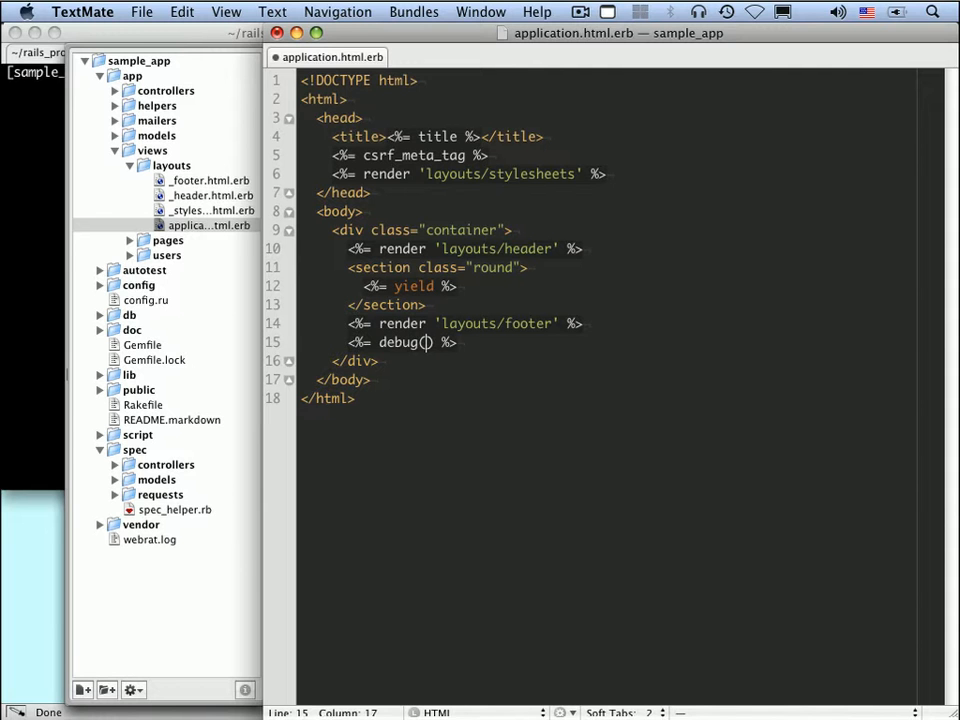
{"action": "type", "text": "p"}
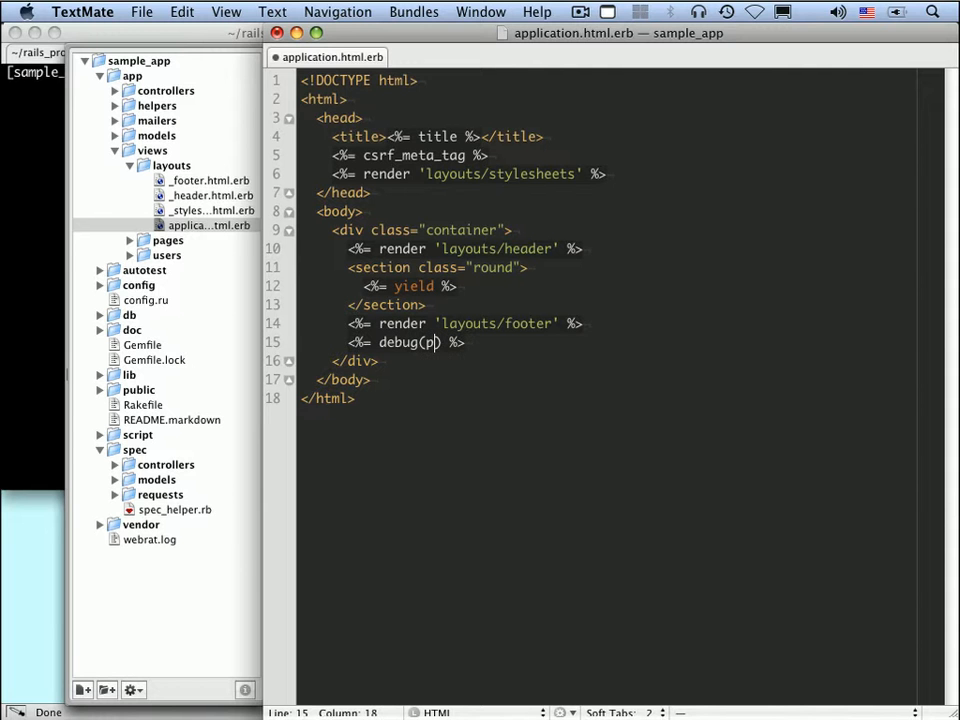
{"action": "type", "text": "arams"}
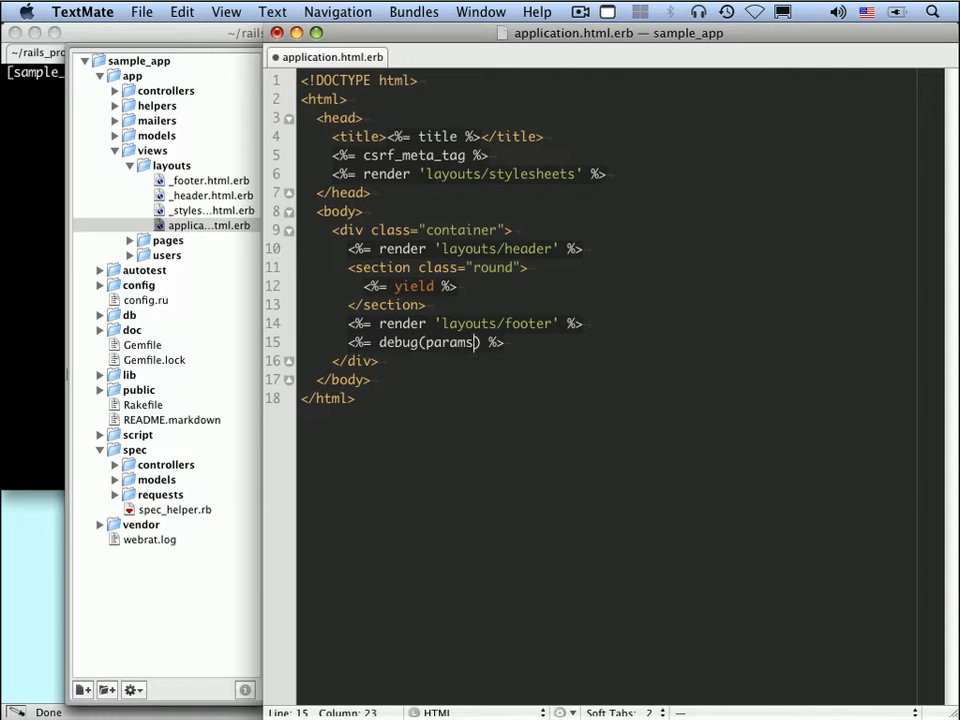
{"action": "type", "text": "\" \""}
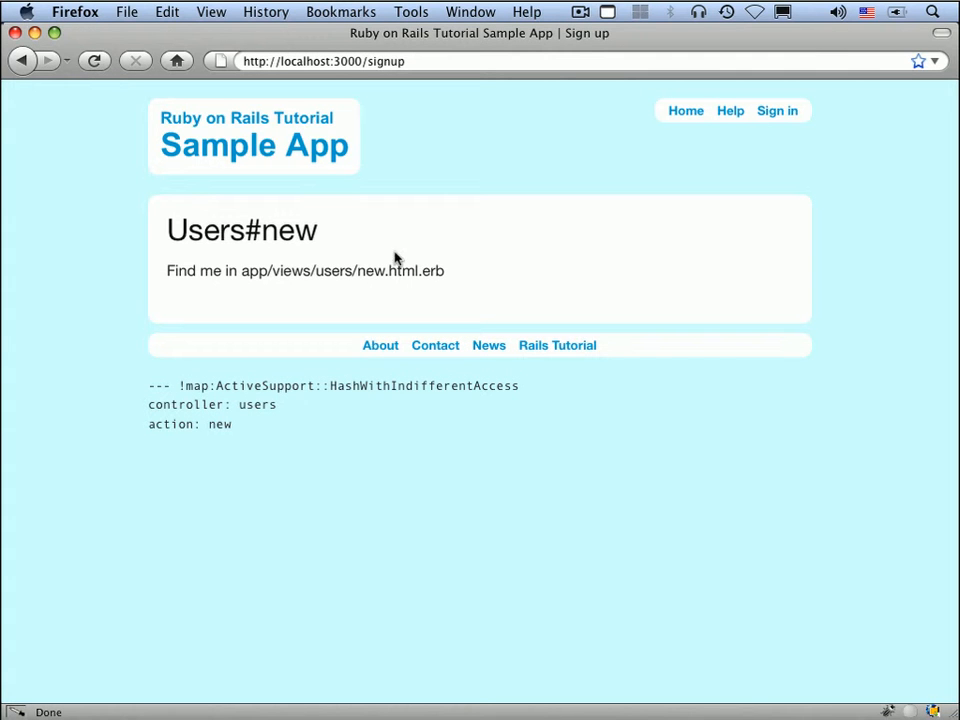
{"action": "mouse_move", "coordinate": [235, 428]}
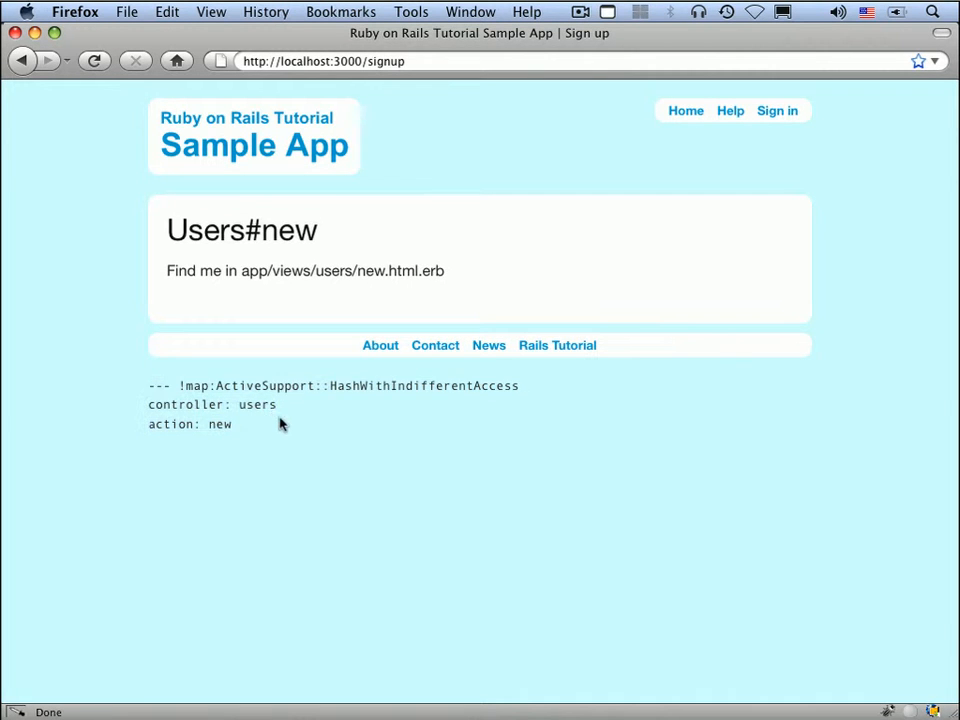
{"action": "mouse_move", "coordinate": [320, 387]}
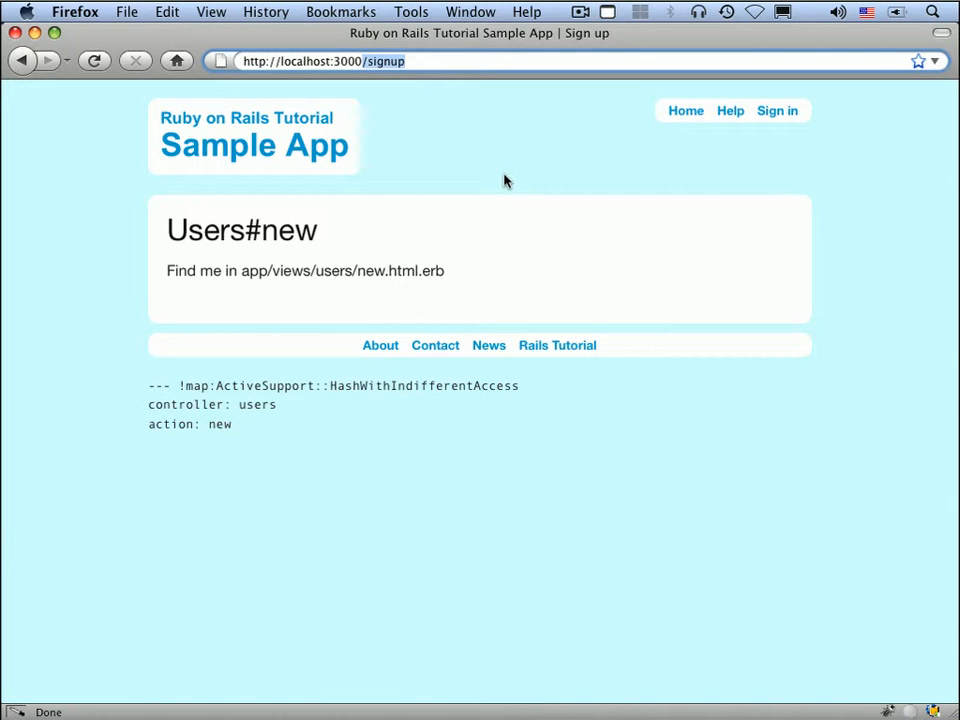
{"action": "mouse_move", "coordinate": [335, 425]}
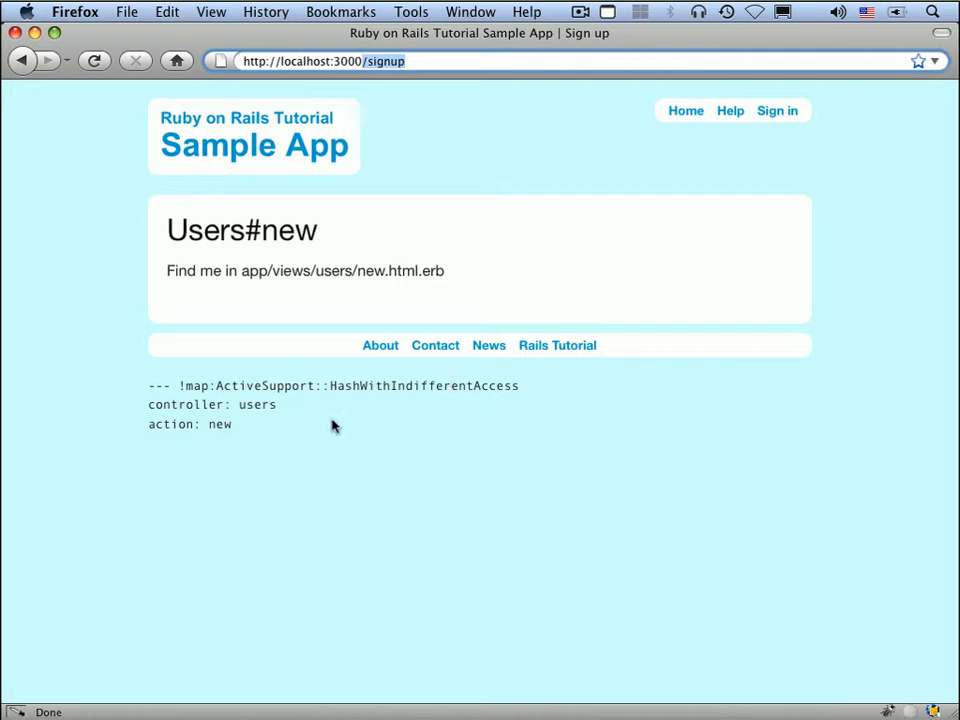
{"action": "mouse_move", "coordinate": [378, 453]}
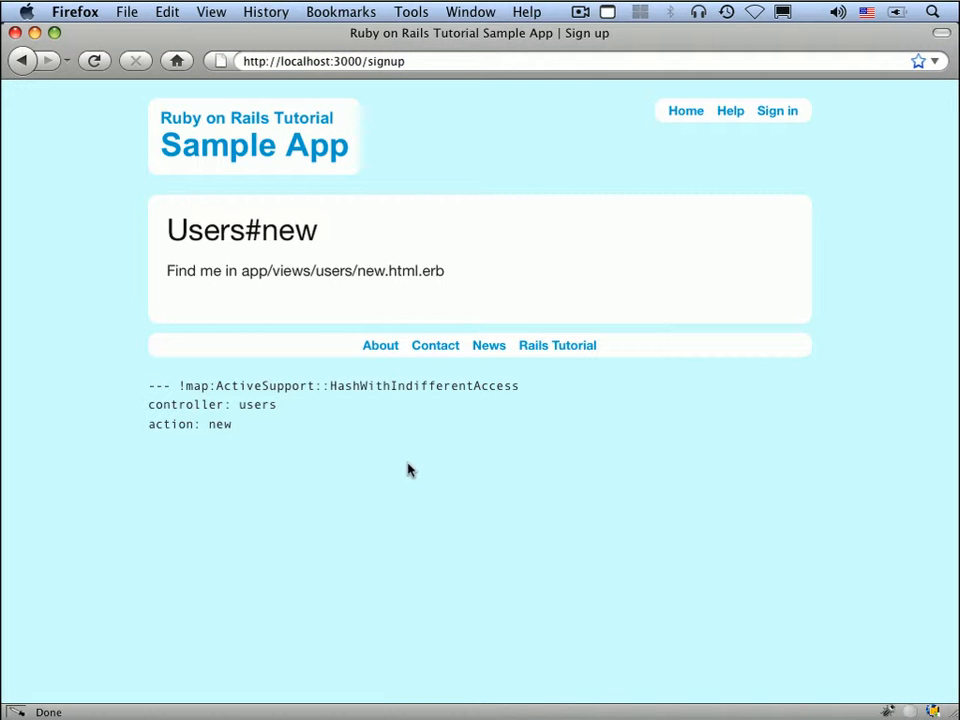
{"action": "mouse_move", "coordinate": [408, 451]}
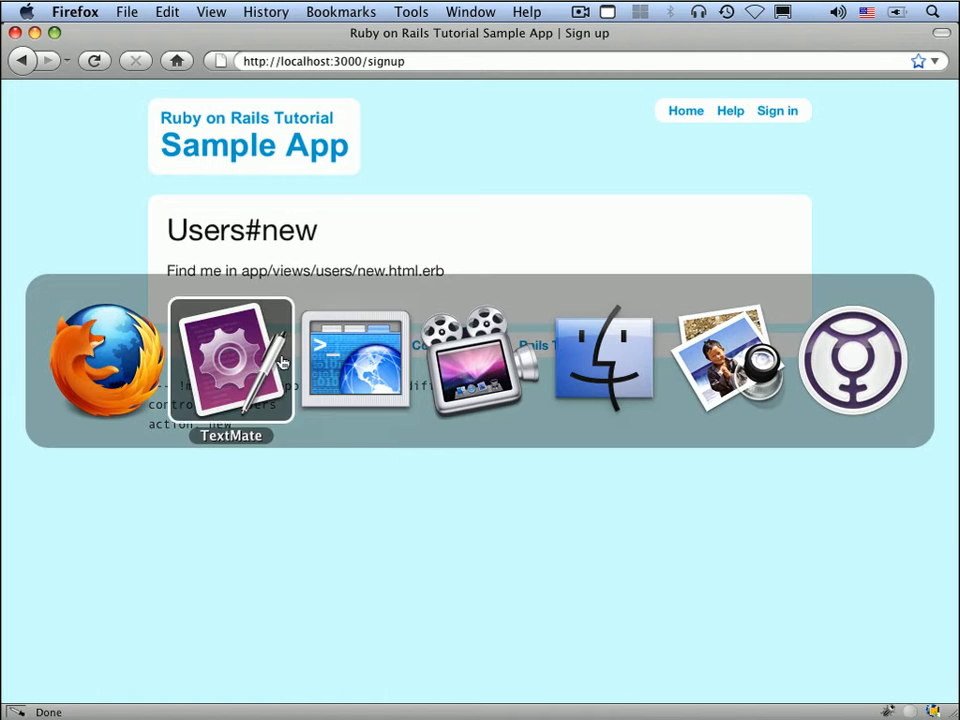
Append 'if Rails.env.development?' to the debug(params) line in the layout
{"action": "left_click", "coordinate": [231, 360]}
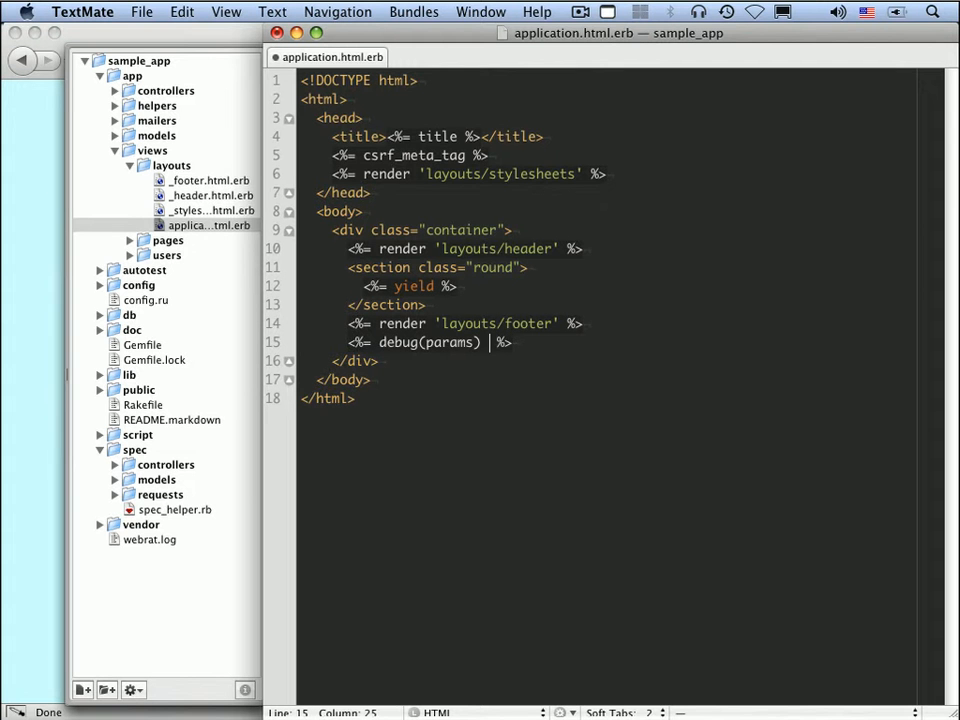
{"action": "type", "text": "if"}
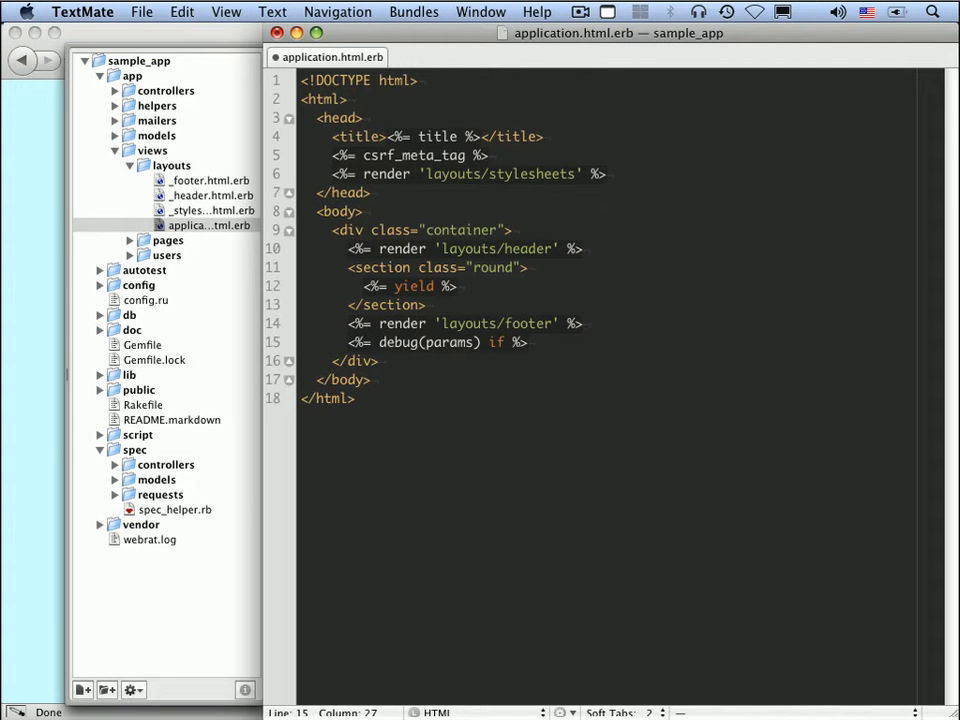
{"action": "type", "text": "Rails"}
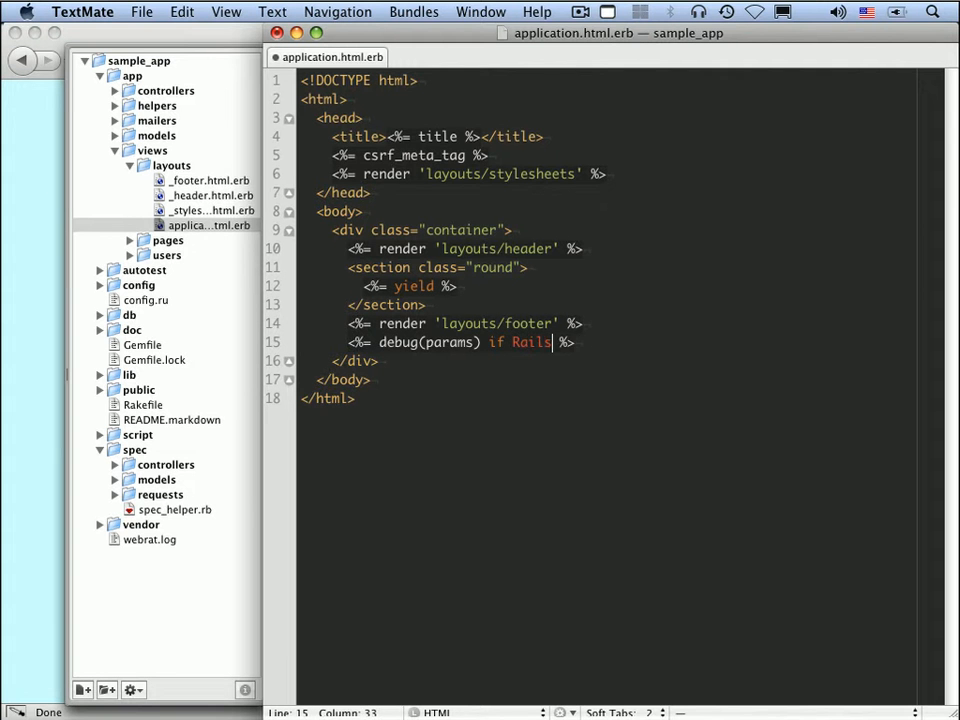
{"action": "type", "text": ".env"}
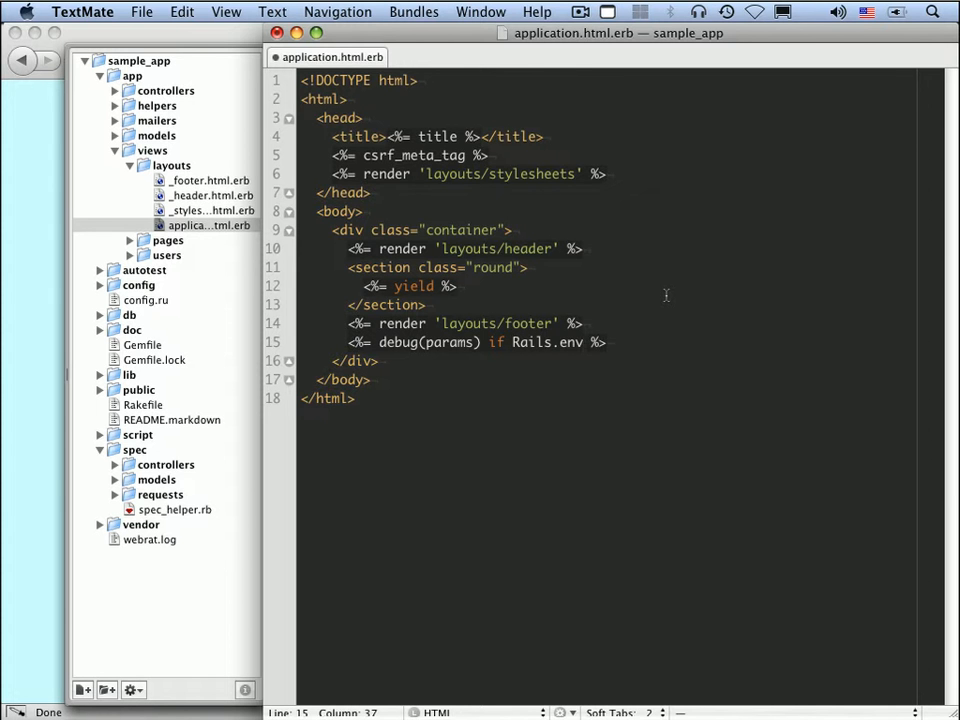
{"action": "type", "text": ".dev"}
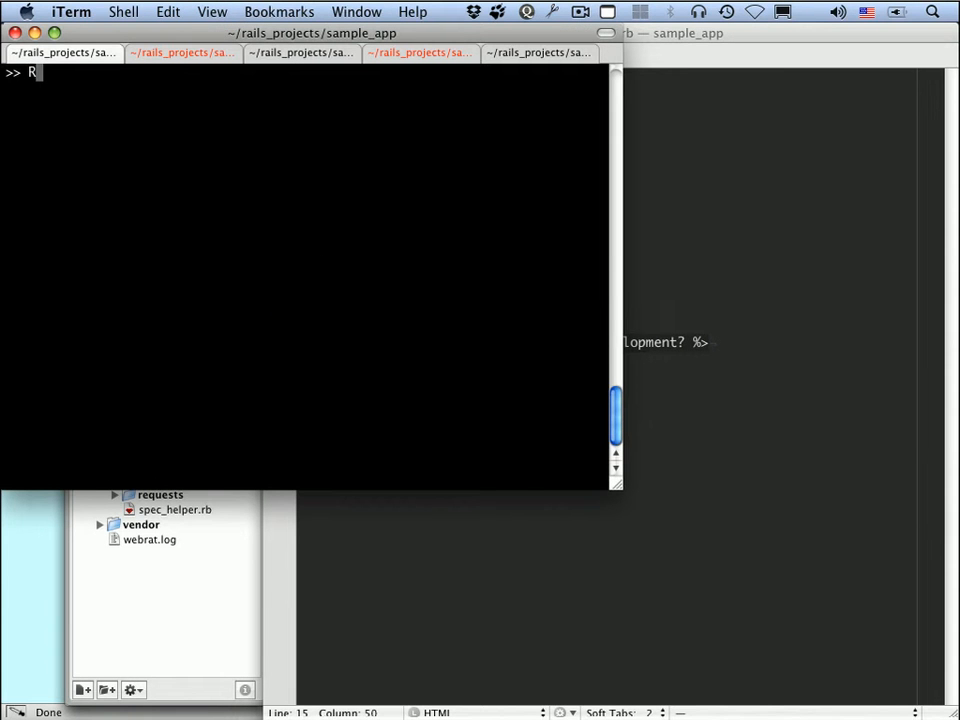
Evaluate Rails.env, Rails.env.development? and Rails.env.test? in the development console
{"action": "type", "text": "al"}
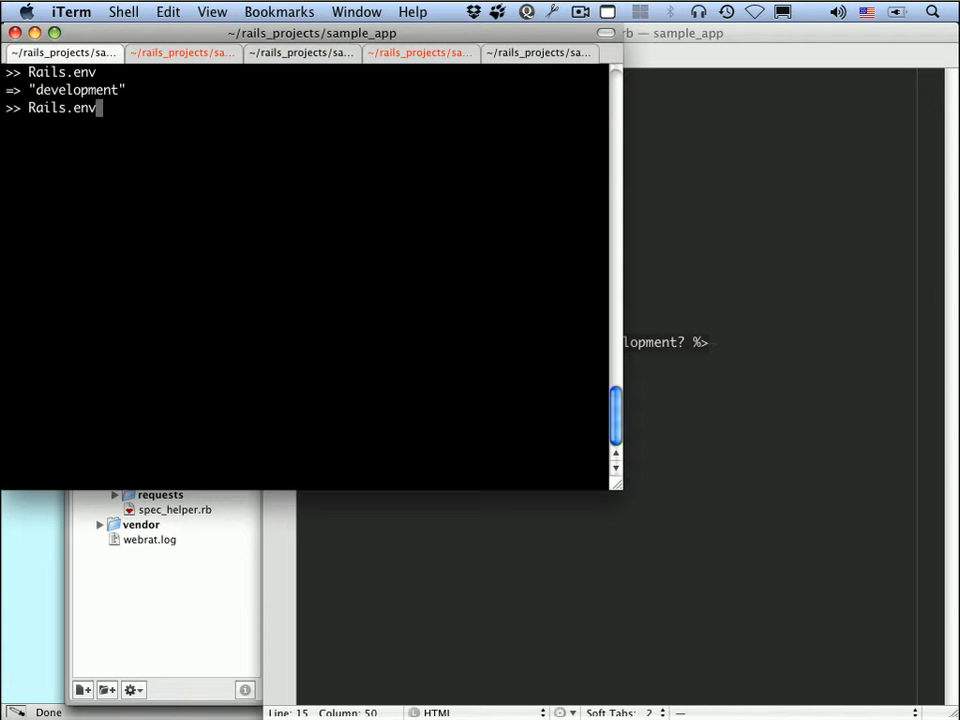
{"action": "type", "text": ".development?"}
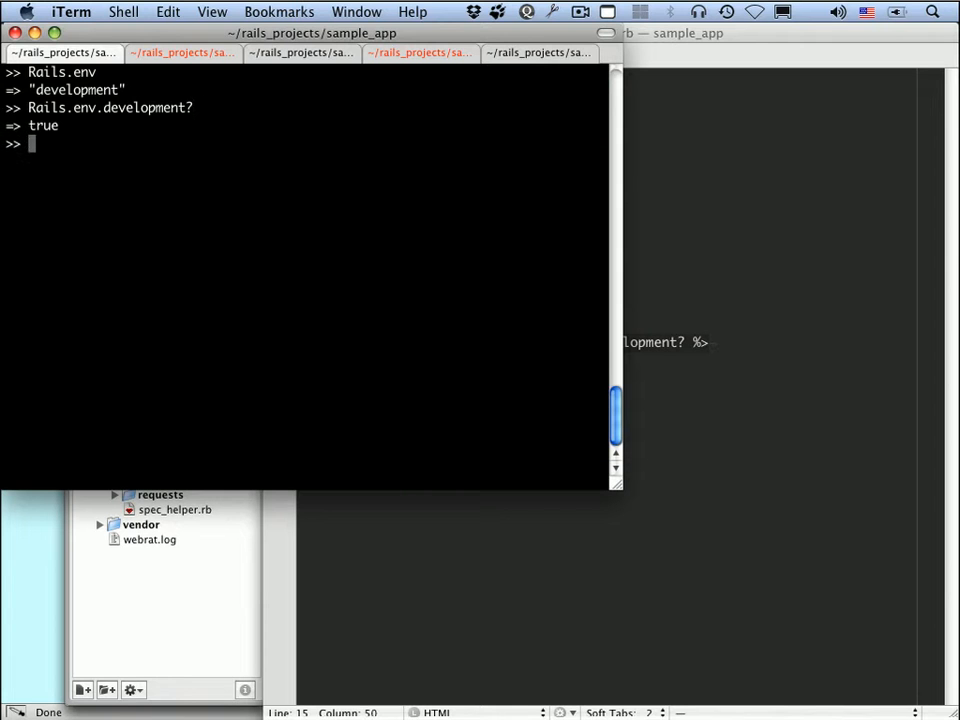
{"action": "type", "text": "Rails.env.devel?"}
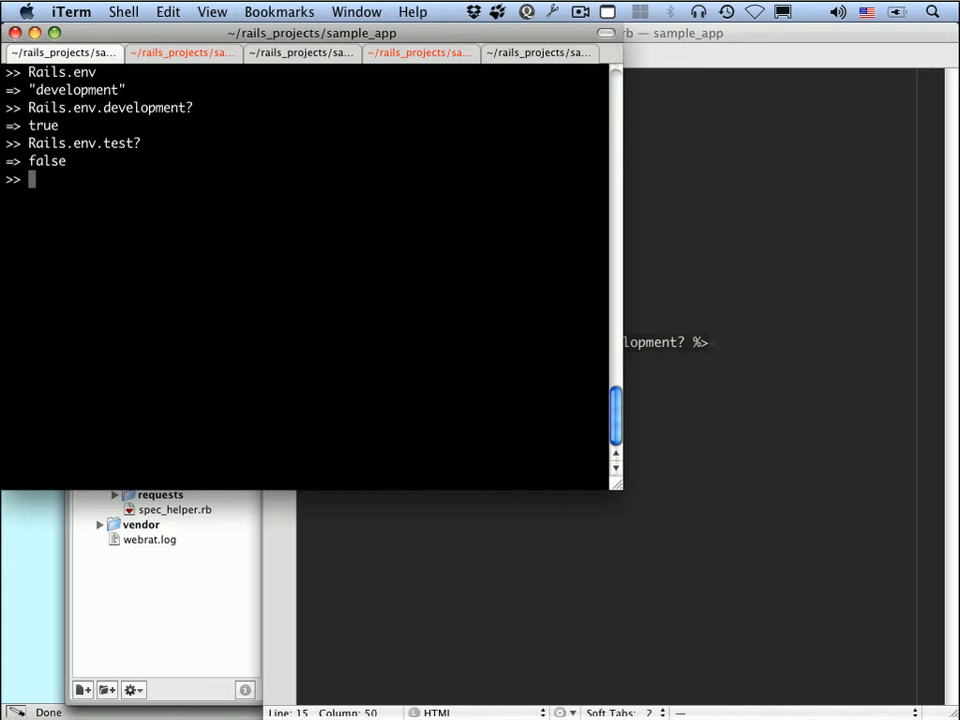
{"action": "type", "text": "Rails.env.t"}
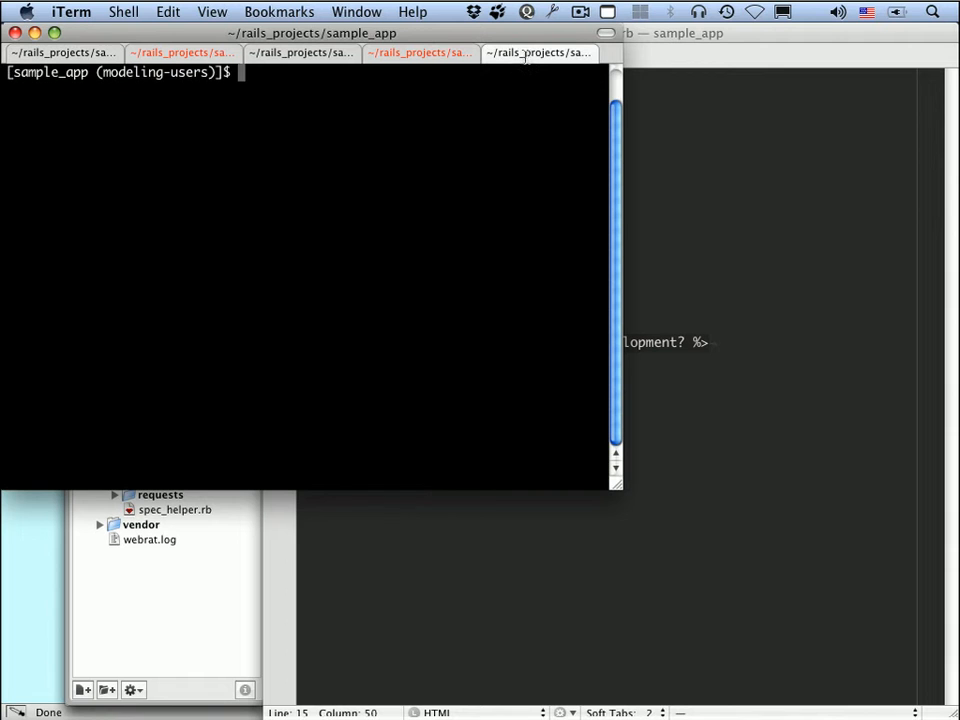
{"action": "mouse_move", "coordinate": [440, 220]}
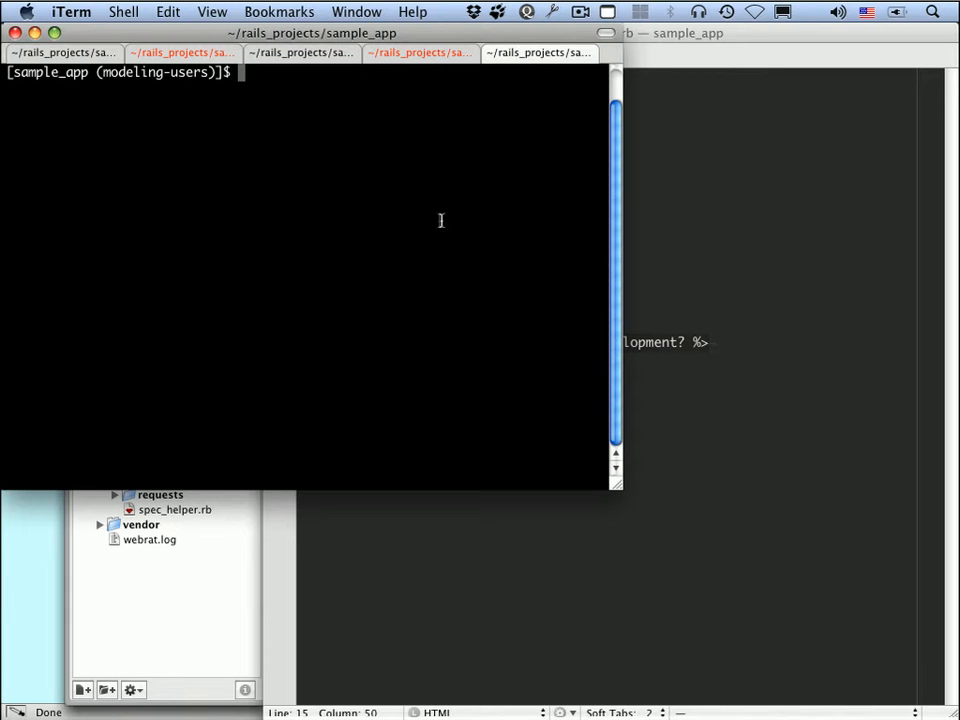
Start the remote Heroku console with 'heroku console'
{"action": "type", "text": "heroku"}
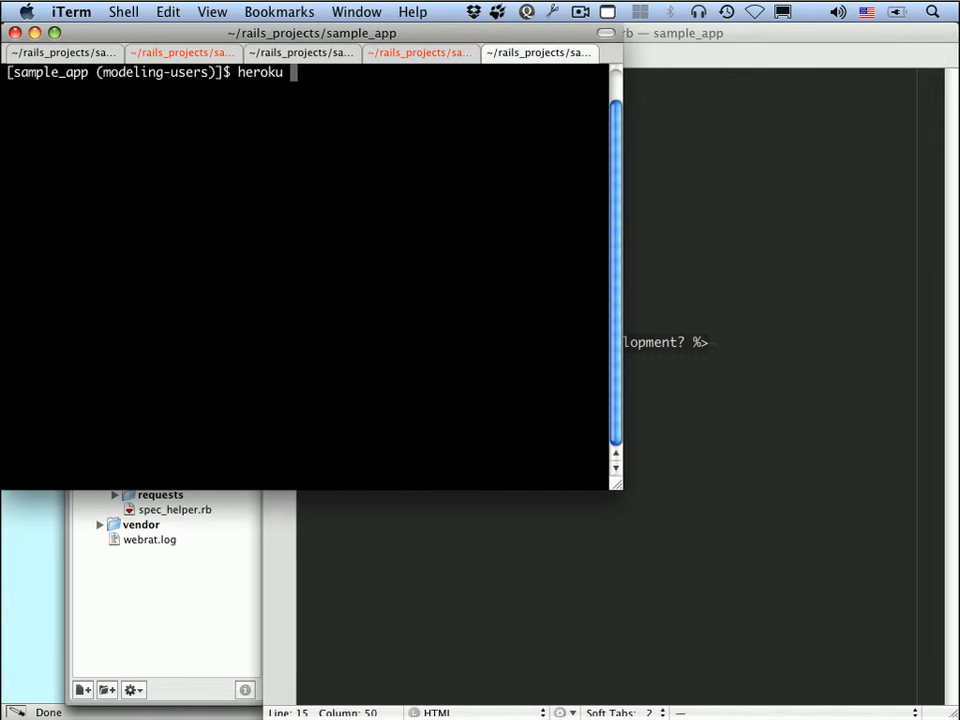
{"action": "type", "text": "console"}
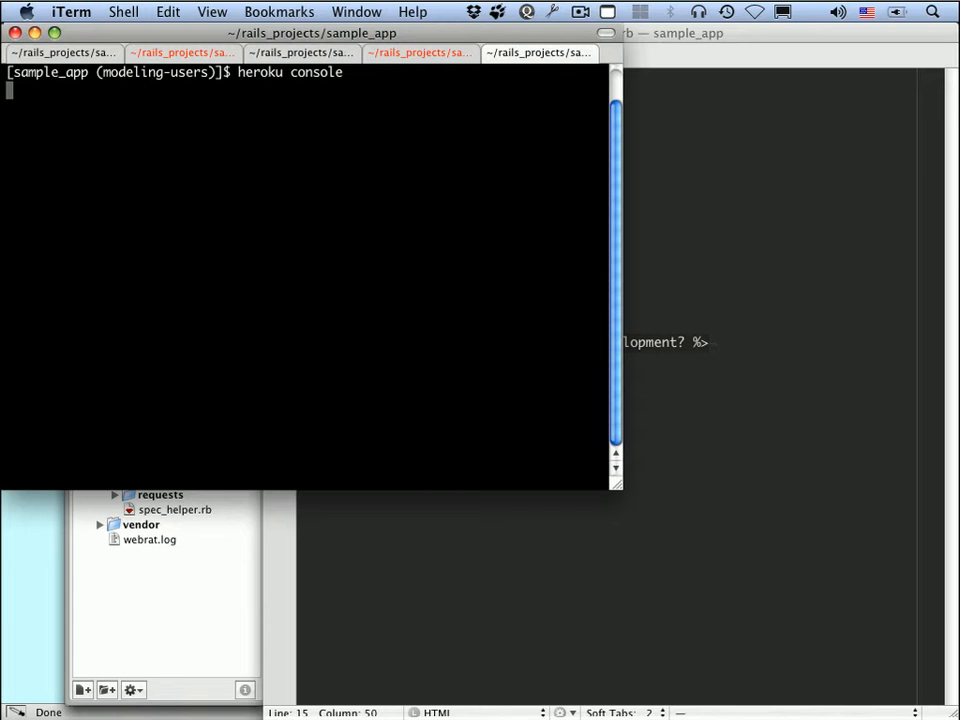
{"action": "key", "text": "Return"}
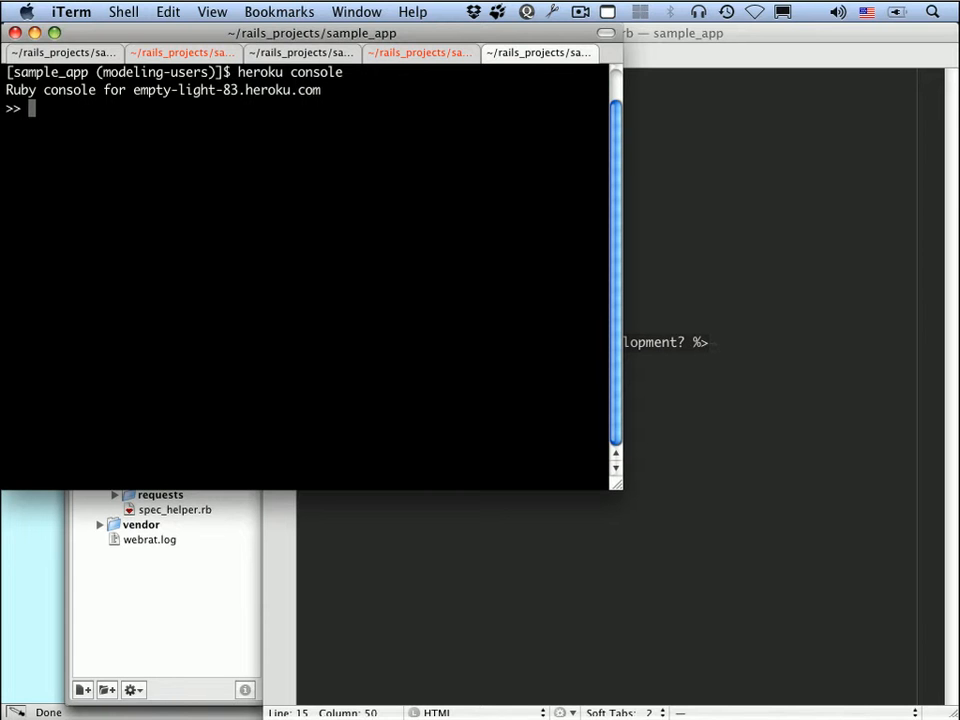
Check Rails.env and Rails.env.production? in production, then begin Rails.env.development?
{"action": "type", "text": "Rails.env"}
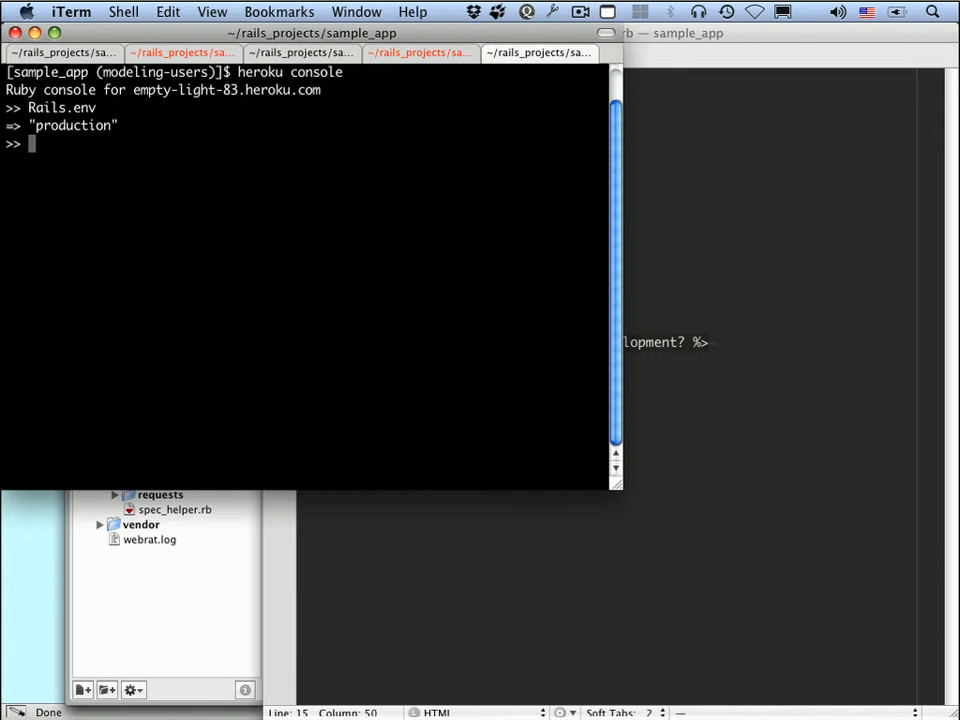
{"action": "type", "text": "Rails.env.production?"}
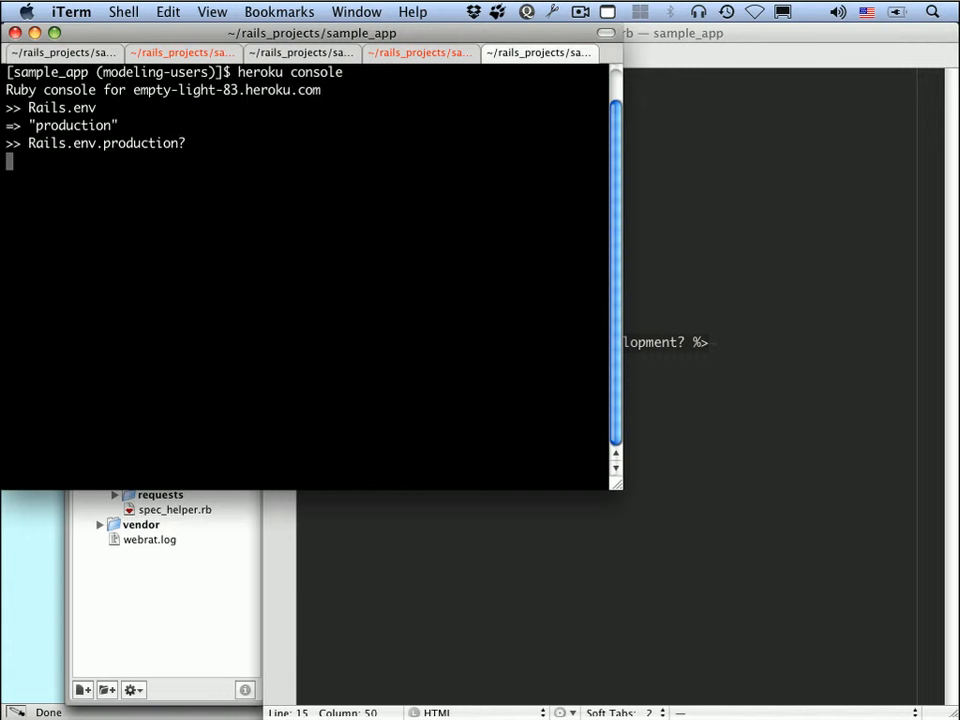
{"action": "type", "text": "Rails.env.prod"}
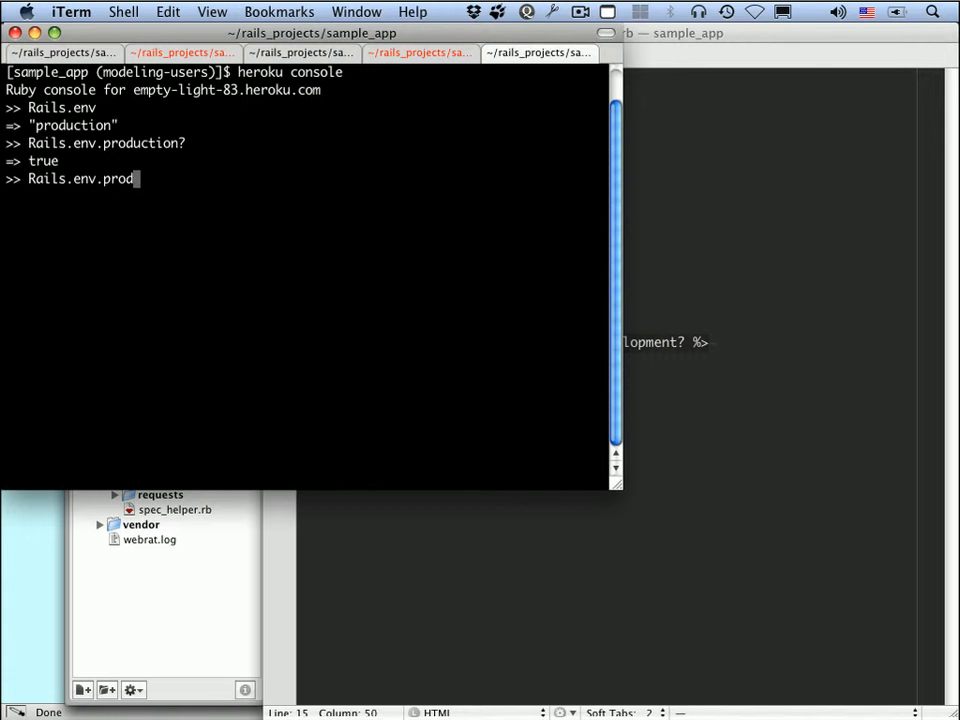
{"action": "type", "text": "evelopment?"}
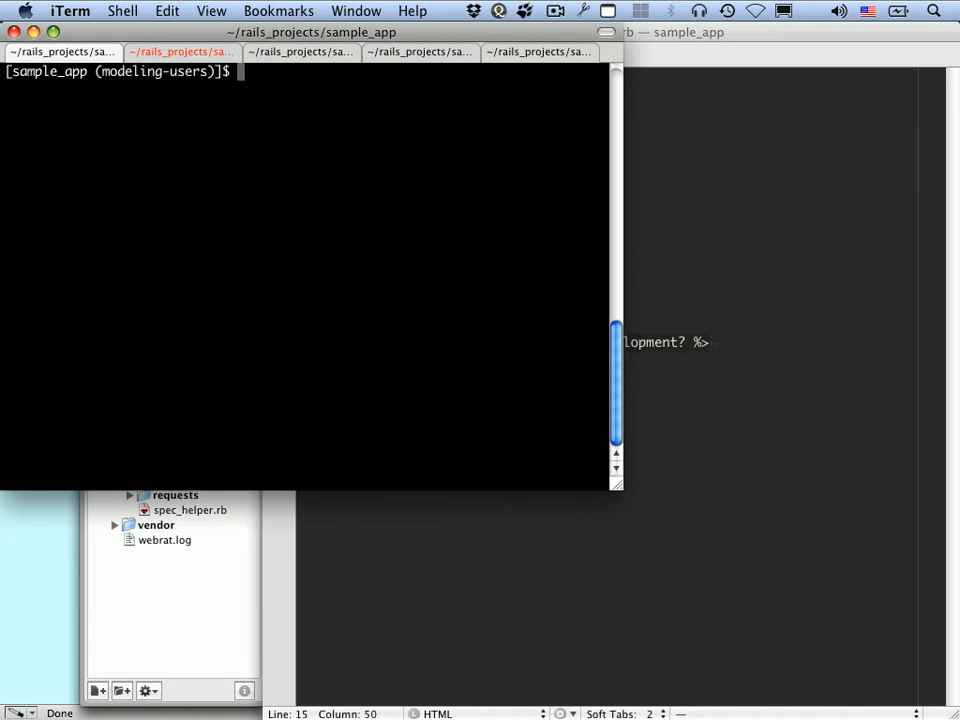
{"action": "mouse_move", "coordinate": [345, 317]}
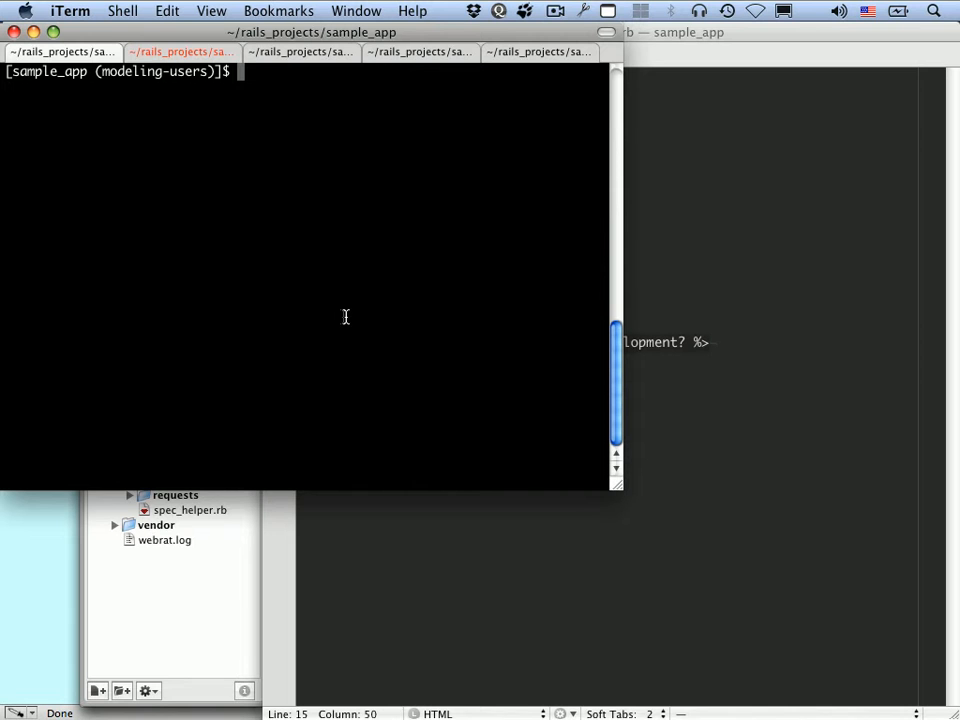
{"action": "type", "text": "rails c"}
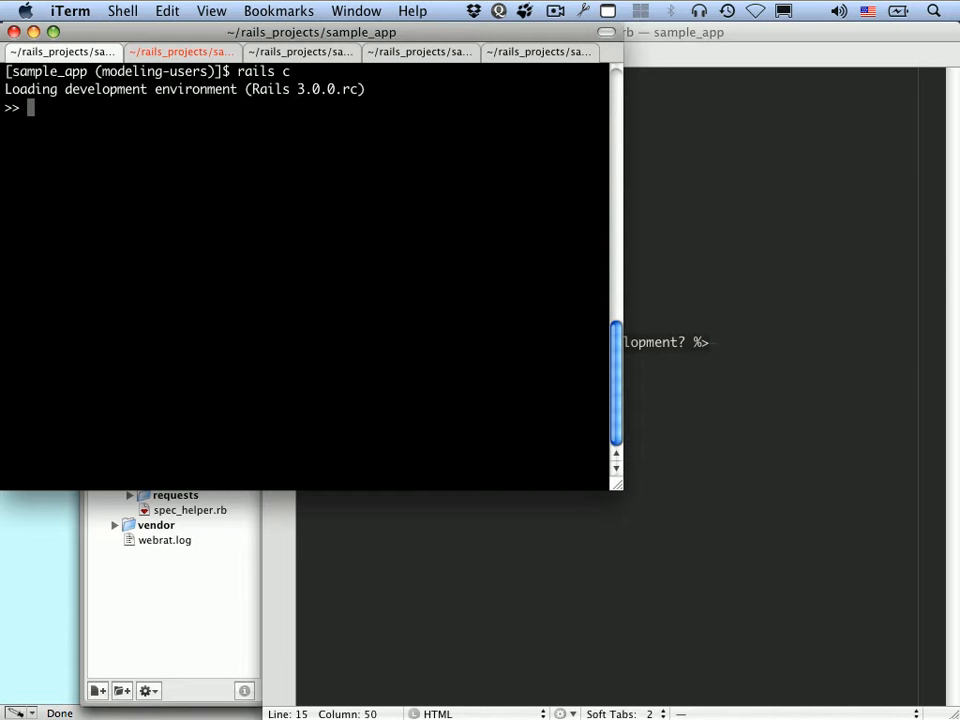
{"action": "type", "text": "User."}
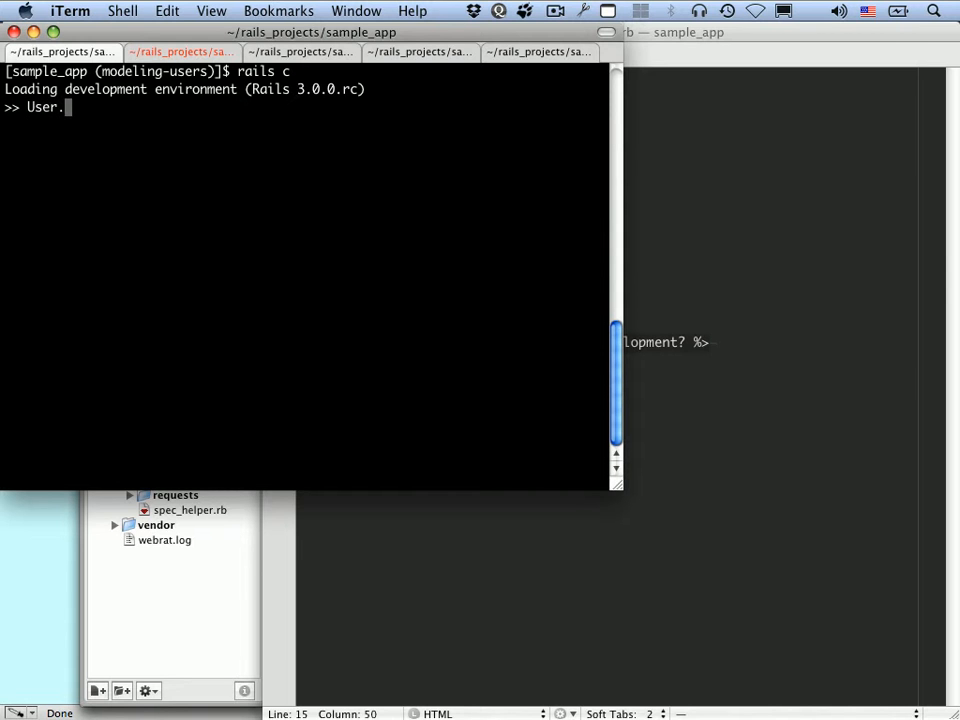
{"action": "type", "text": "create!(:"}
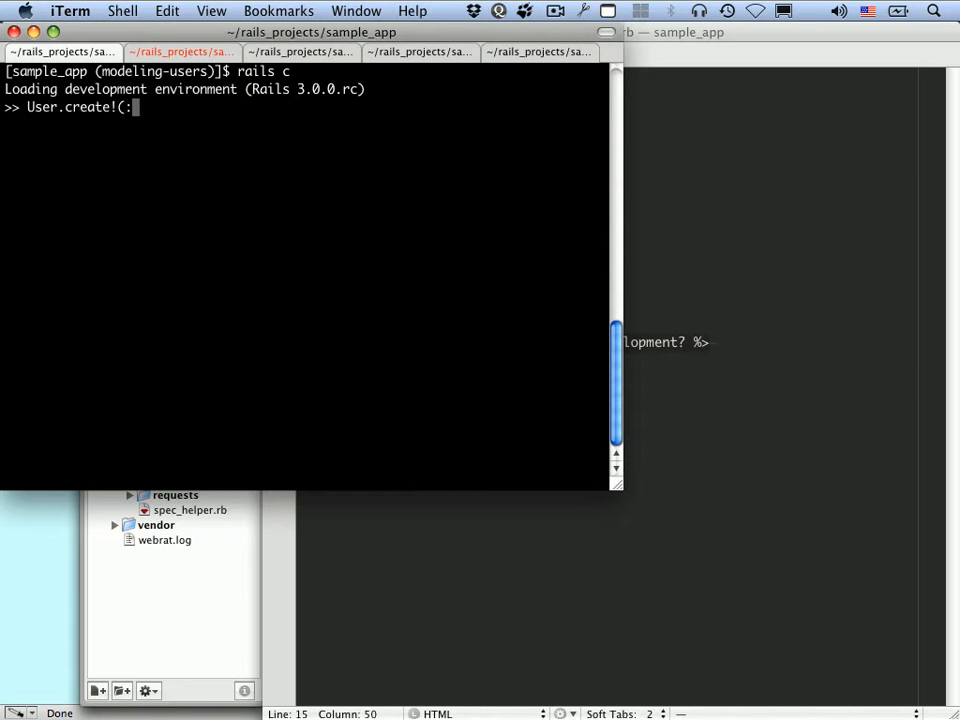
{"action": "type", "text": "name => \"Mic"}
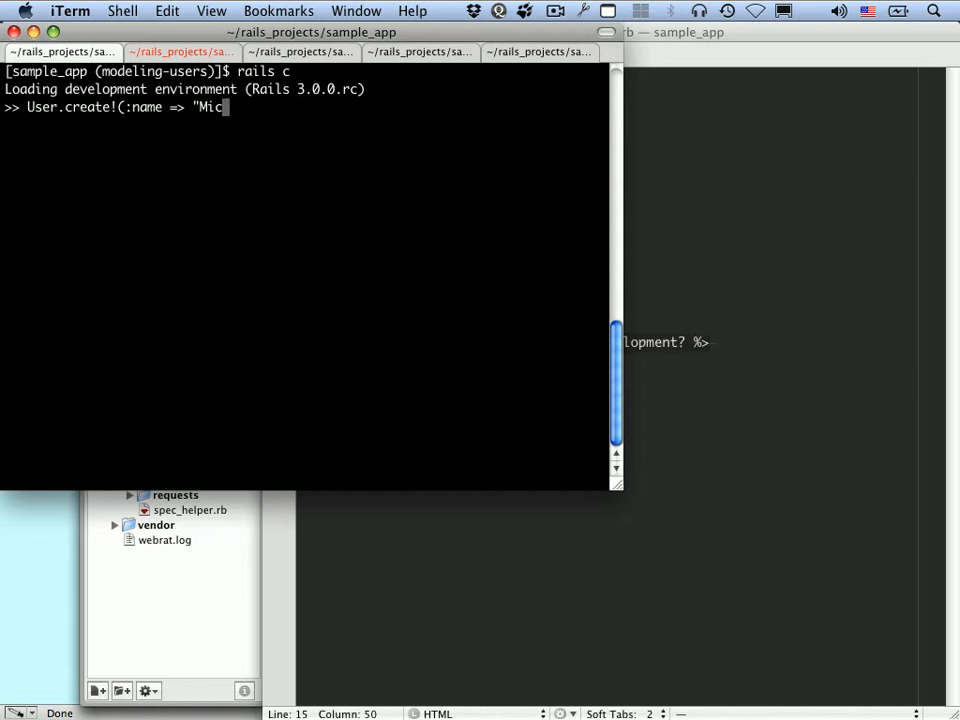
{"action": "type", "text": "hael Hartl\", :em"}
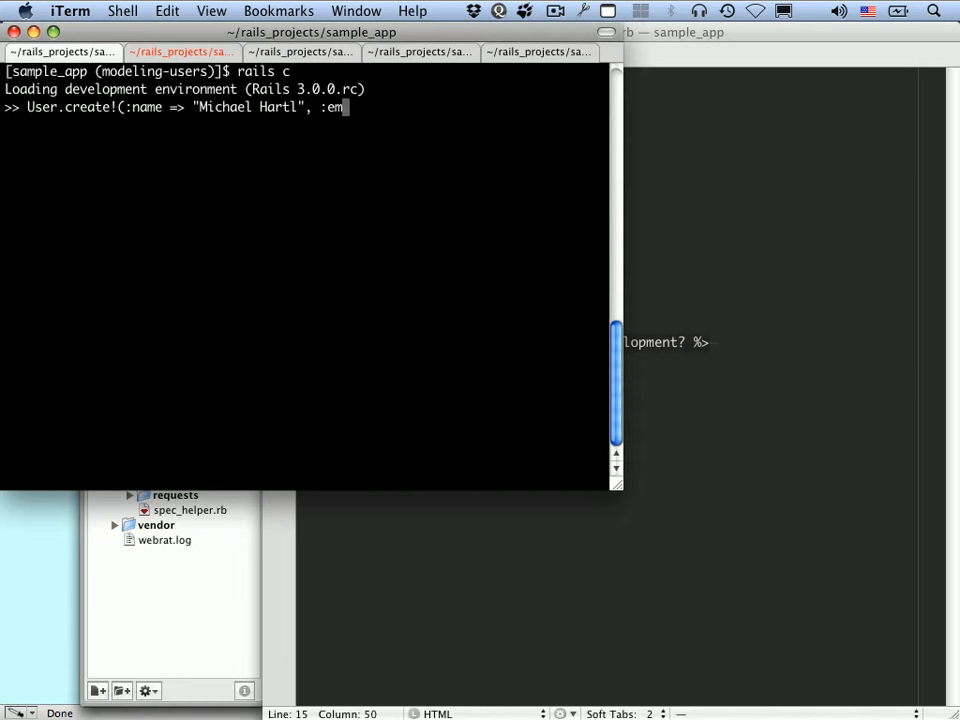
{"action": "type", "text": "ail => \"mh"}
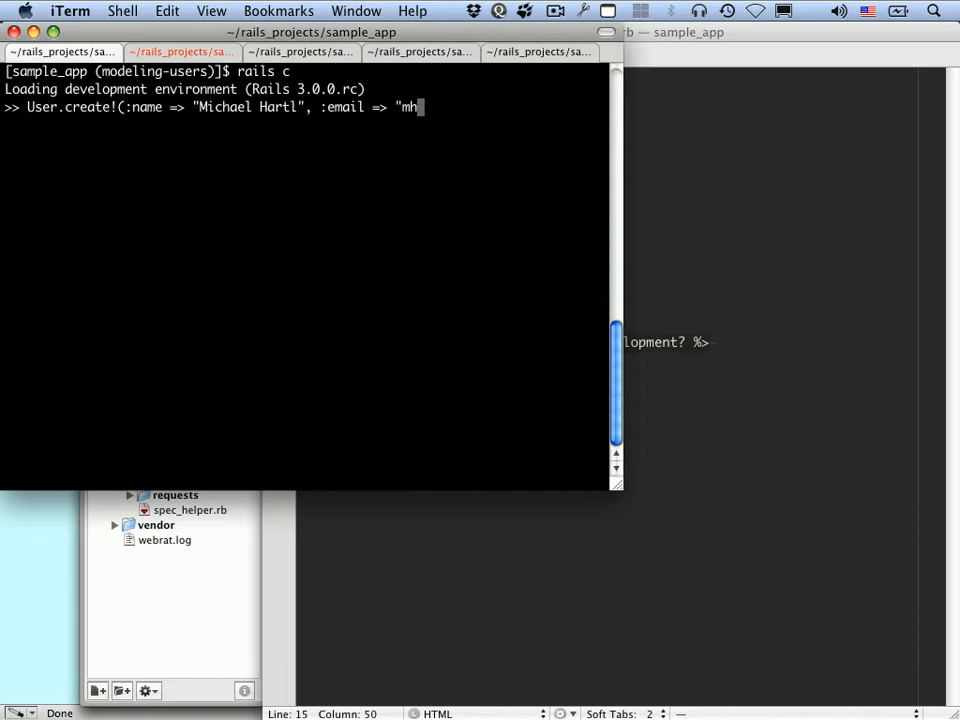
{"action": "type", "text": "artl@example.co"}
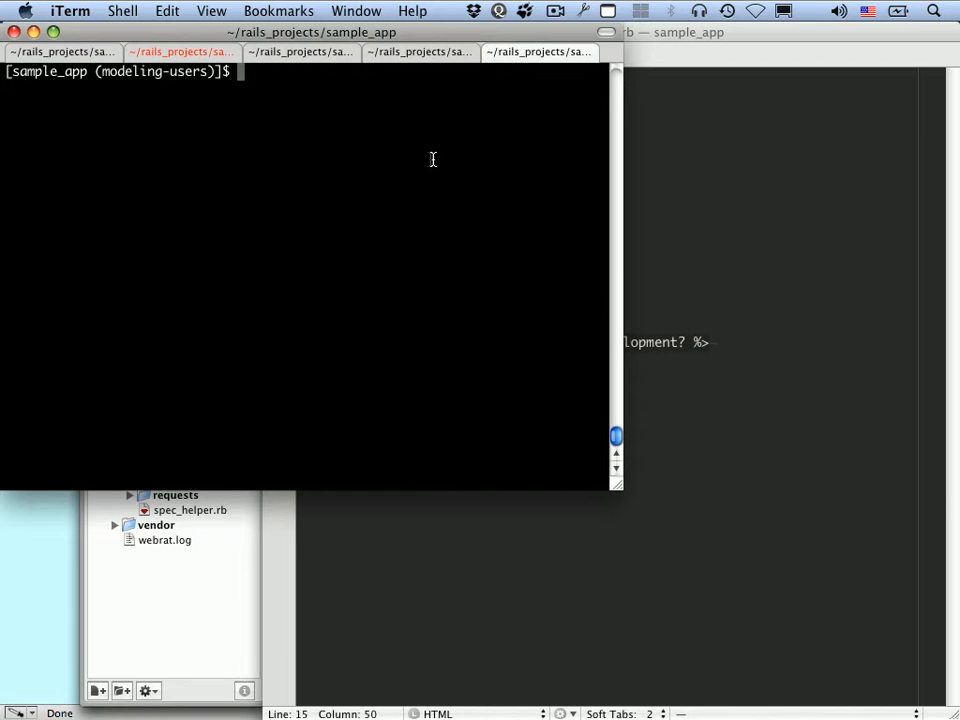
Run 'open db/development.sqlite3' to open the development database in SQLite Database Browser
{"action": "type", "text": "open"}
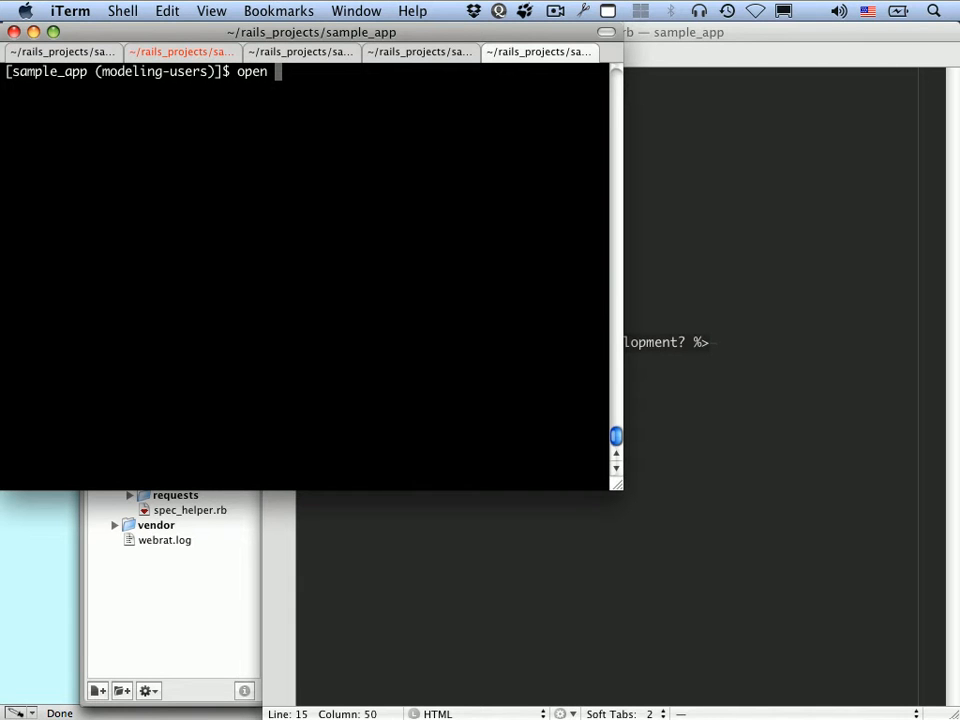
{"action": "type", "text": "db"}
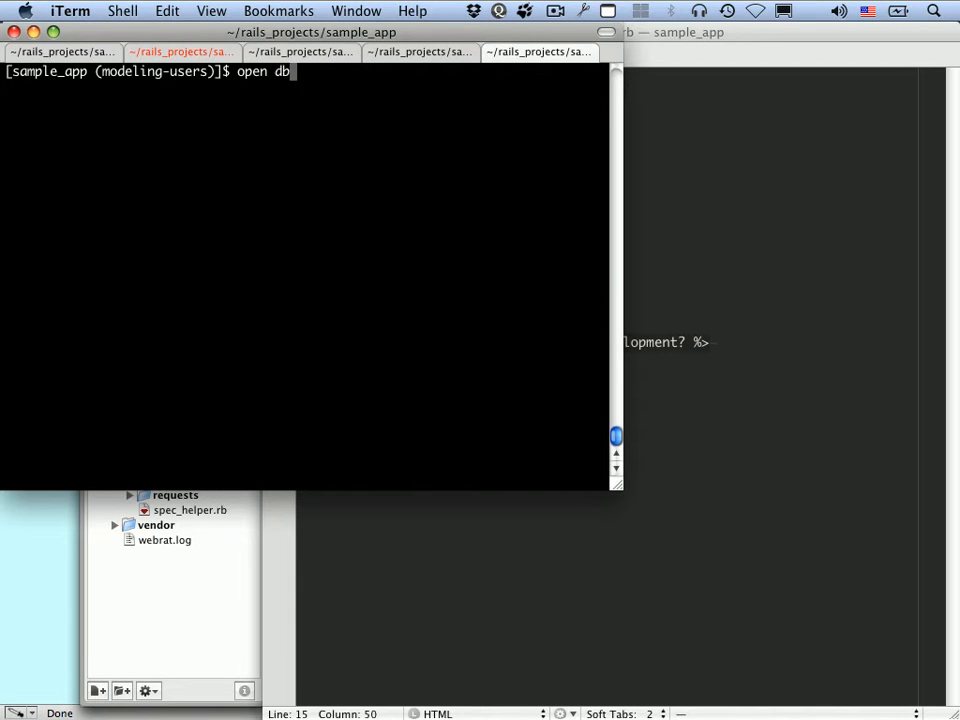
{"action": "type", "text": "/"}
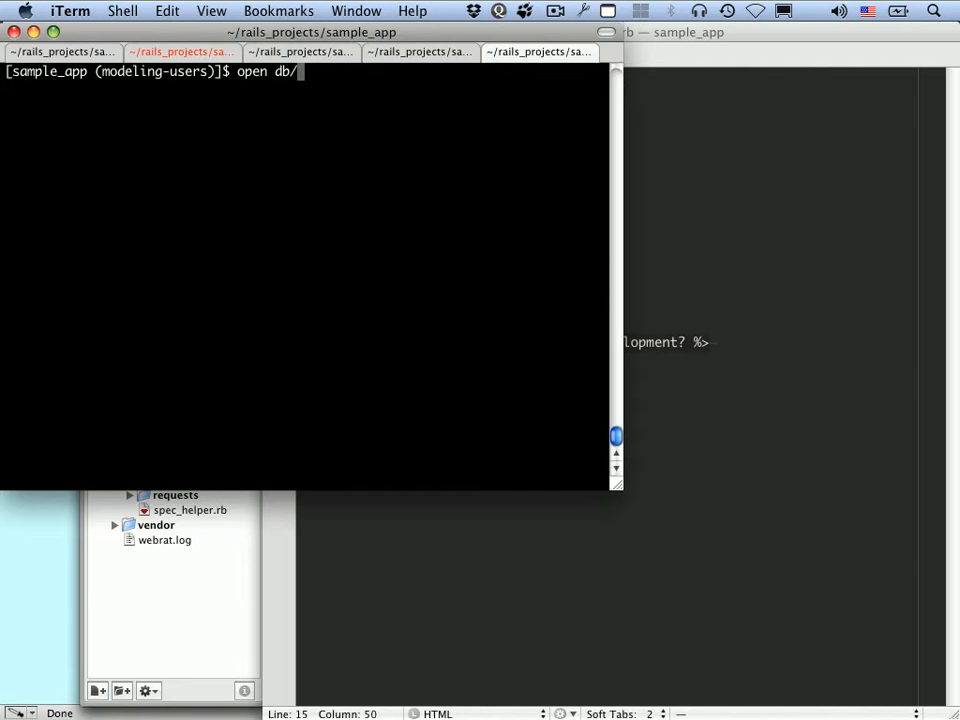
{"action": "type", "text": "development.sqlite3"}
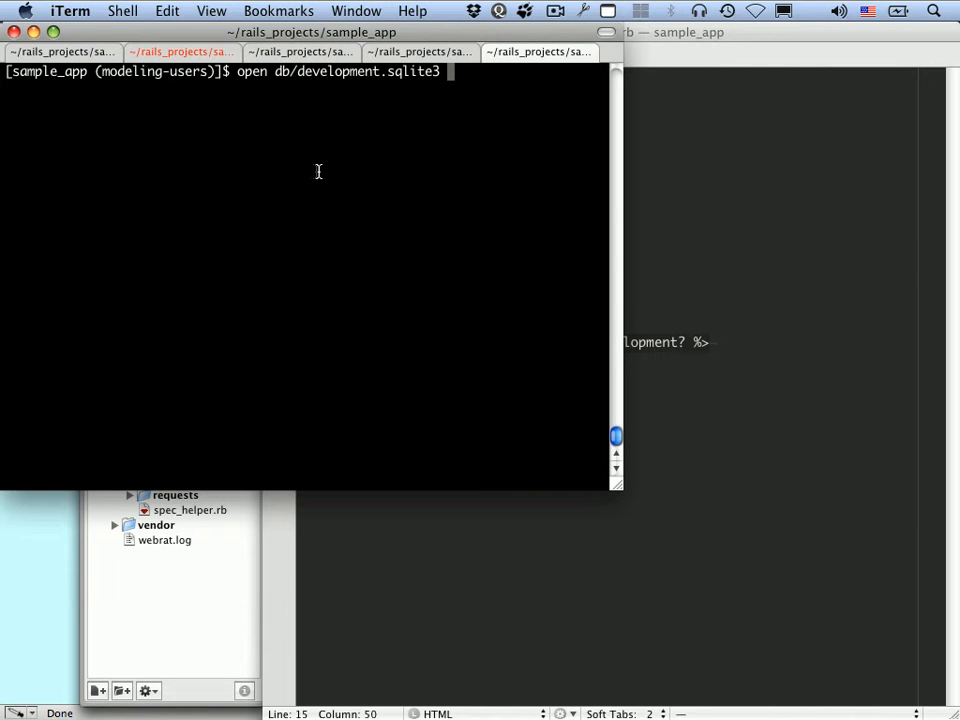
{"action": "mouse_move", "coordinate": [397, 90]}
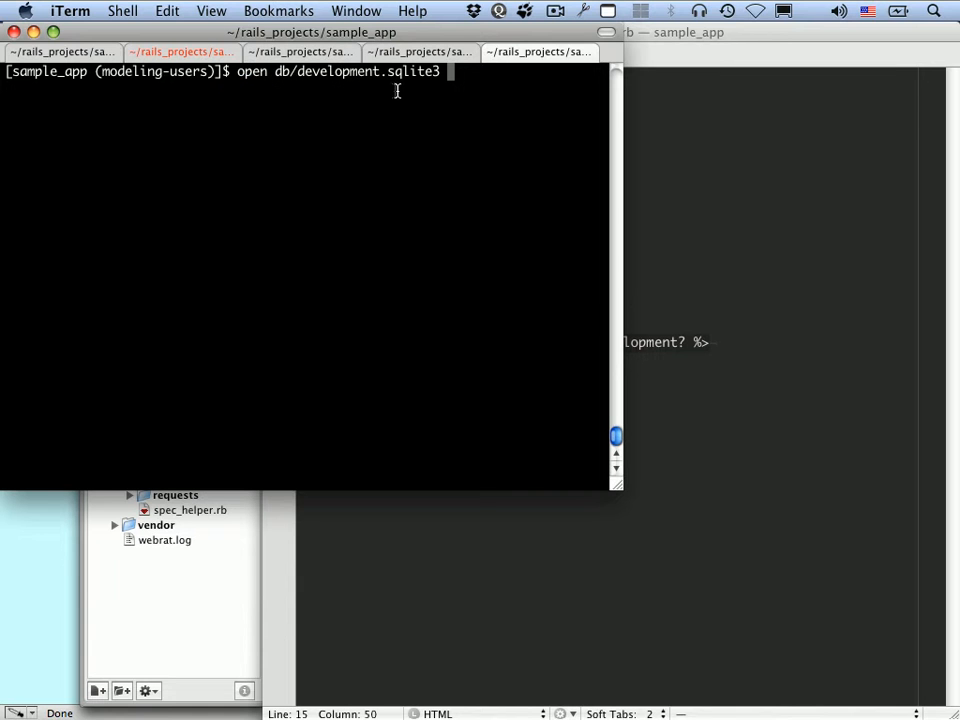
{"action": "mouse_move", "coordinate": [475, 114]}
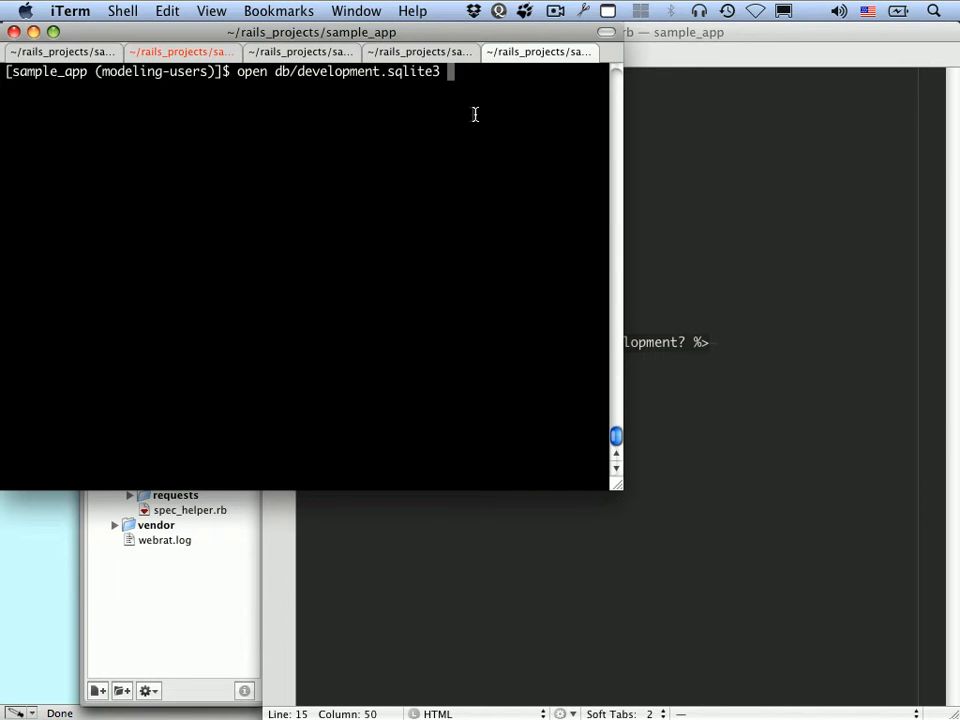
{"action": "key", "text": "Return"}
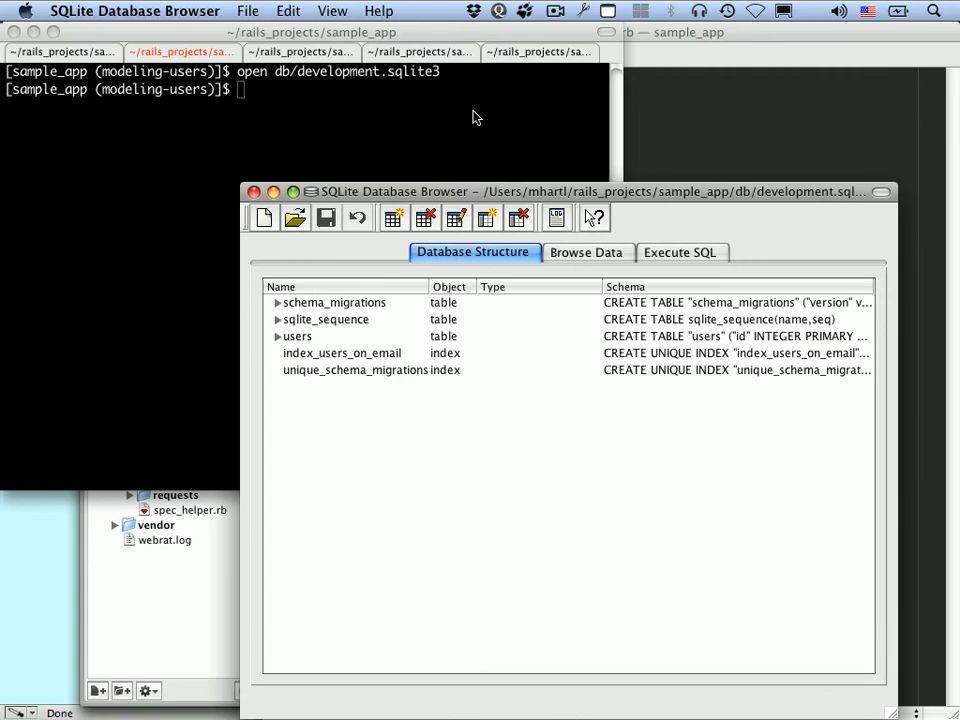
Move the window up and browse the users table data, showing Michael Hartl's record
{"action": "left_click_drag", "start_coordinate": [565, 191], "coordinate": [565, 31]}
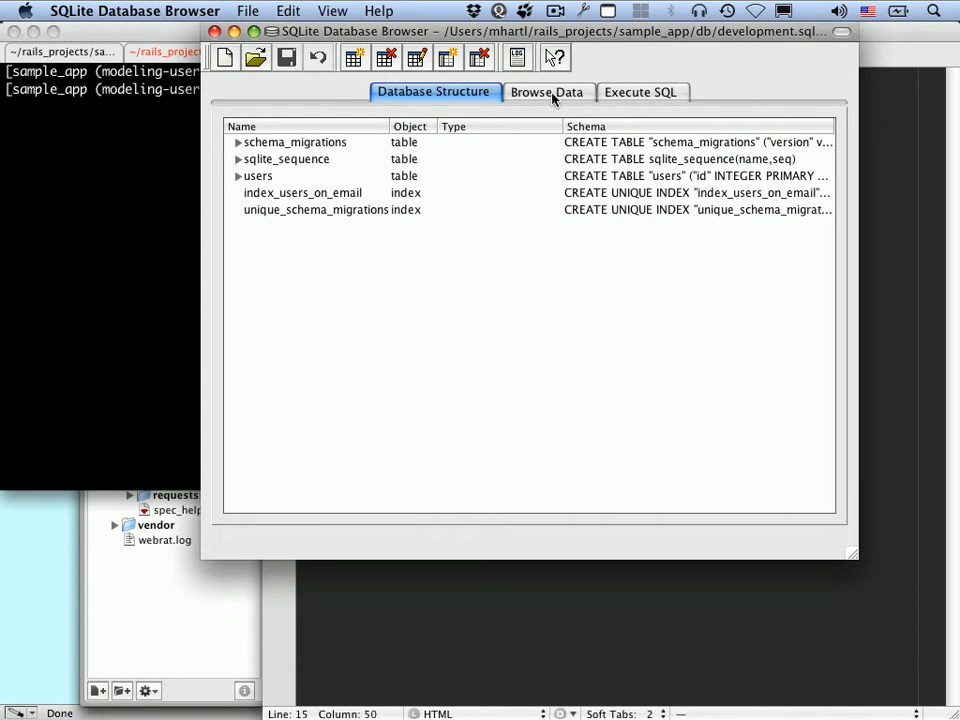
{"action": "left_click", "coordinate": [546, 91]}
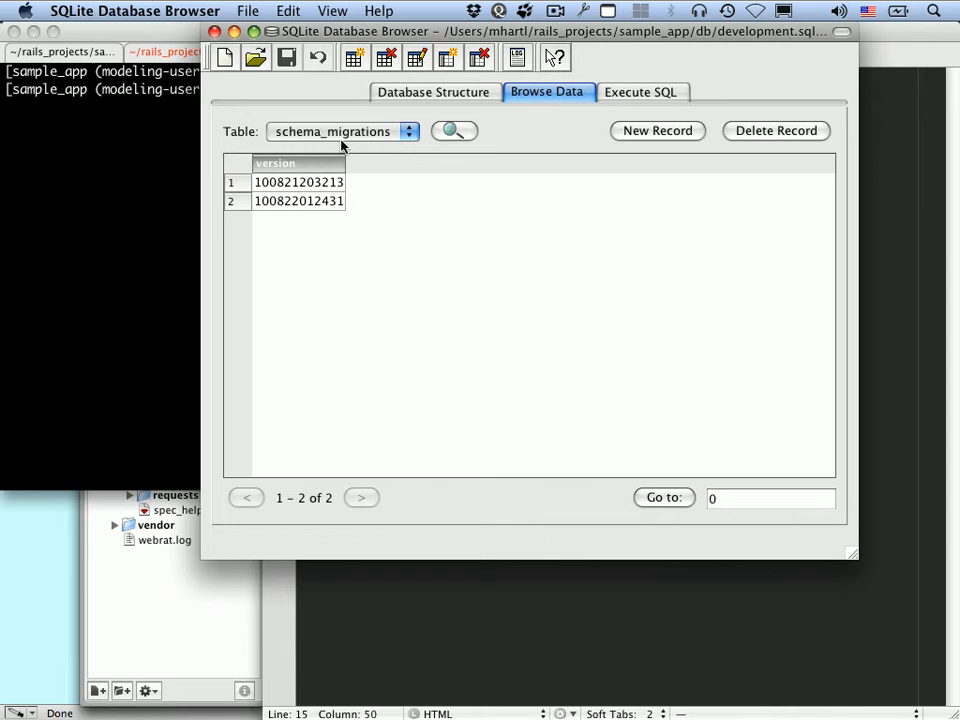
{"action": "left_click", "coordinate": [343, 131]}
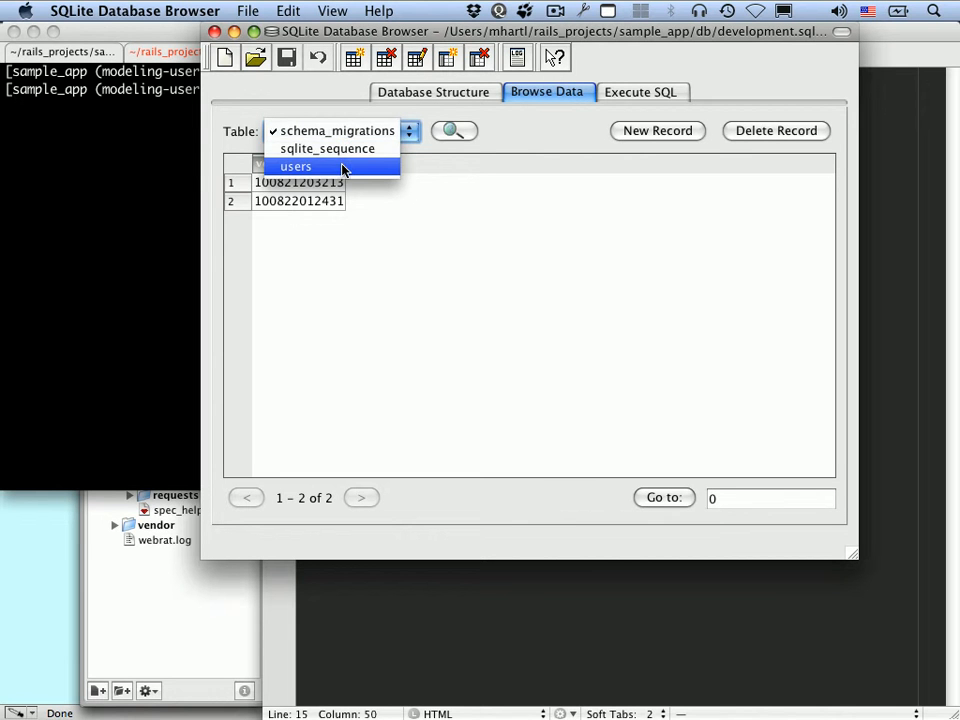
{"action": "left_click", "coordinate": [296, 166]}
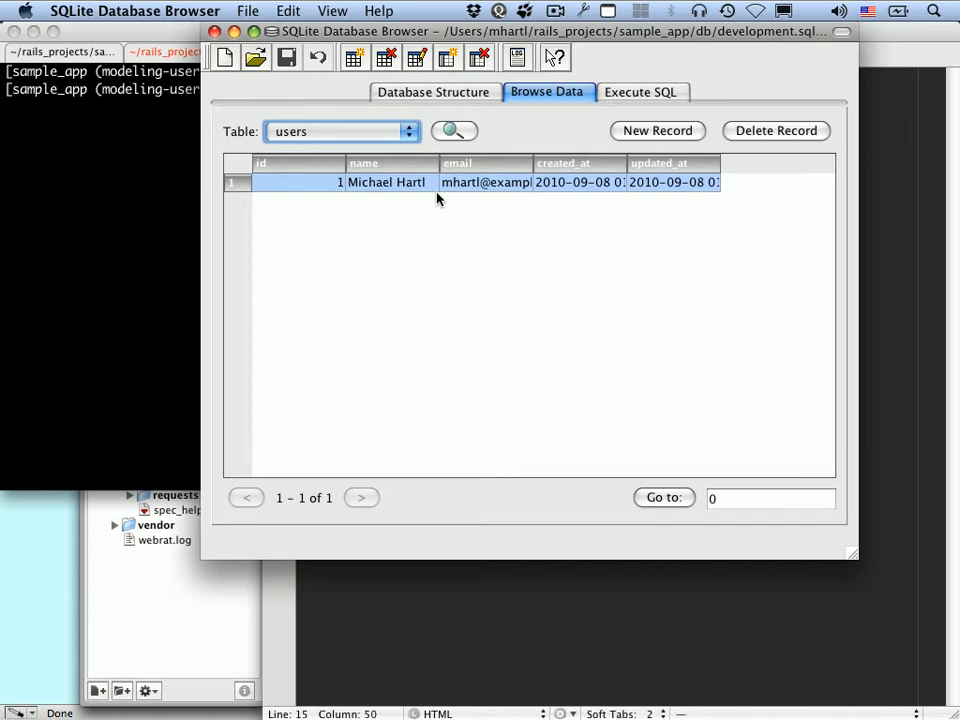
{"action": "mouse_move", "coordinate": [458, 203]}
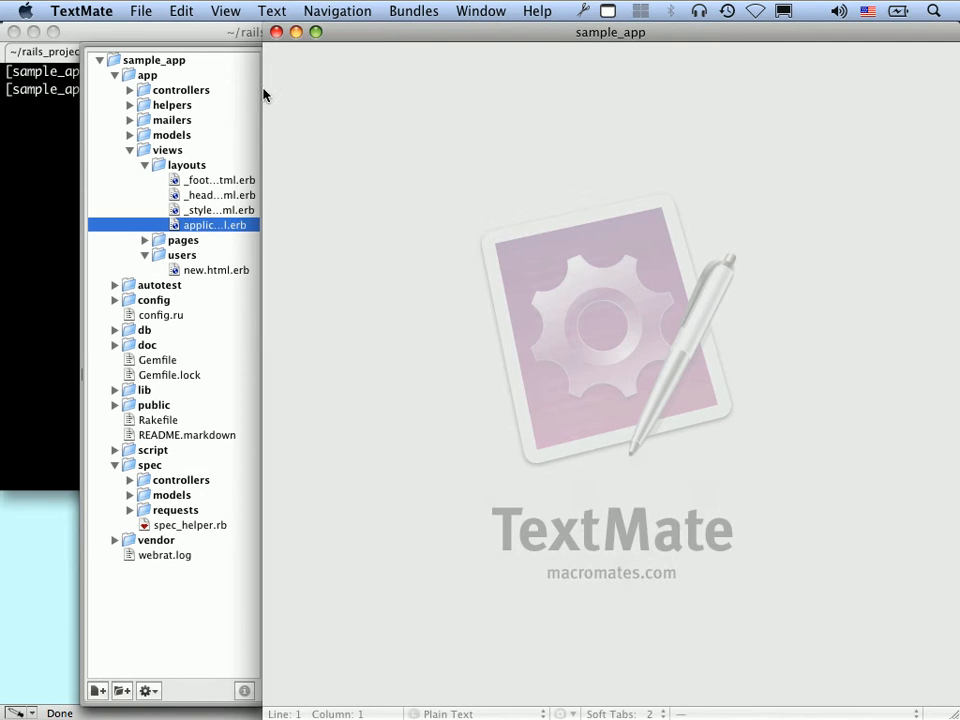
Create a new file show.html.erb in the app/views/users folder
{"action": "left_click", "coordinate": [182, 254]}
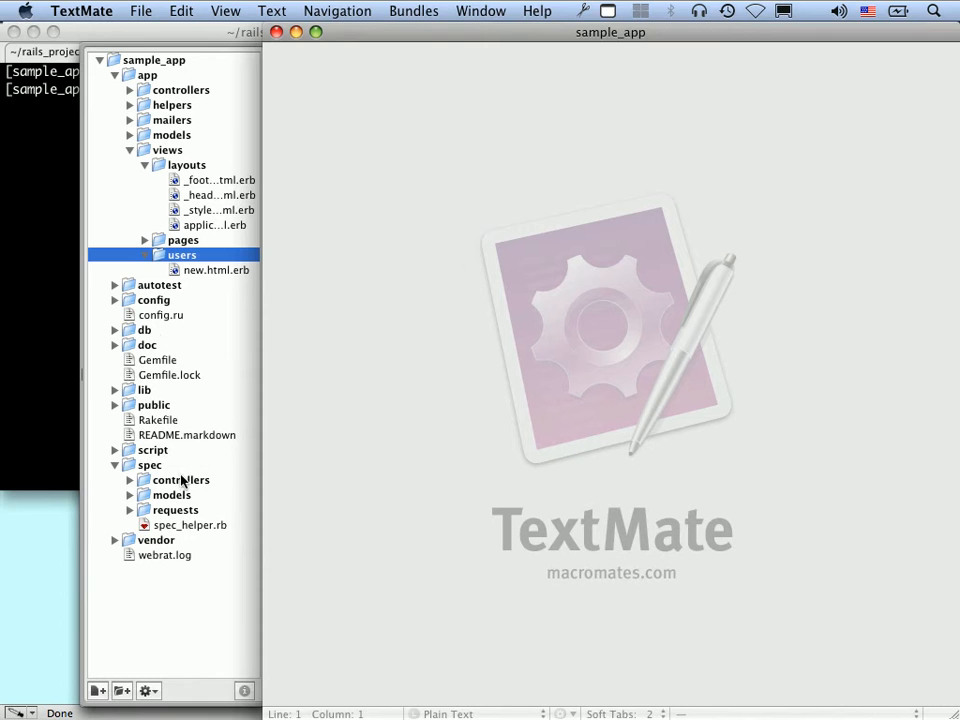
{"action": "left_click", "coordinate": [97, 690]}
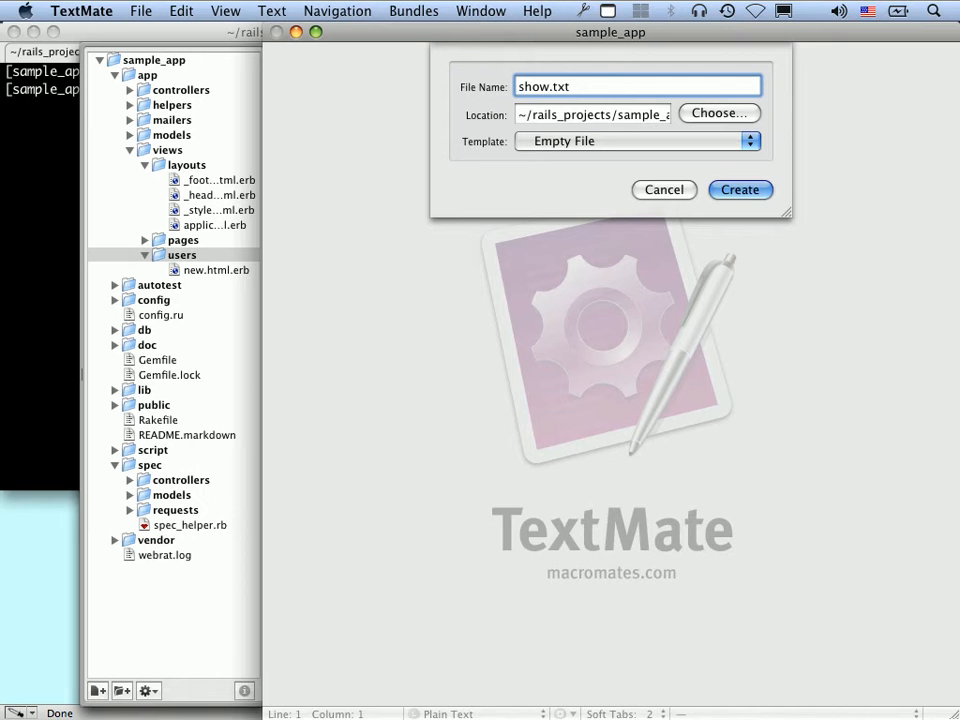
{"action": "type", "text": ".html.erb"}
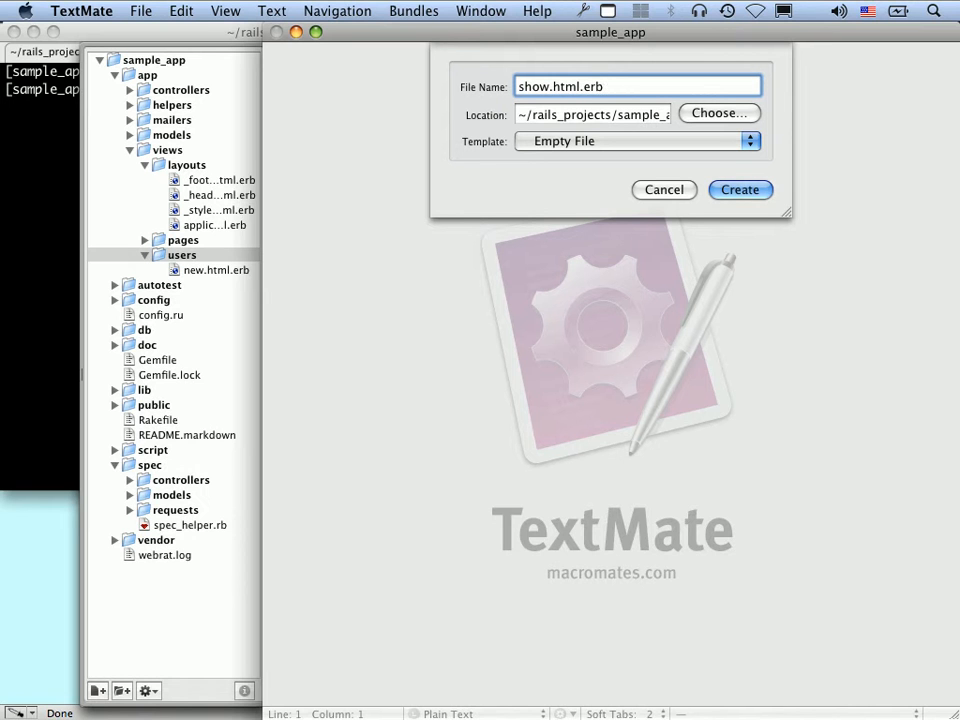
{"action": "left_click", "coordinate": [740, 189]}
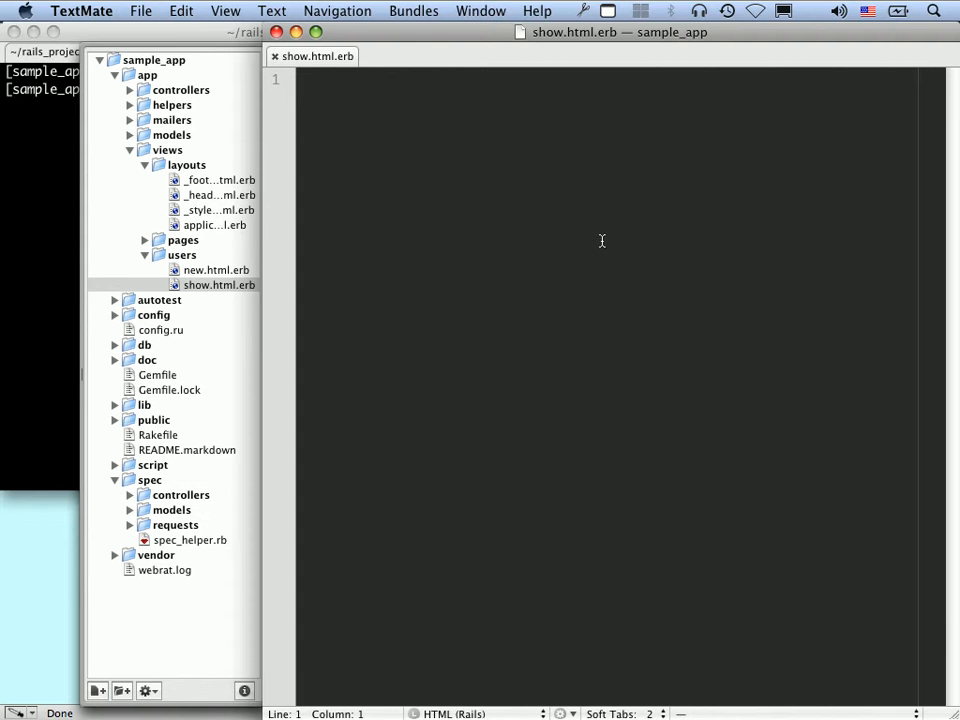
{"action": "type", "text": "<%=  %>"}
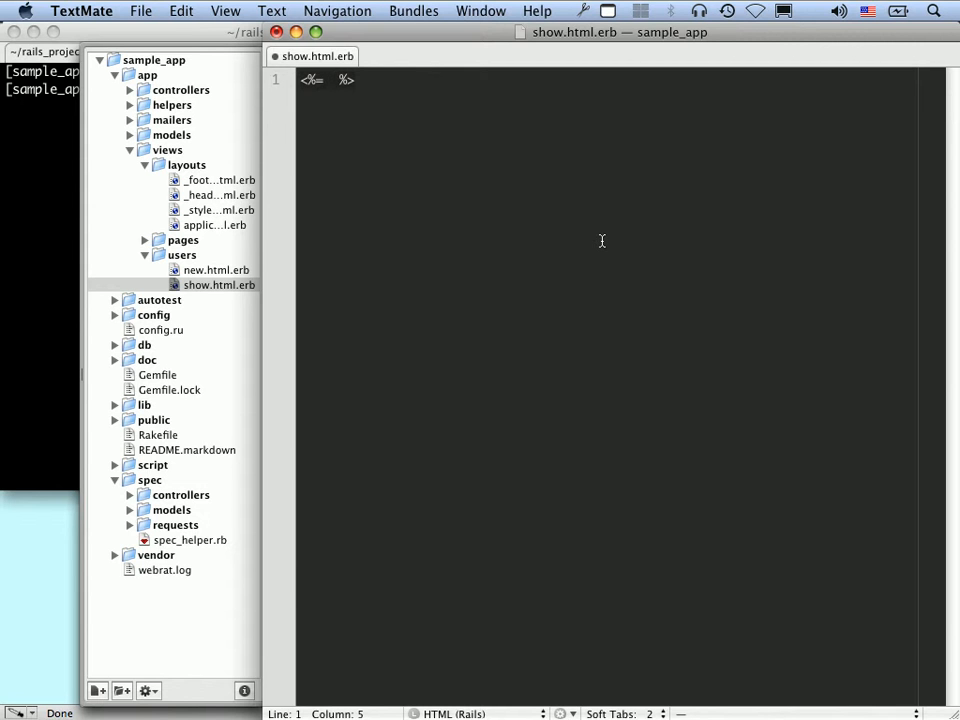
{"action": "type", "text": "@user."}
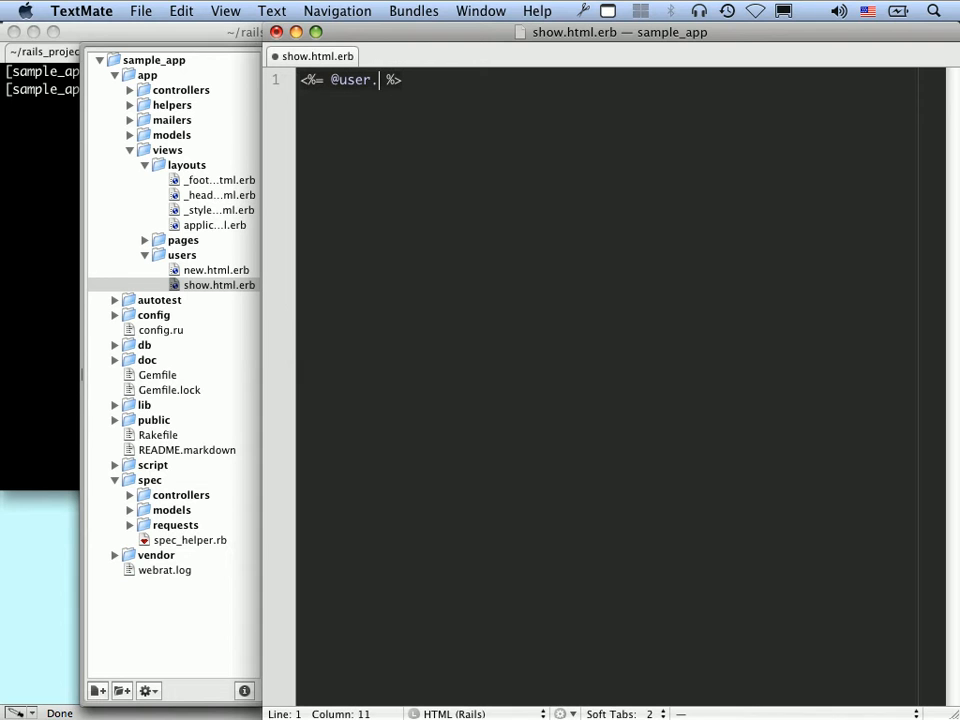
{"action": "type", "text": "name"}
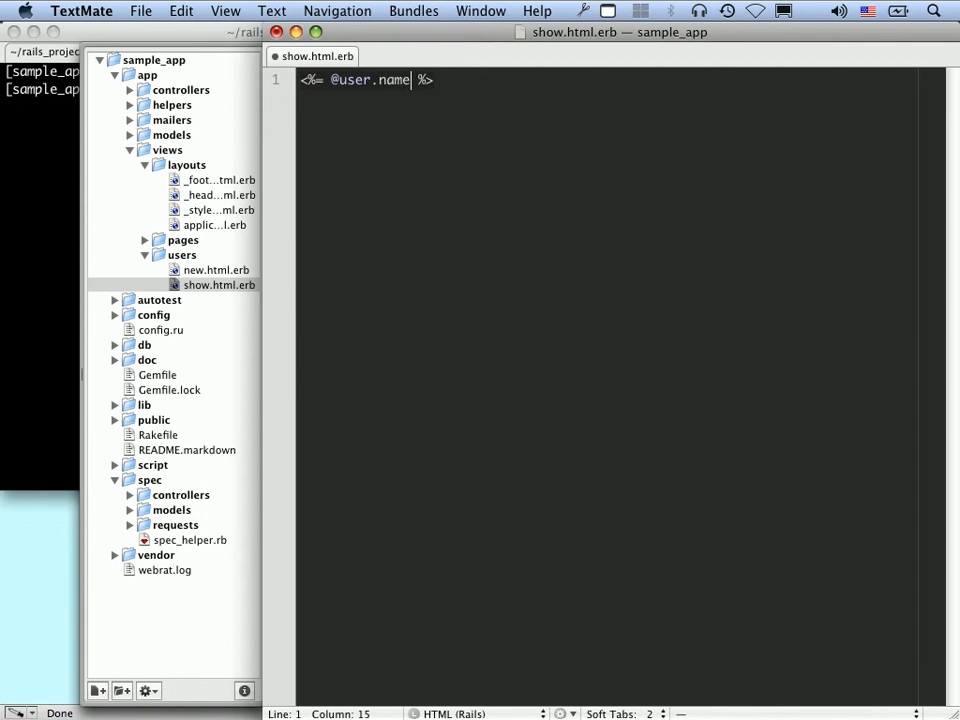
{"action": "type", "text": ","}
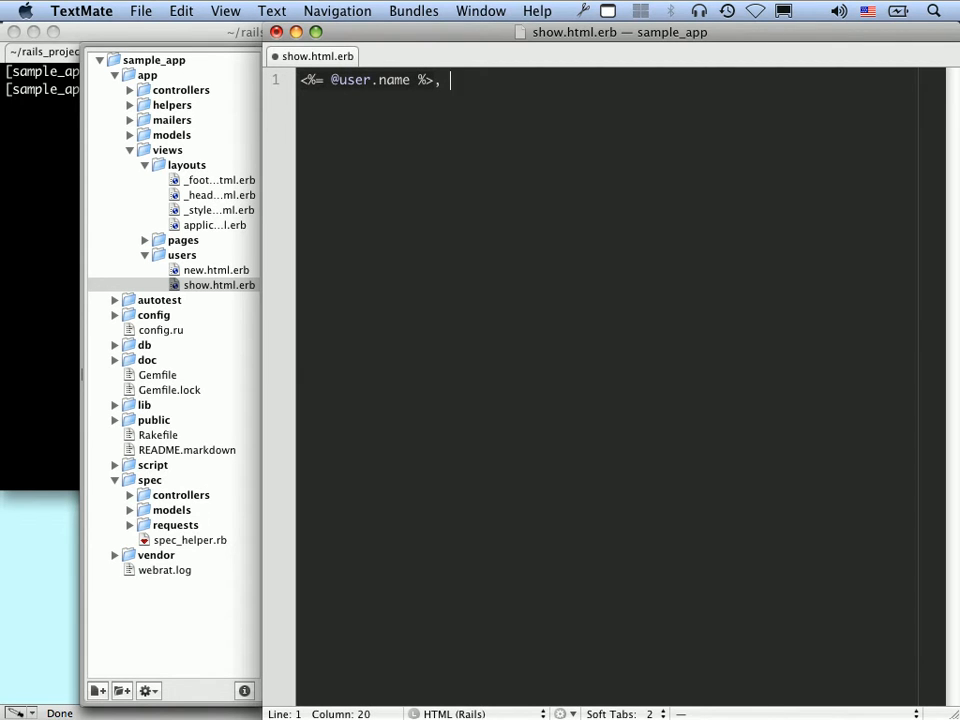
{"action": "type", "text": "<%= %>"}
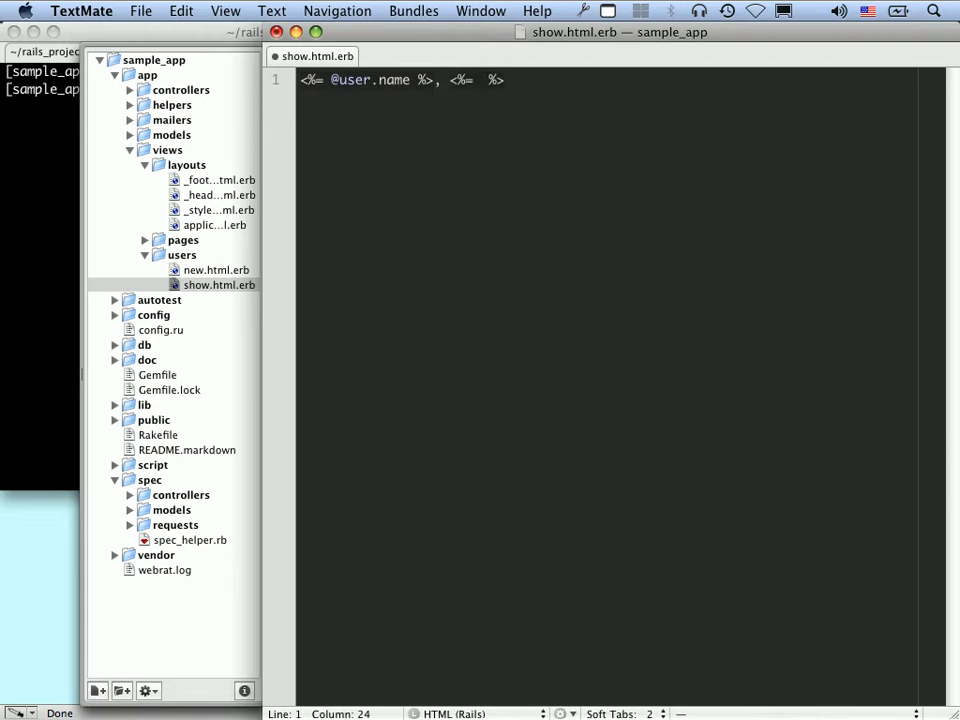
{"action": "type", "text": "@user.email"}
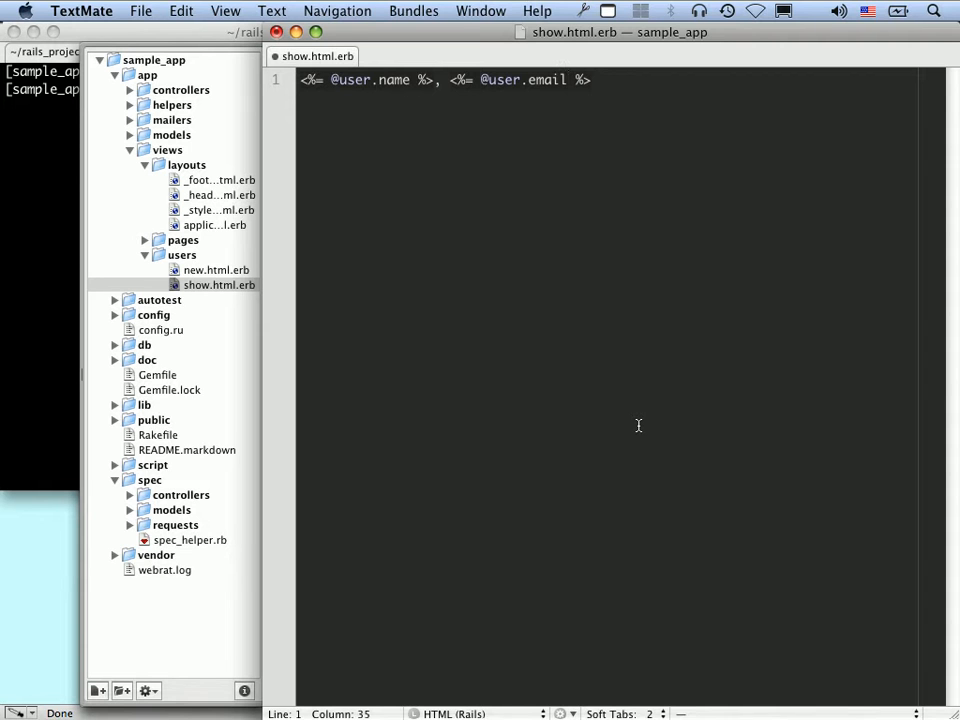
{"action": "mouse_move", "coordinate": [710, 97]}
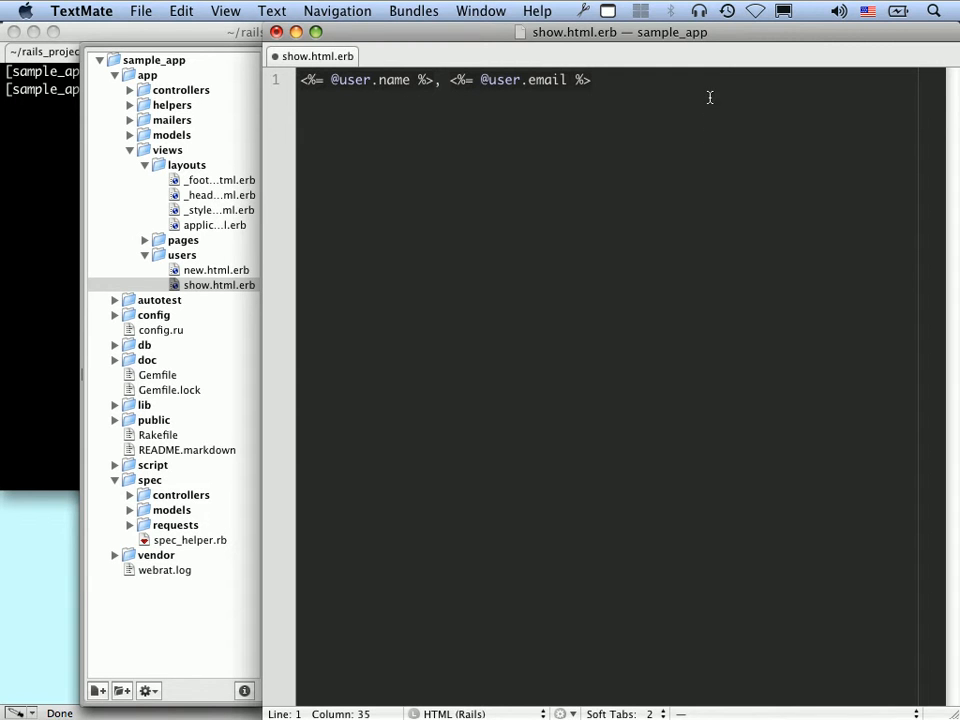
{"action": "mouse_move", "coordinate": [744, 228]}
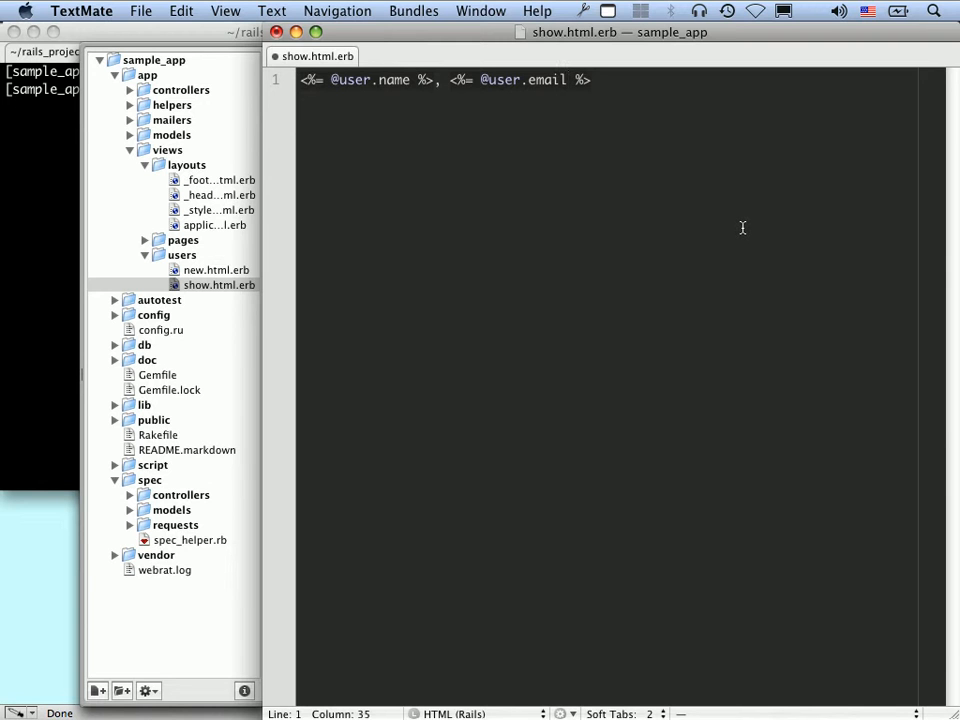
{"action": "mouse_move", "coordinate": [742, 221]}
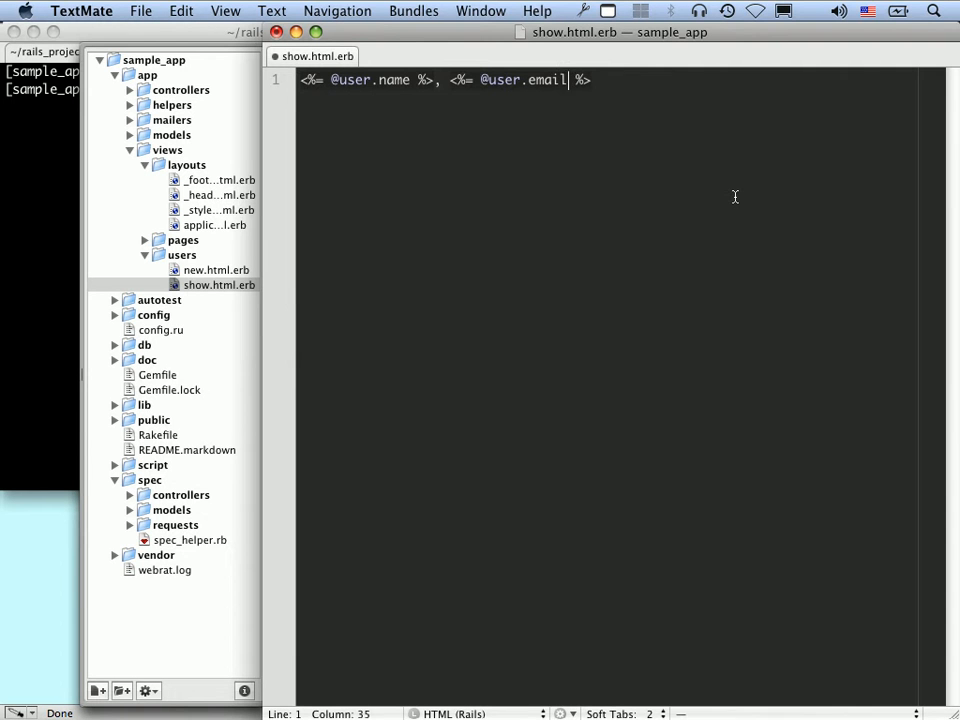
{"action": "mouse_move", "coordinate": [734, 200]}
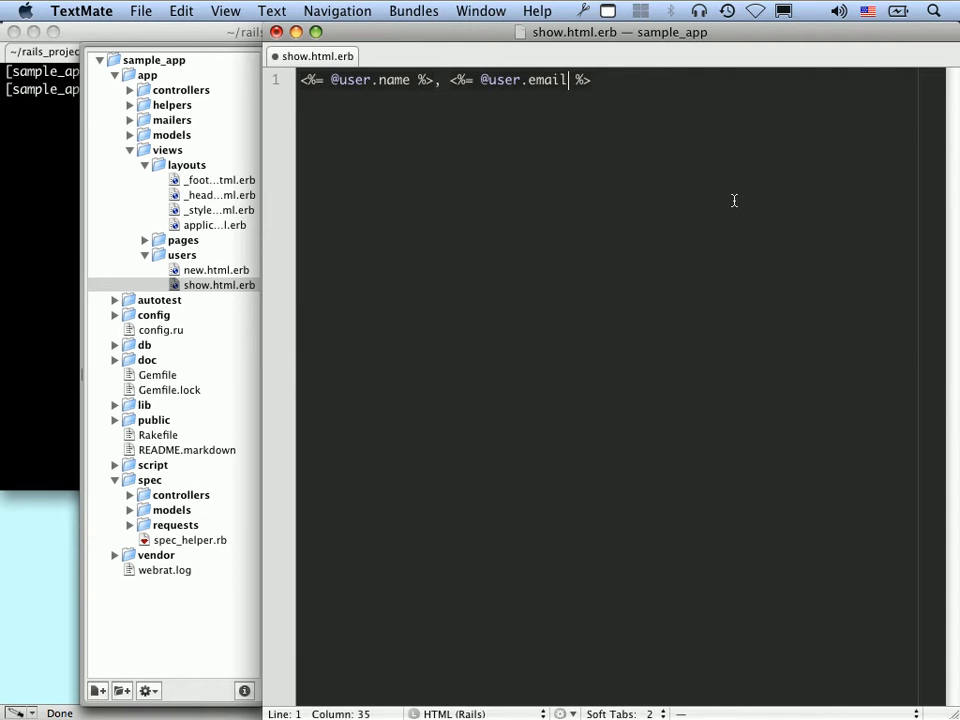
{"action": "mouse_move", "coordinate": [718, 316]}
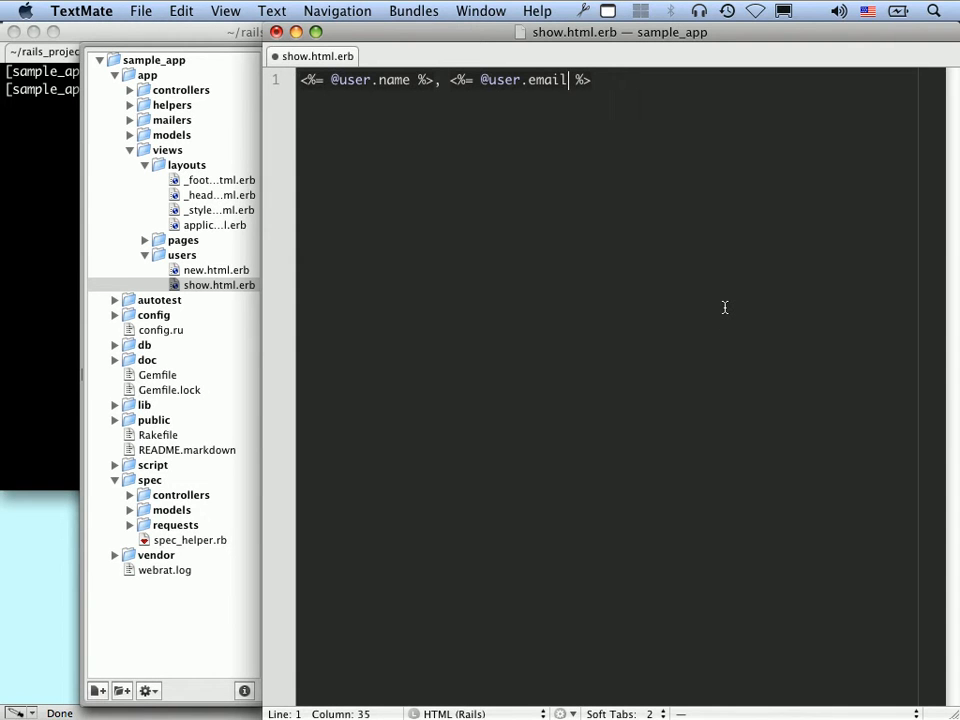
{"action": "mouse_move", "coordinate": [744, 421]}
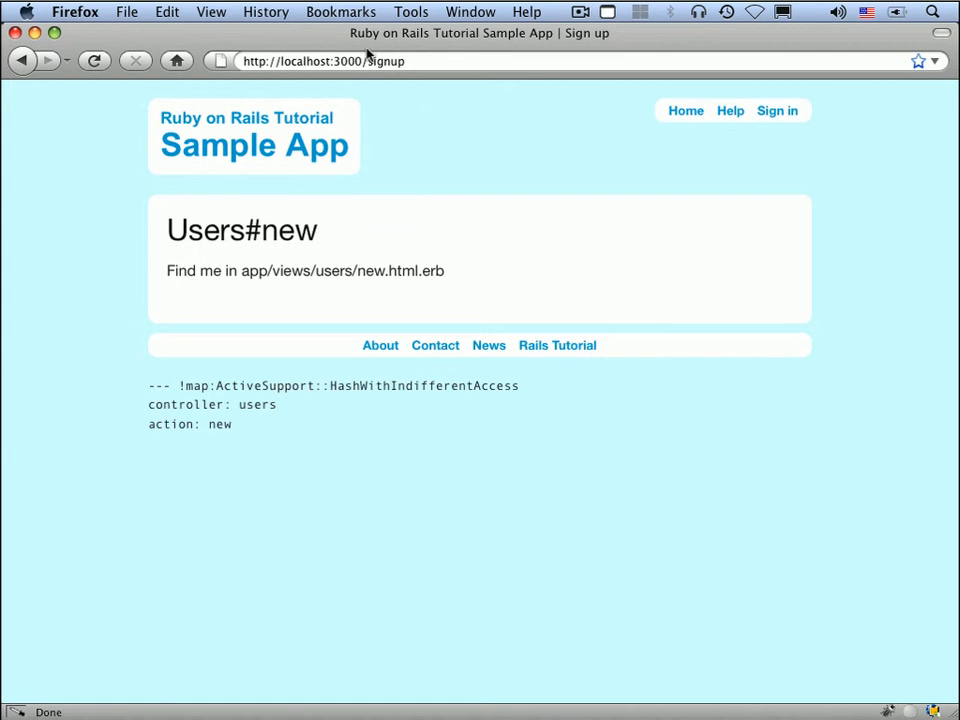
Visit localhost:3000/users/1 in Firefox, producing a Routing Error
{"action": "double_click", "coordinate": [387, 61]}
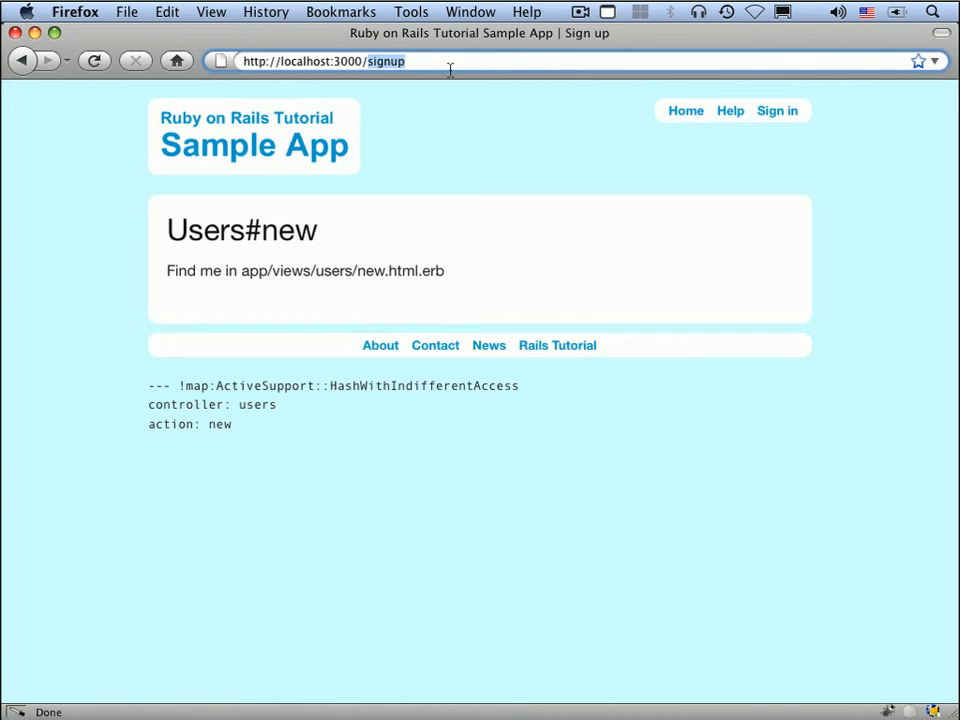
{"action": "type", "text": "localhost:3000/users/1"}
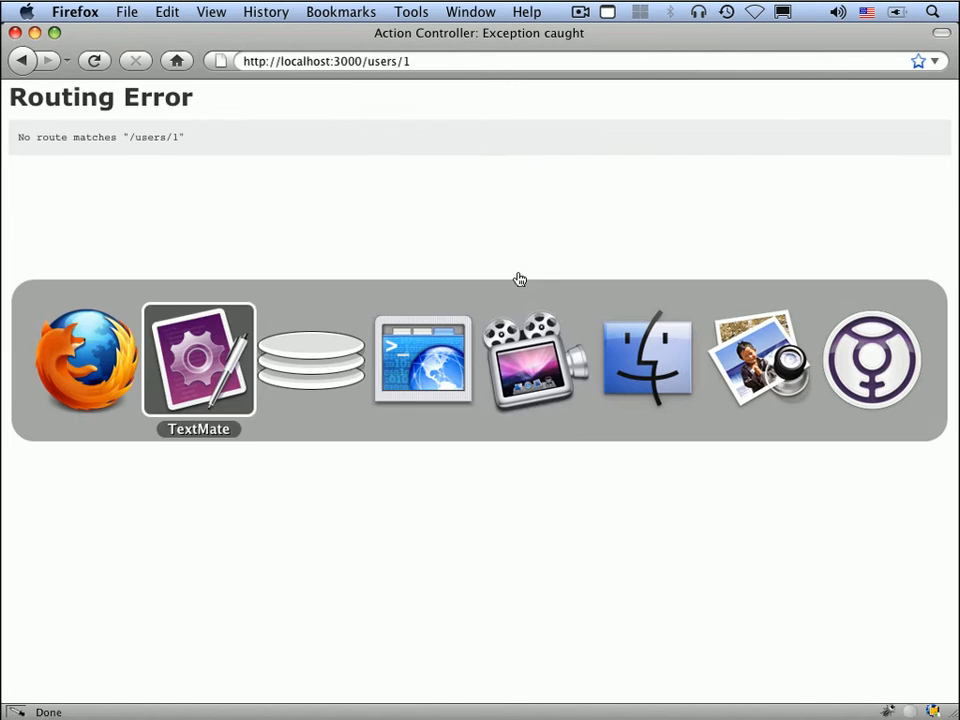
Open routes.rb, add resources :users on line 3, and select the get "users/new" line
{"action": "left_click", "coordinate": [198, 360]}
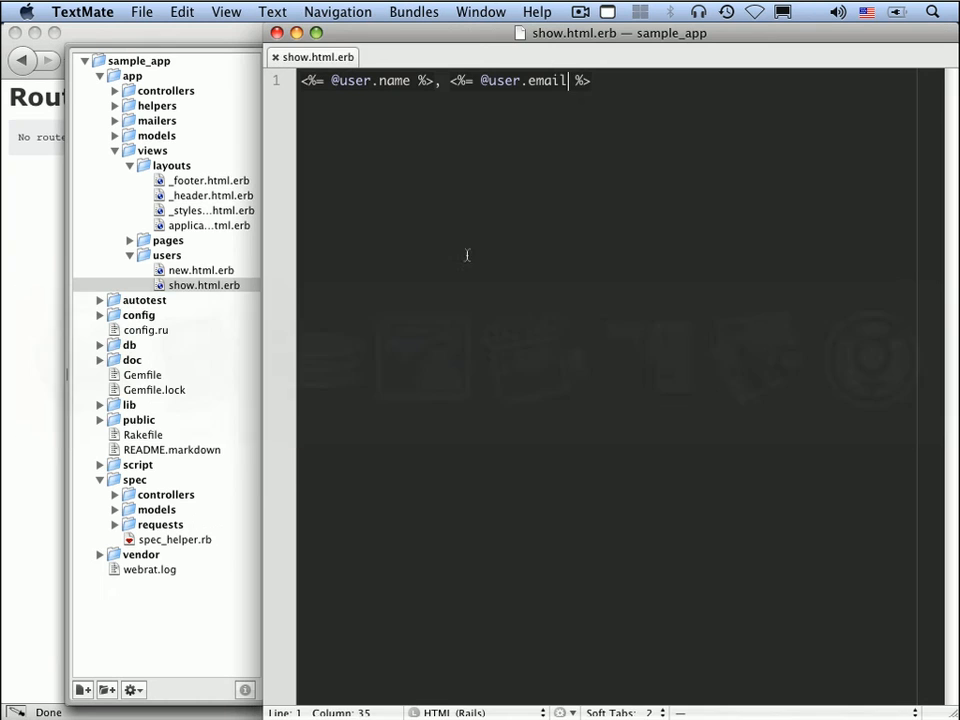
{"action": "type", "text": "rout"}
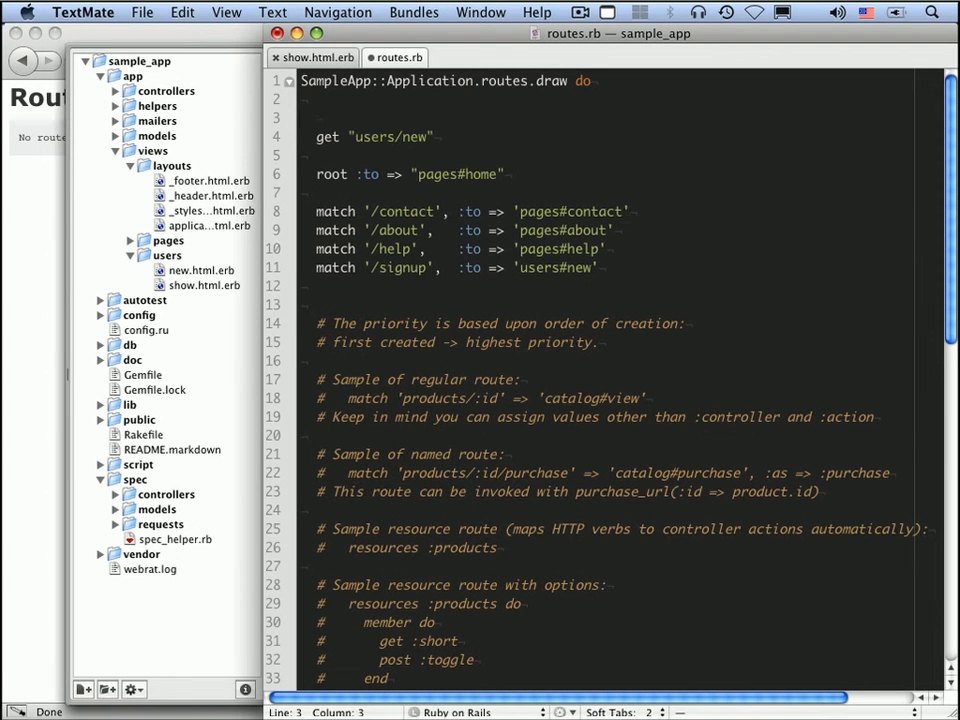
{"action": "type", "text": "resources :"}
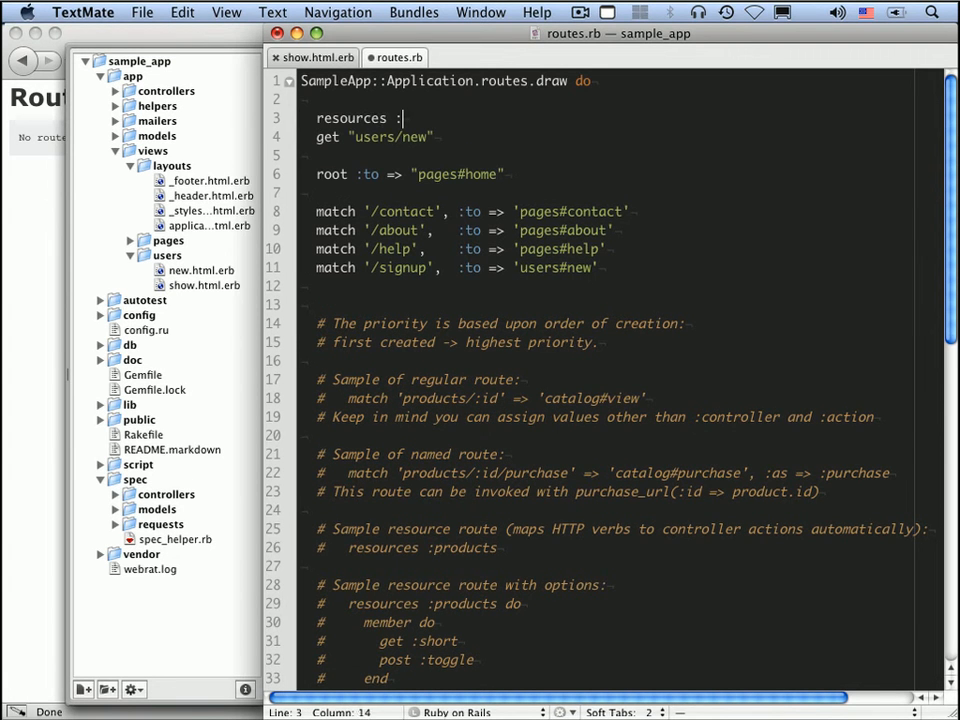
{"action": "type", "text": "users"}
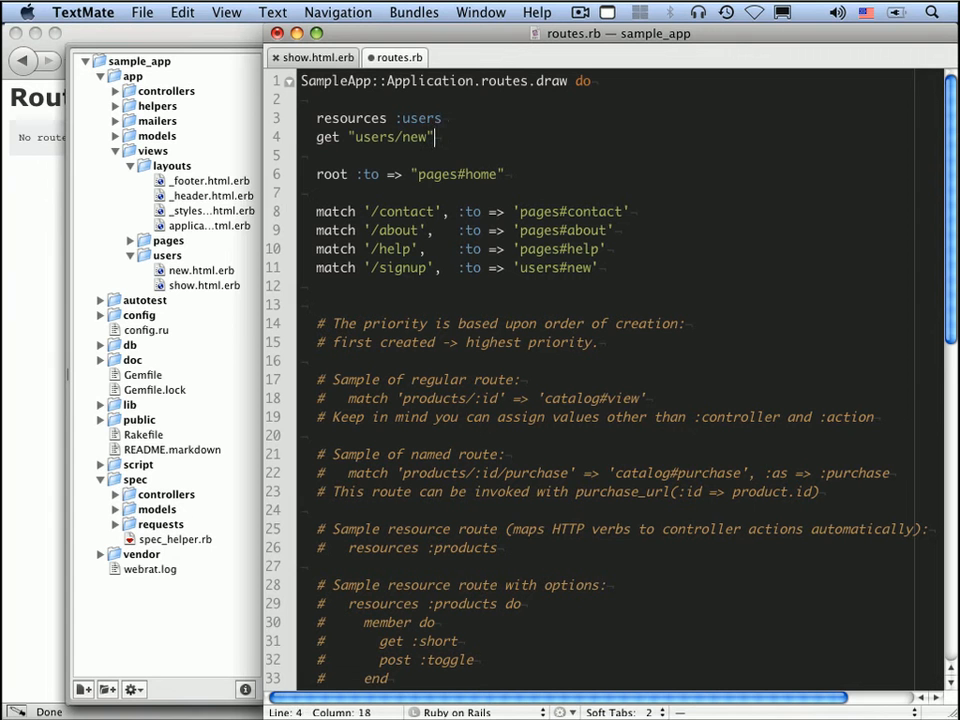
{"action": "triple_click", "coordinate": [385, 137]}
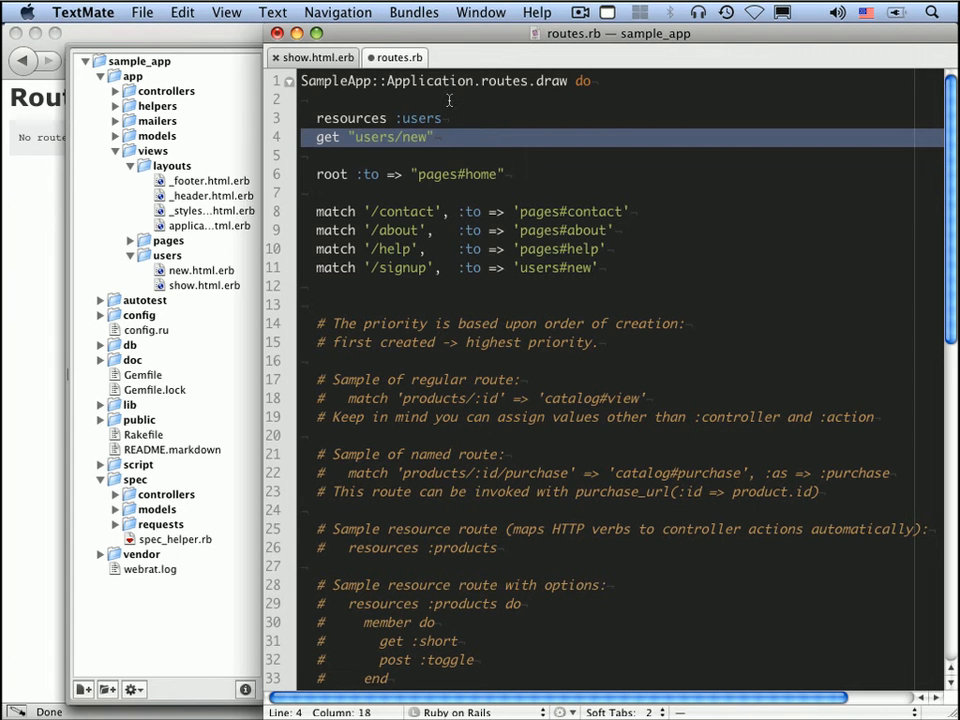
{"action": "mouse_move", "coordinate": [454, 115]}
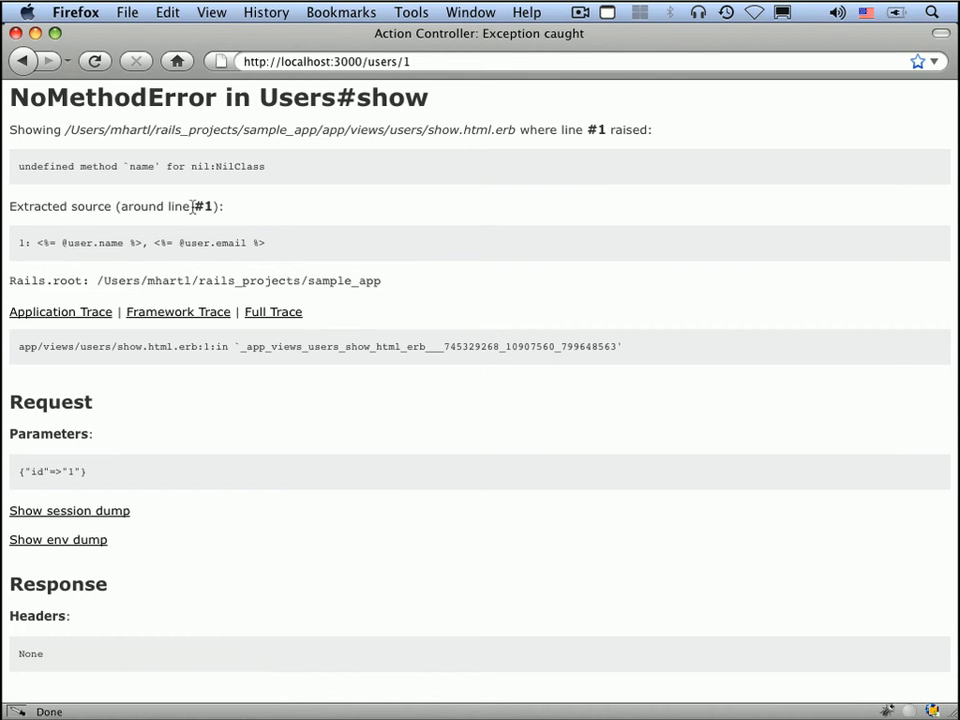
{"action": "mouse_move", "coordinate": [258, 228]}
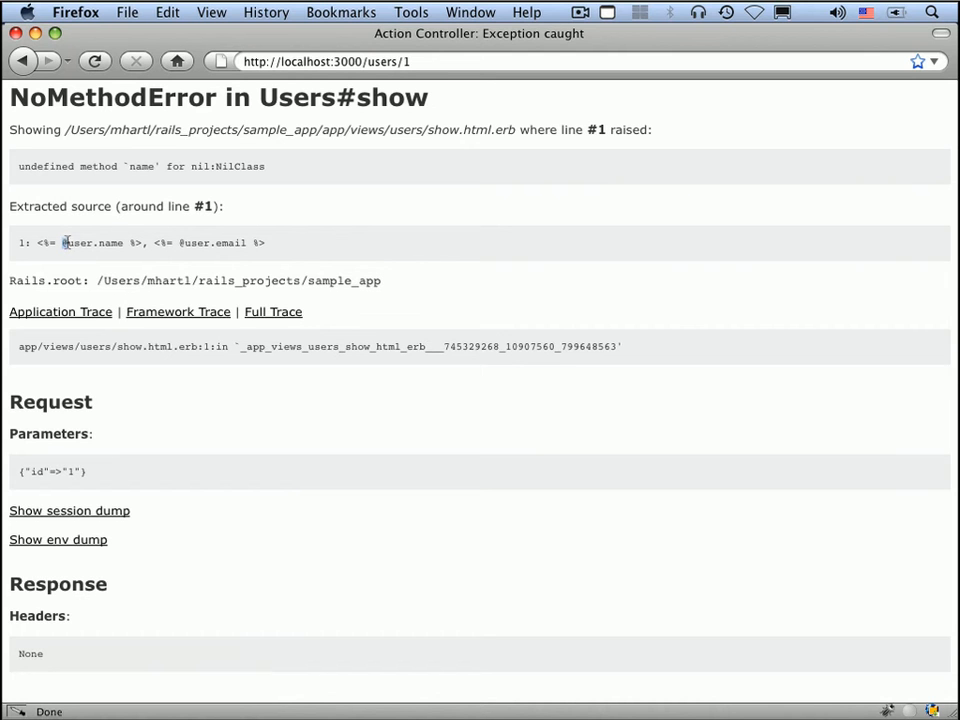
{"action": "double_click", "coordinate": [78, 243]}
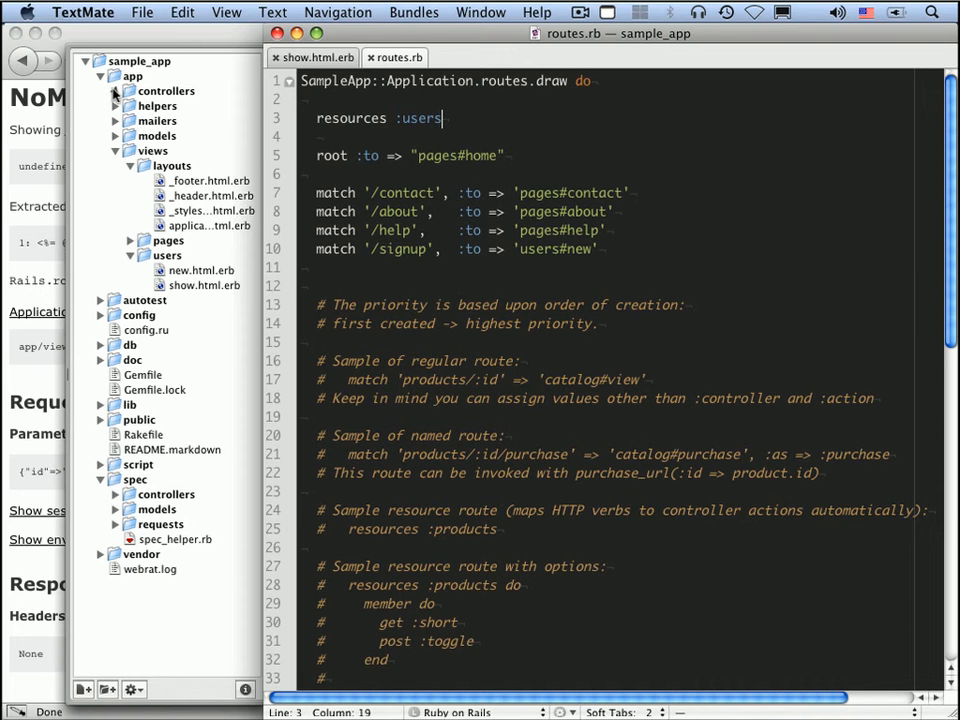
{"action": "left_click", "coordinate": [202, 135]}
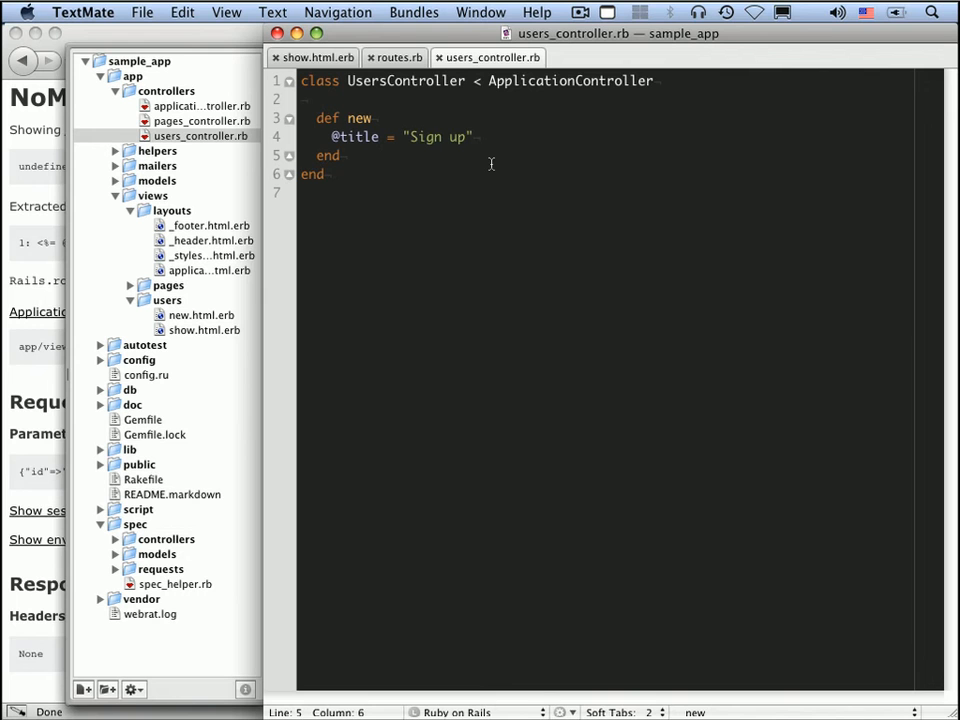
{"action": "type", "text": "def"}
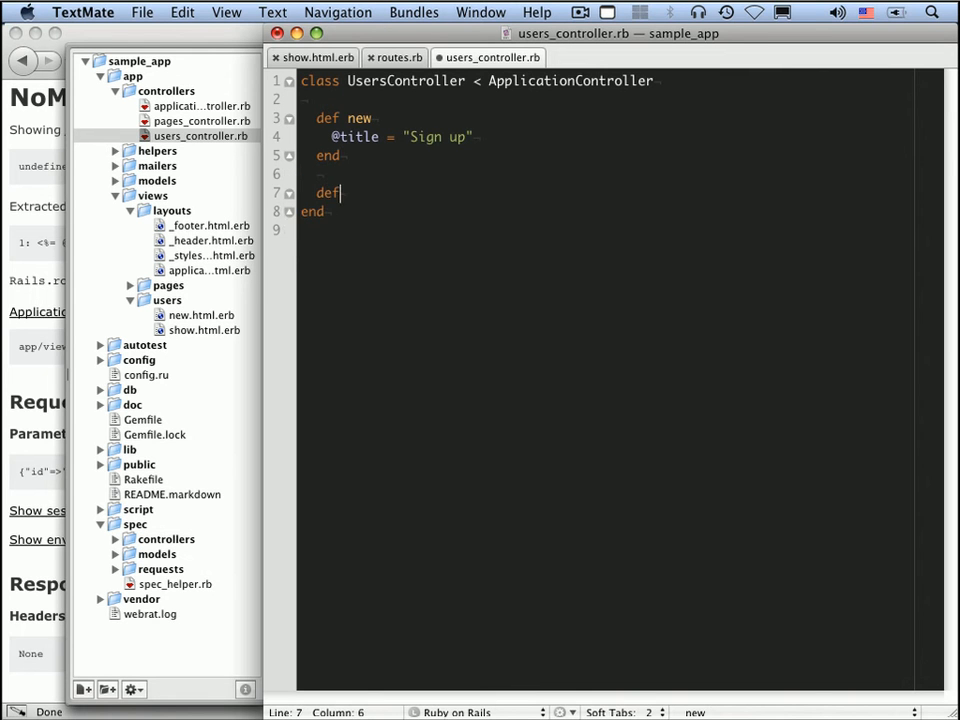
{"action": "type", "text": "show"}
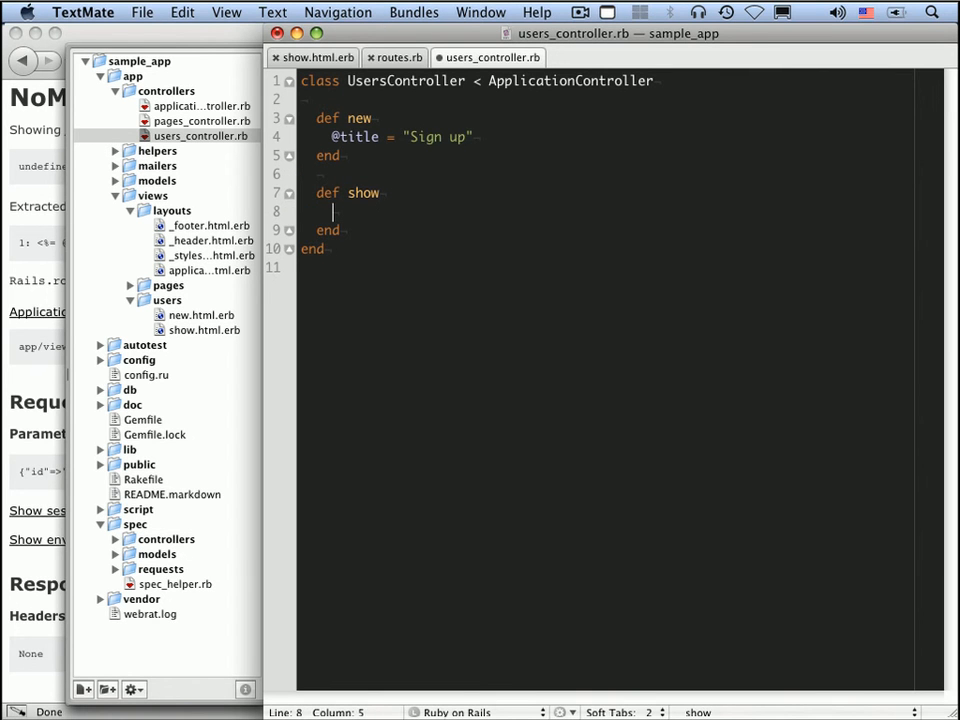
{"action": "type", "text": "@"}
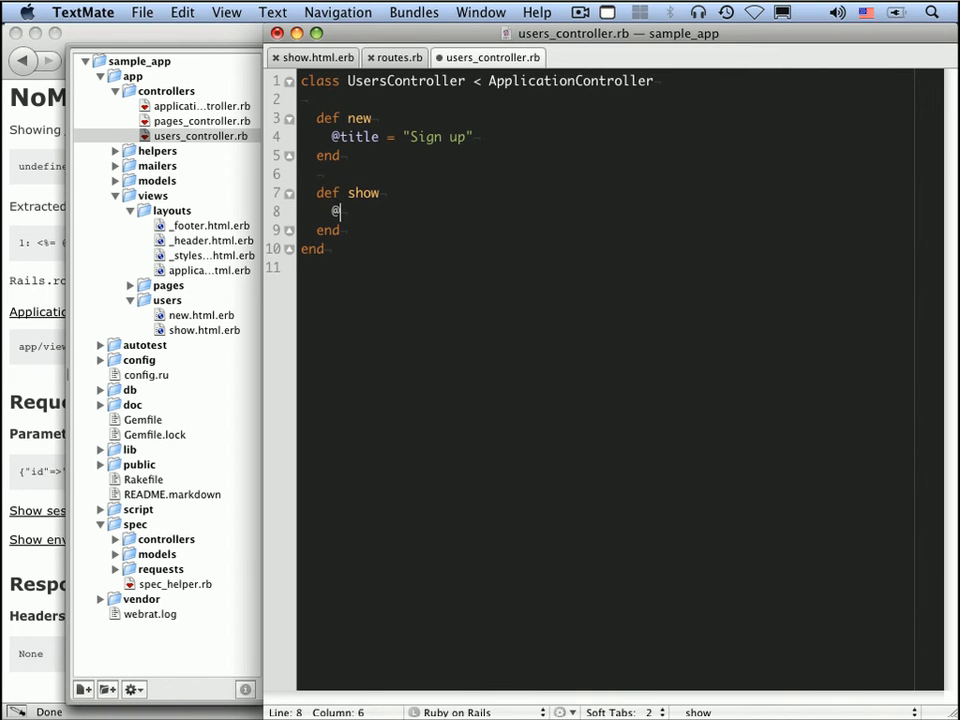
{"action": "type", "text": "user ="}
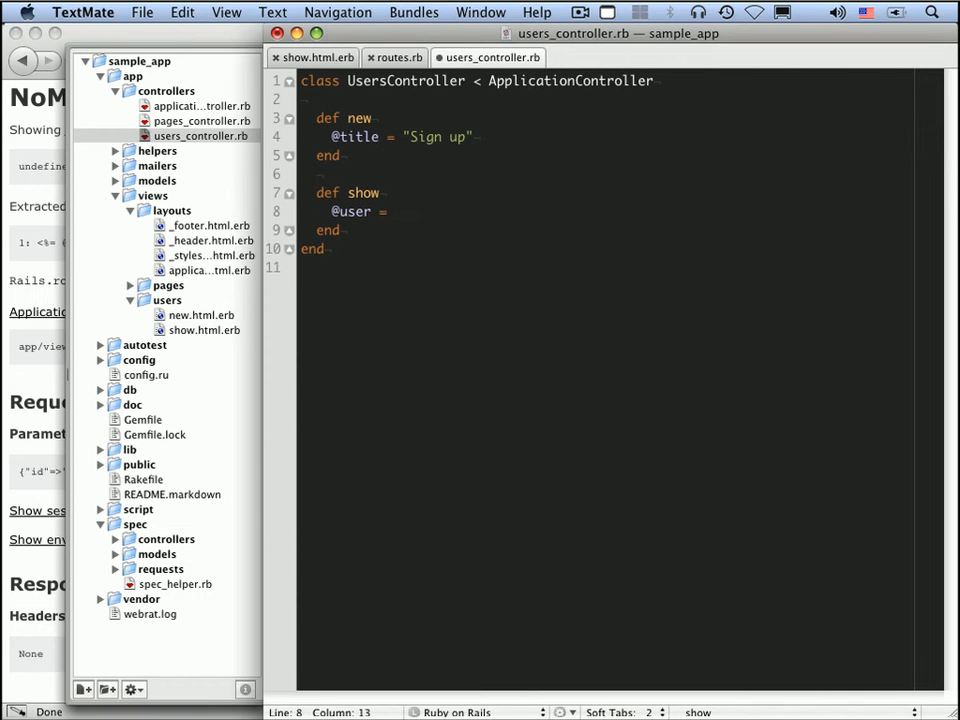
{"action": "type", "text": "U"}
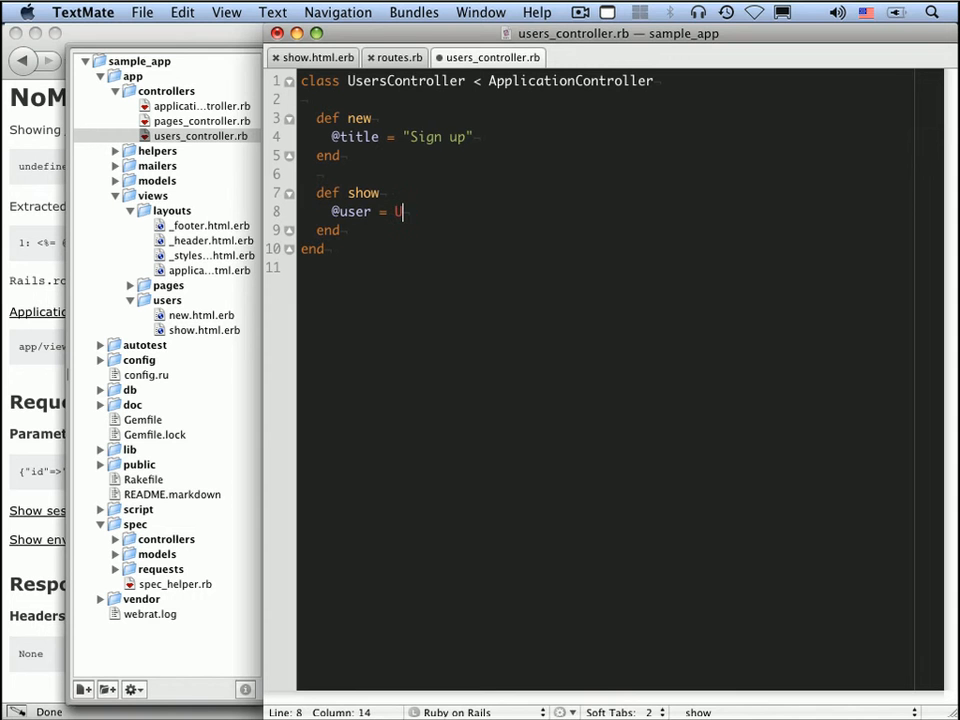
{"action": "type", "text": "User.fin"}
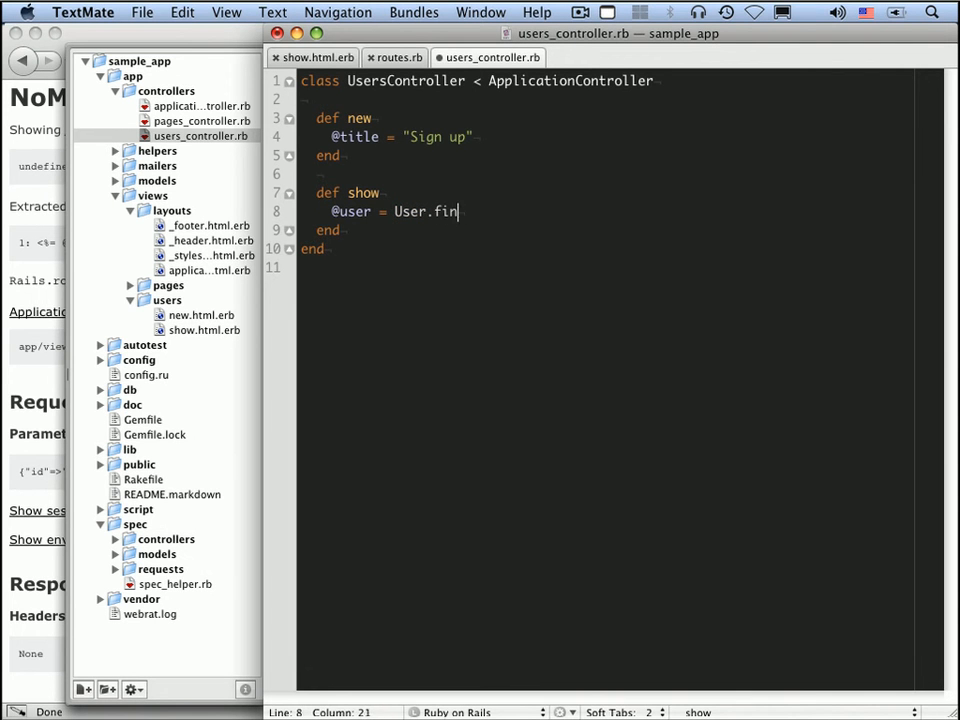
{"action": "type", "text": "d(1)"}
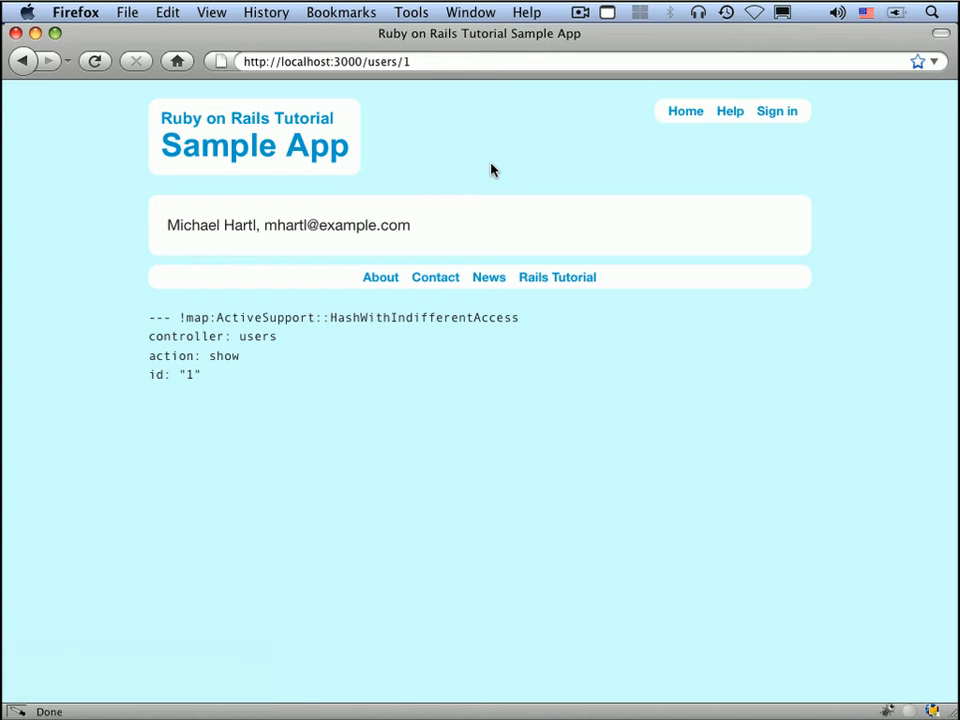
{"action": "mouse_move", "coordinate": [248, 360]}
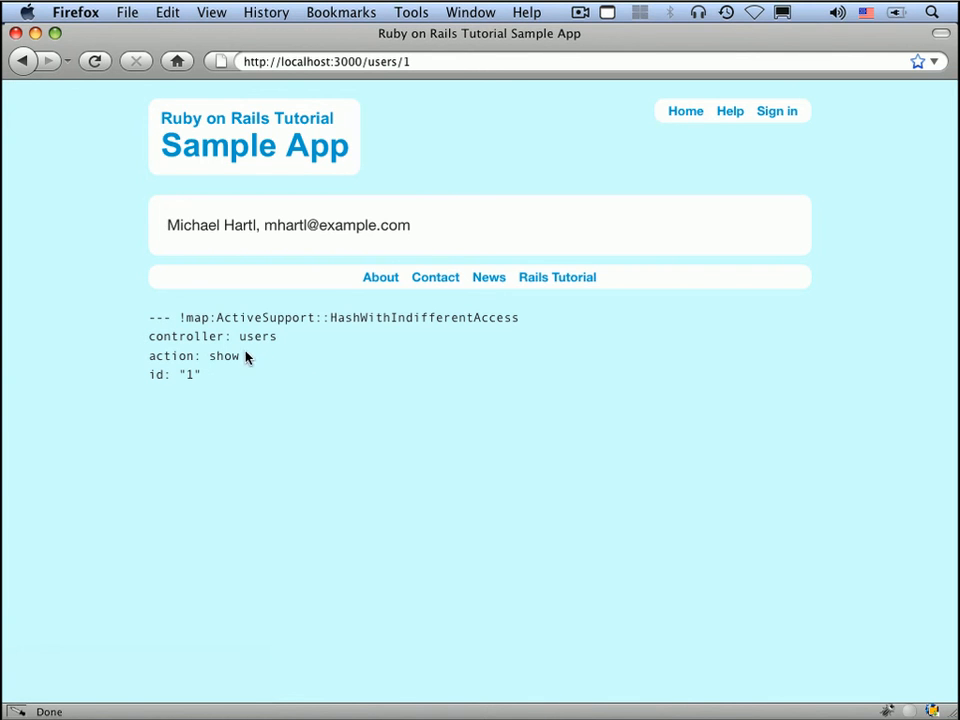
{"action": "mouse_move", "coordinate": [150, 378]}
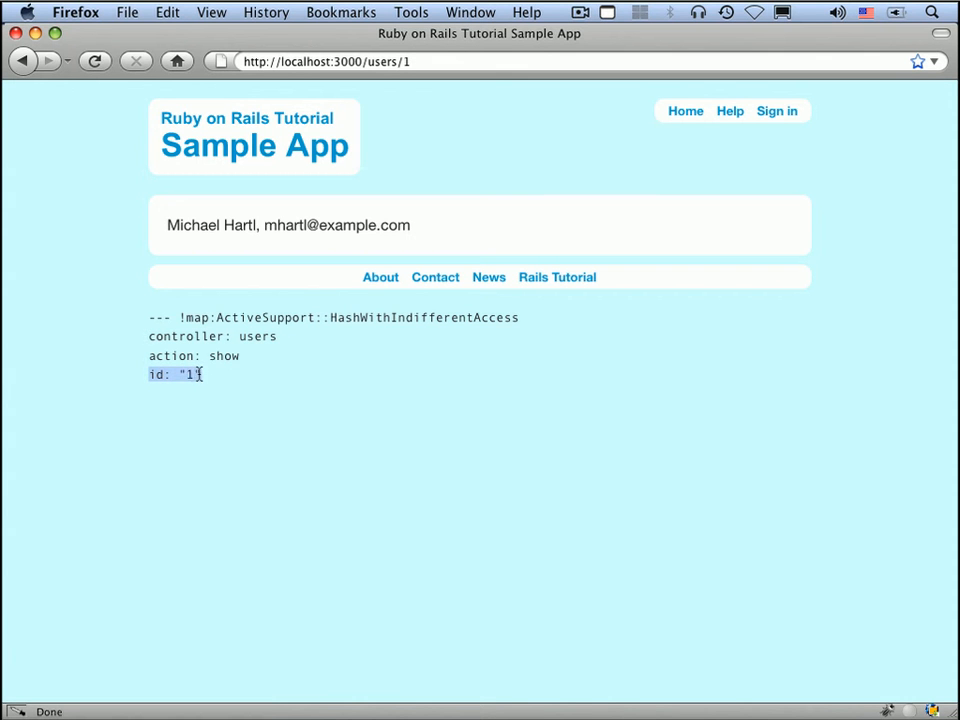
{"action": "mouse_move", "coordinate": [331, 399]}
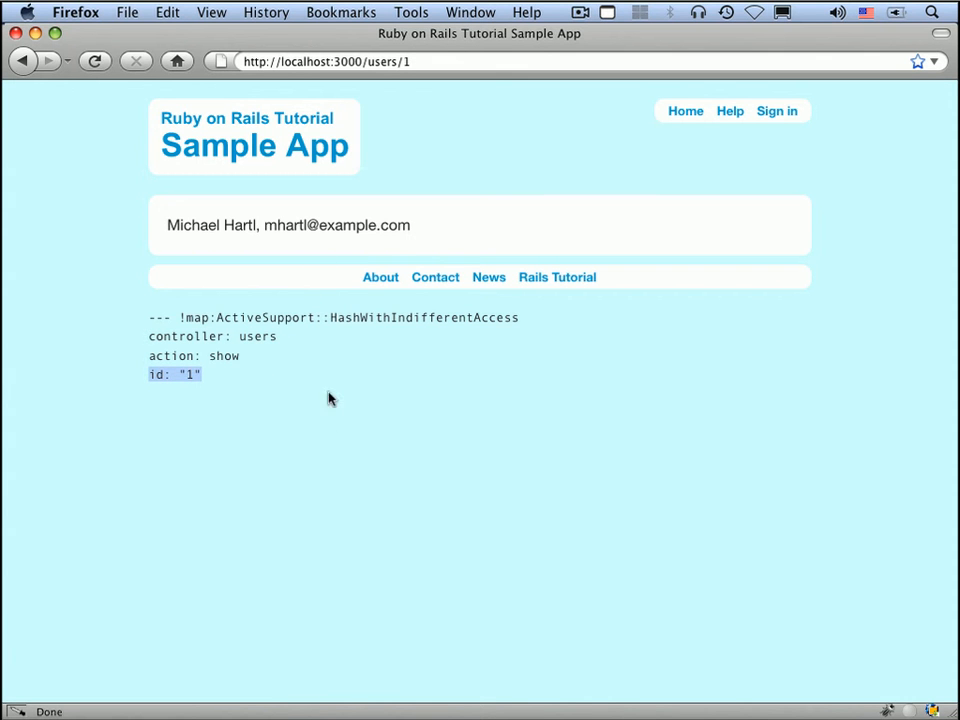
Highlight the id "1" line in the debug parameters, then clear the highlight
{"action": "left_click_drag", "start_coordinate": [330, 398], "coordinate": [148, 335]}
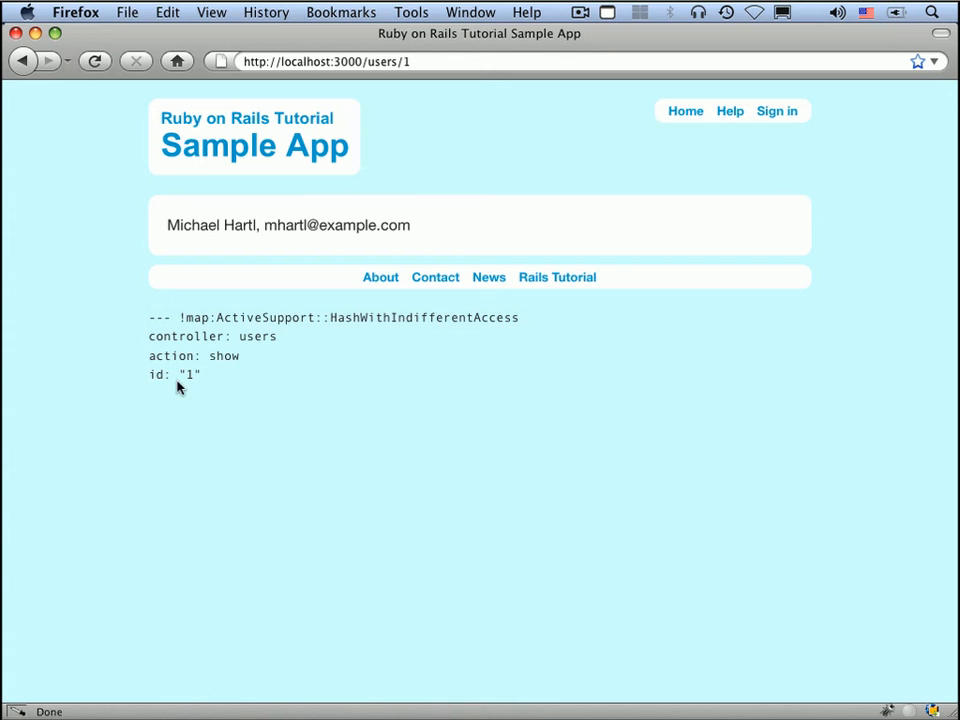
{"action": "double_click", "coordinate": [155, 374]}
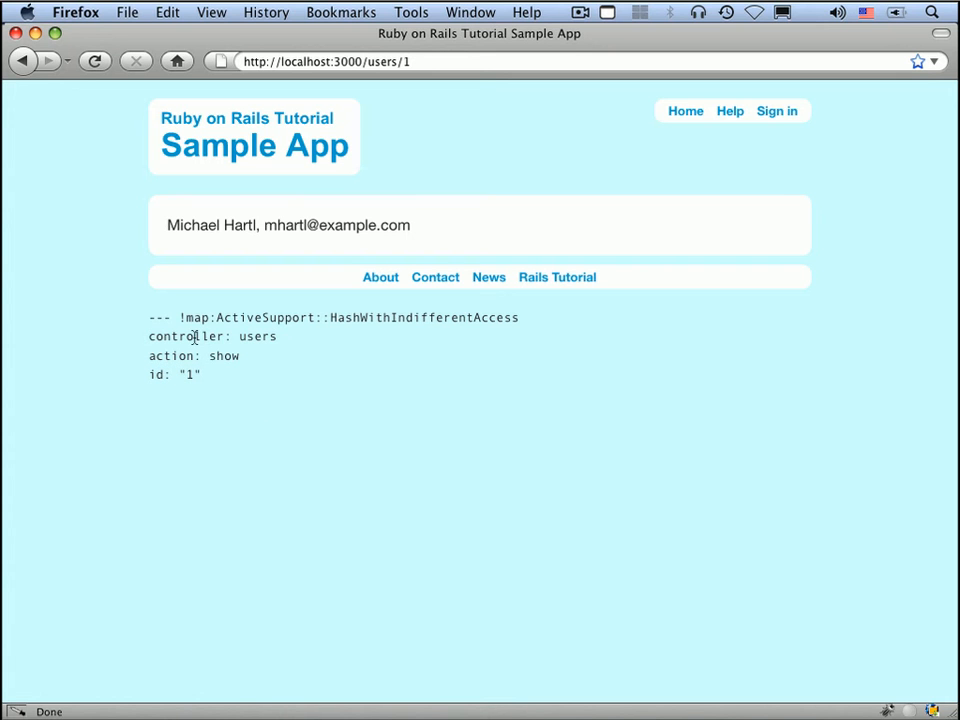
{"action": "mouse_move", "coordinate": [178, 405]}
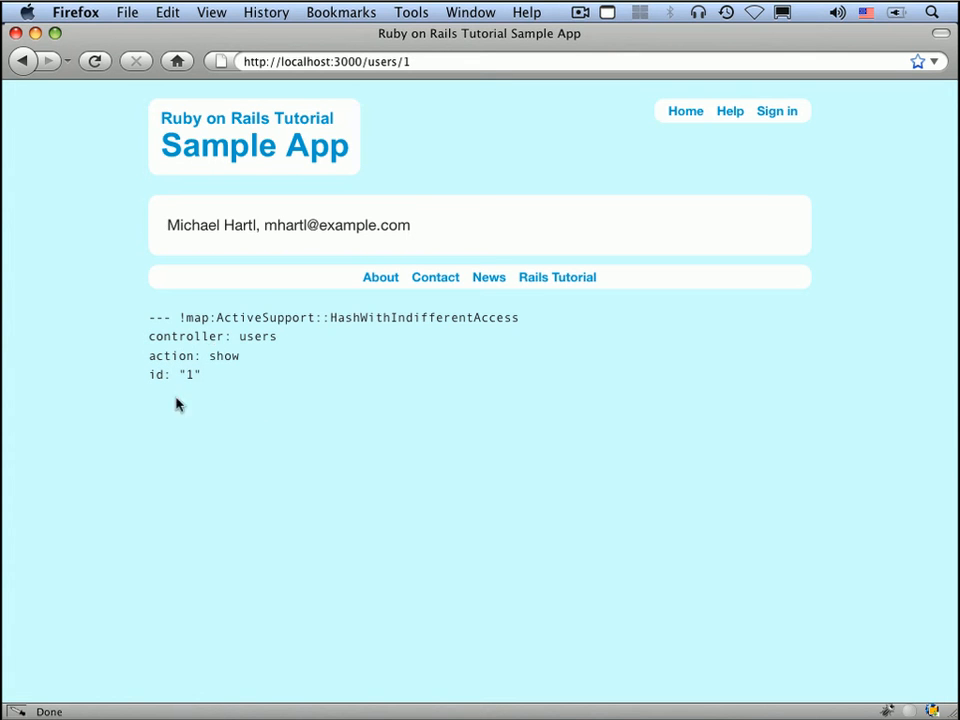
{"action": "mouse_move", "coordinate": [280, 385]}
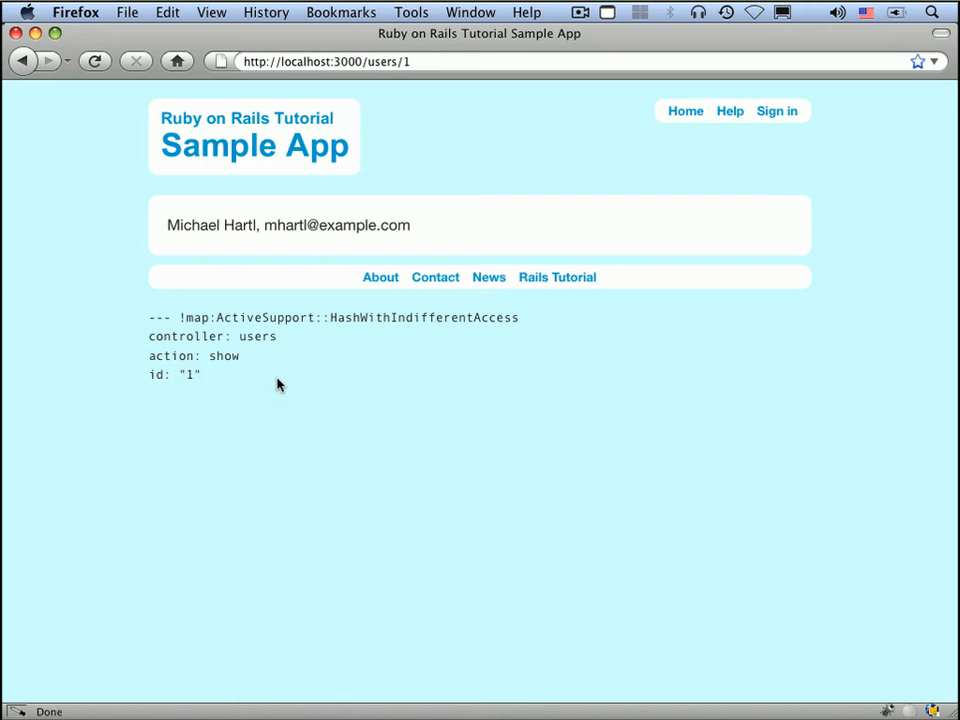
{"action": "mouse_move", "coordinate": [222, 391]}
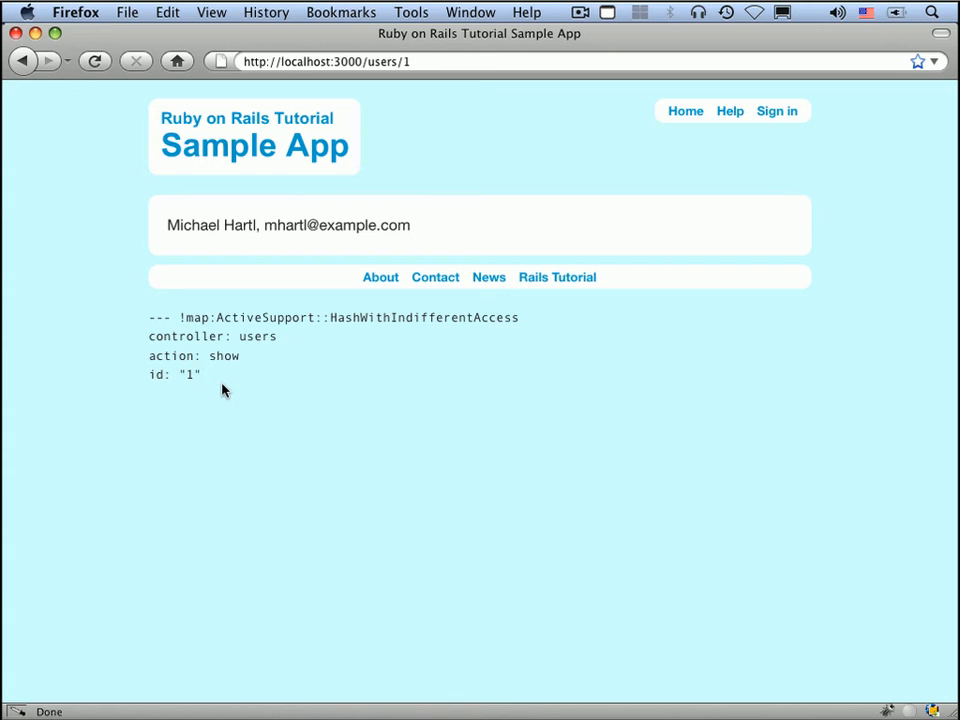
{"action": "mouse_move", "coordinate": [360, 405]}
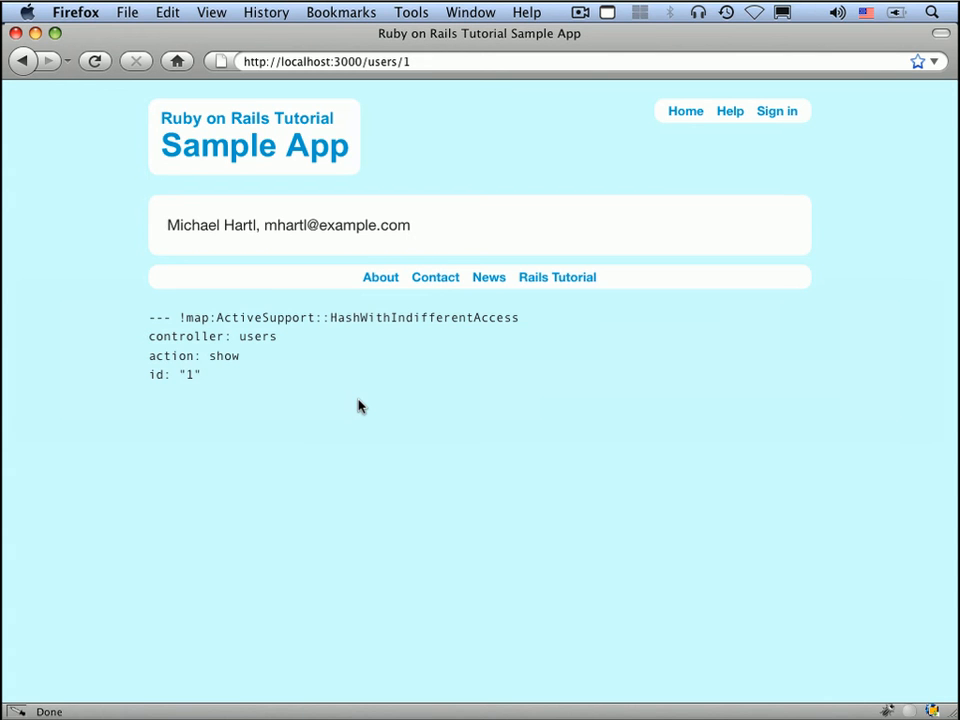
{"action": "mouse_move", "coordinate": [283, 432]}
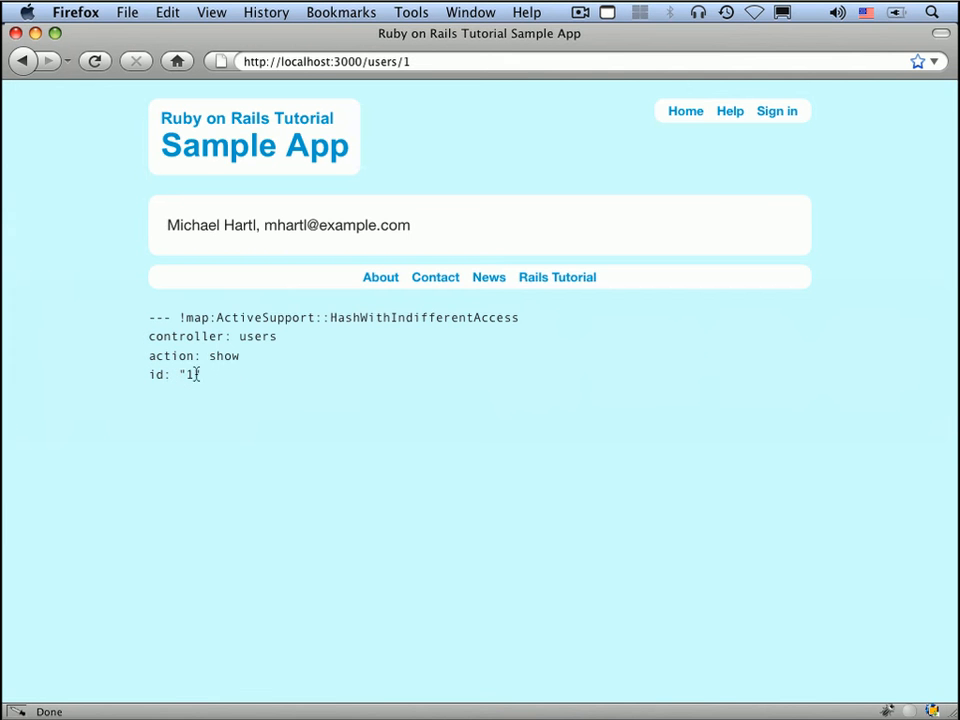
{"action": "mouse_move", "coordinate": [199, 360]}
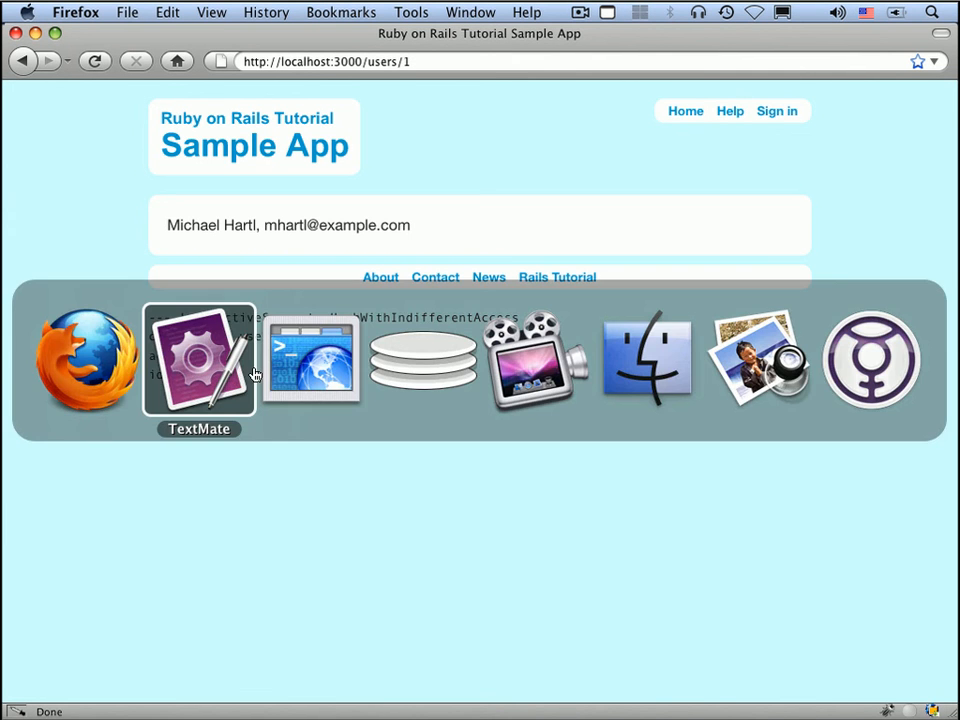
Replace the hard-coded 1 in User.find with params[:id]
{"action": "left_click", "coordinate": [198, 360]}
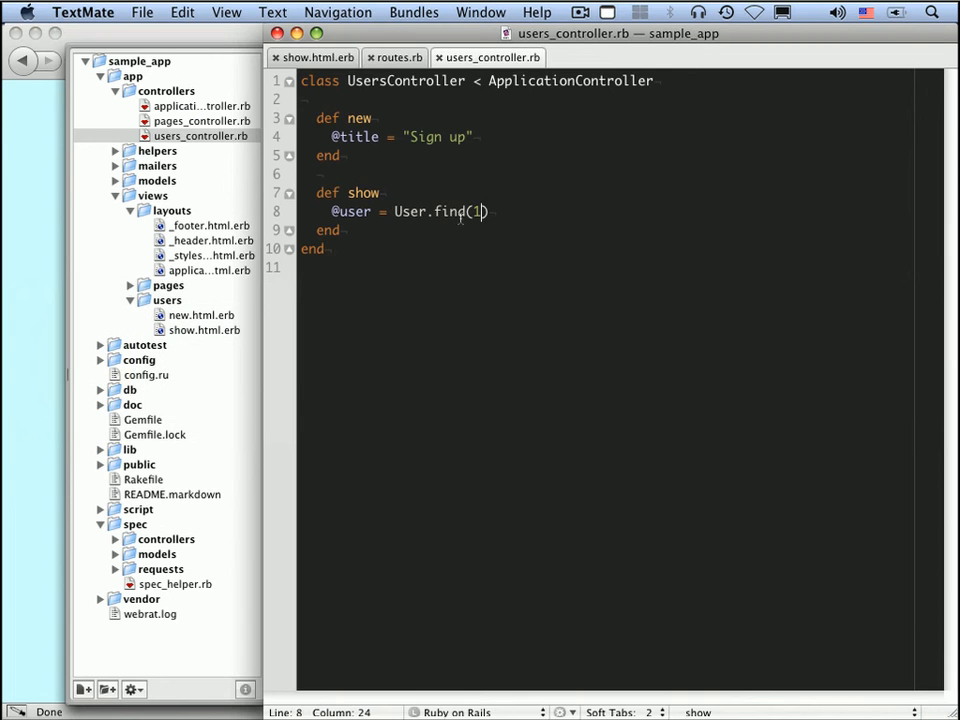
{"action": "key", "text": "backspace"}
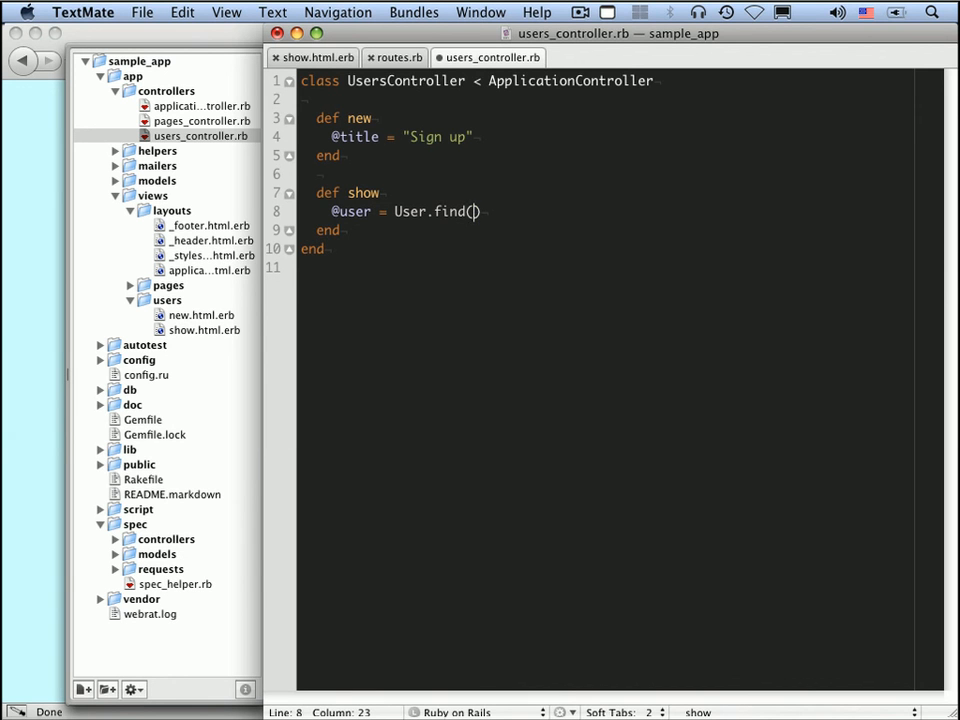
{"action": "type", "text": "params[:id]"}
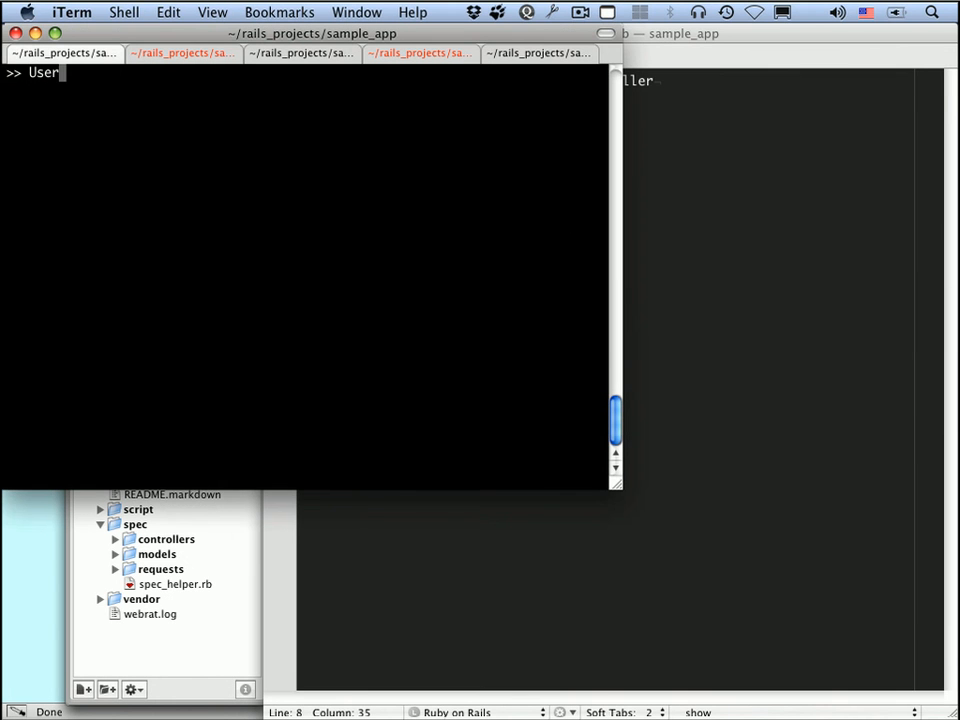
Enter User.find(" in the iTerm Rails console, then return to Firefox
{"action": "type", "text": ".find(\""}
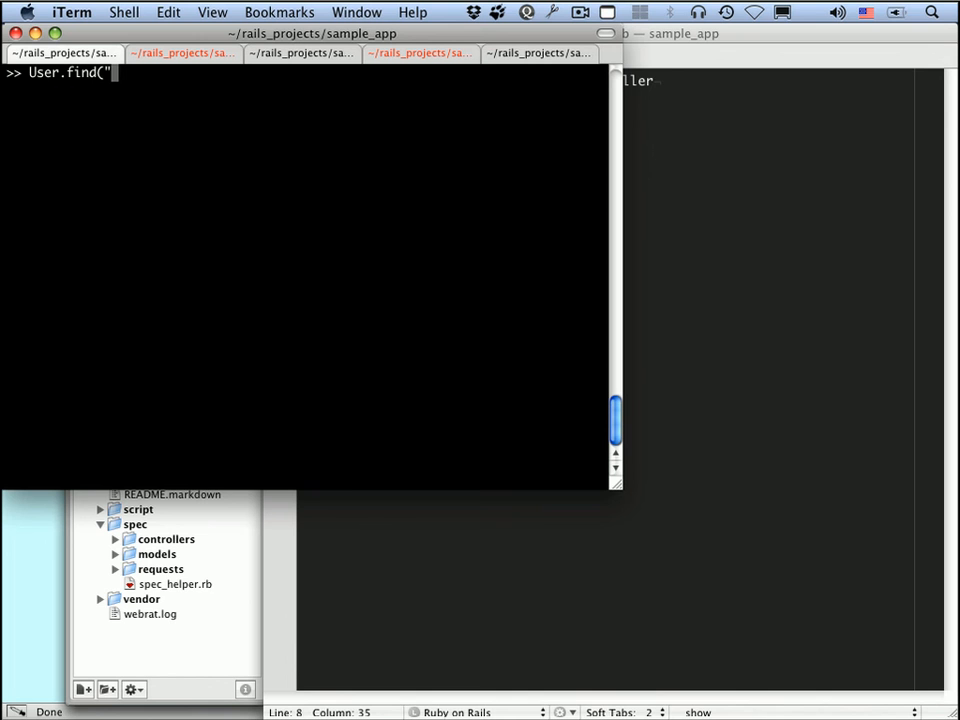
{"action": "key", "text": "enter"}
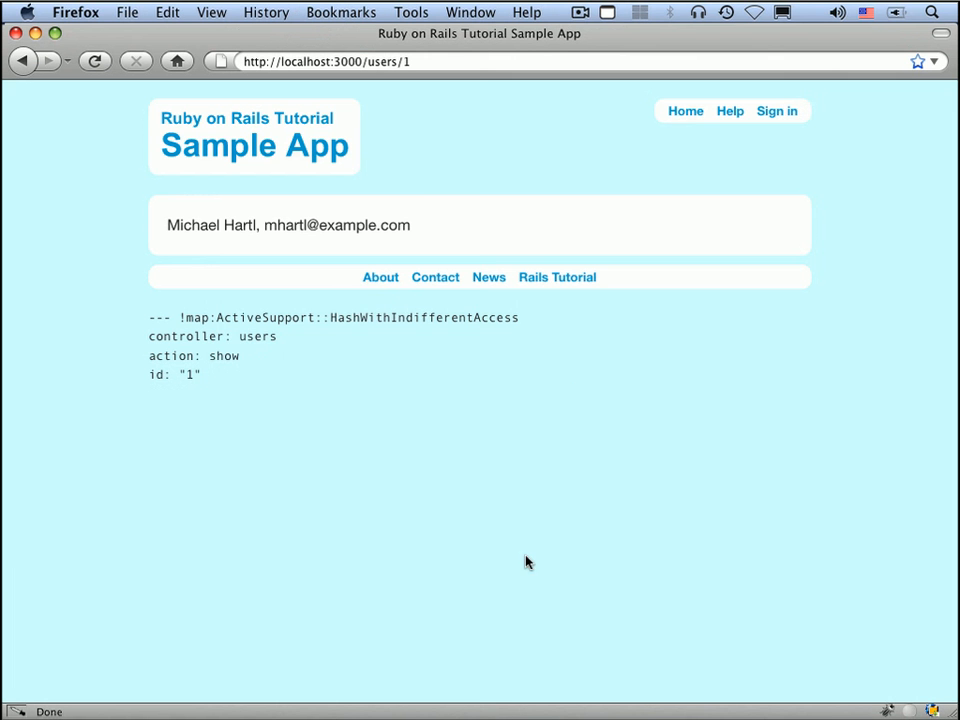
{"action": "mouse_move", "coordinate": [583, 474]}
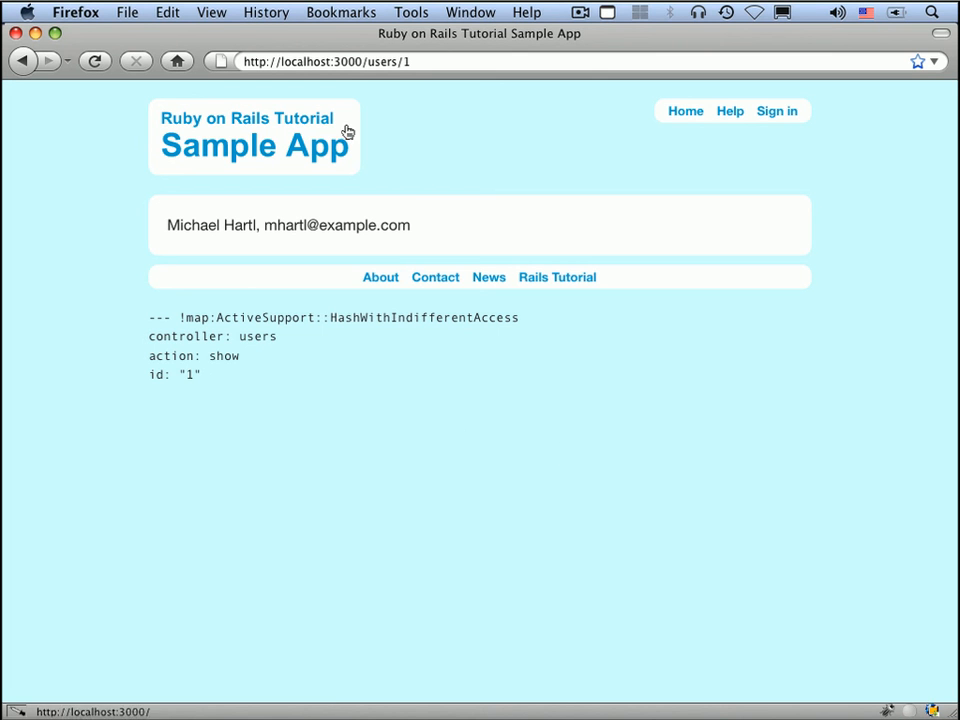
{"action": "left_click", "coordinate": [363, 61]}
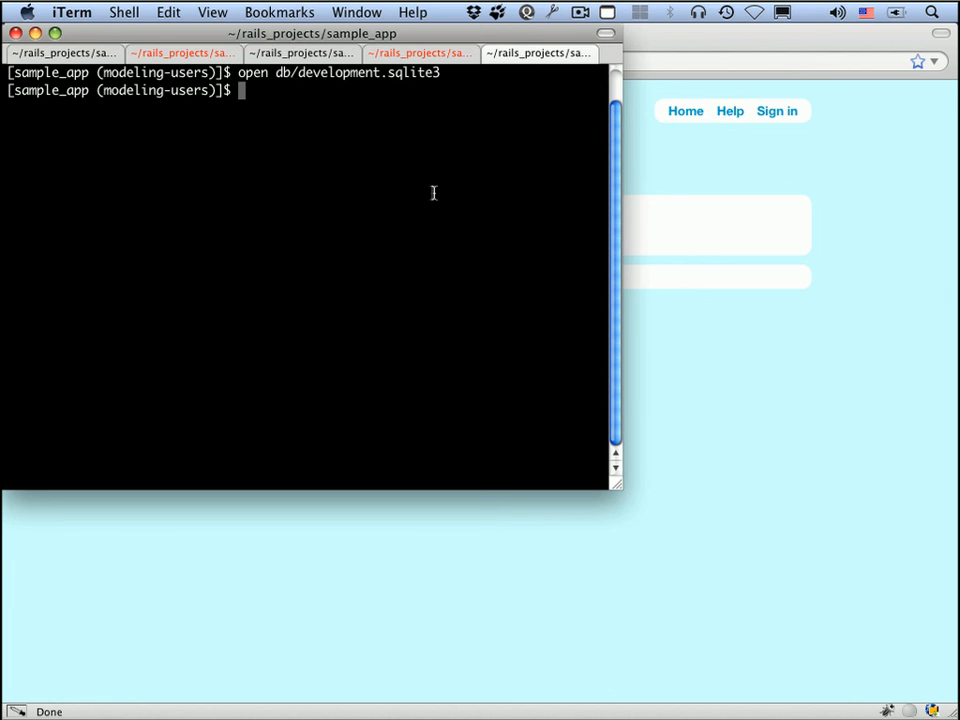
Stage all changes and type git commit -m "Added a stub User show page"
{"action": "type", "text": "git"}
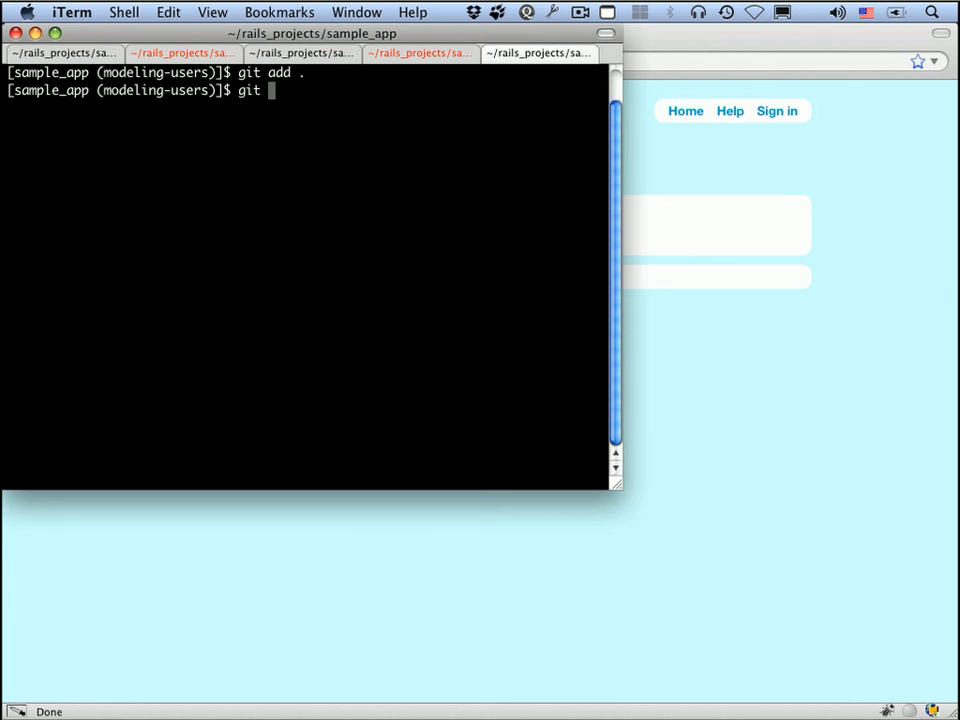
{"action": "type", "text": "commit -m \"Added a"}
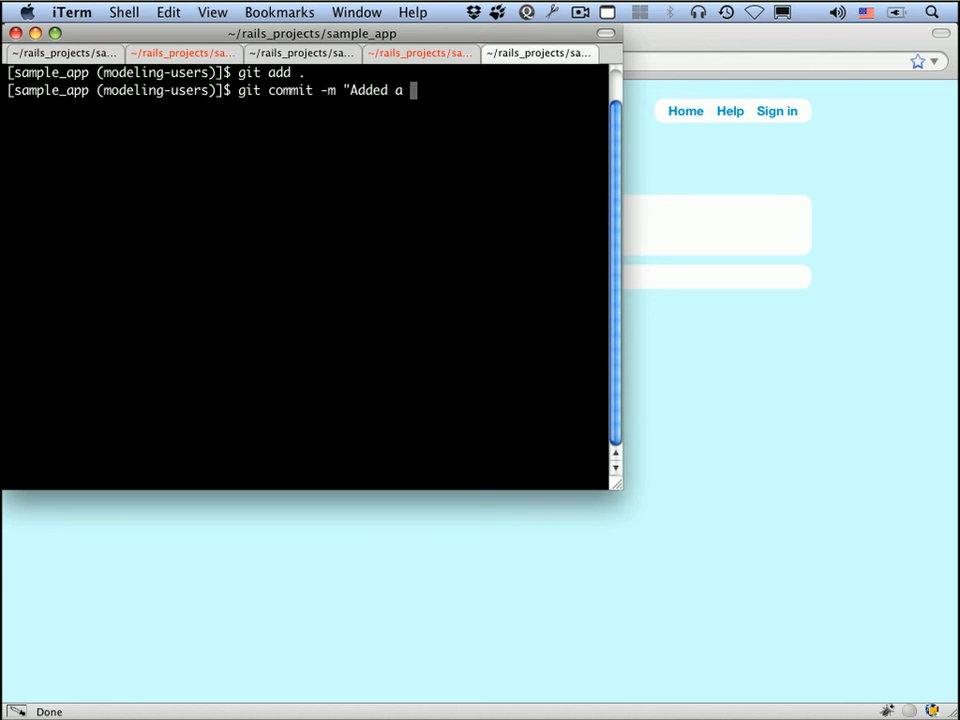
{"action": "type", "text": "stub User s"}
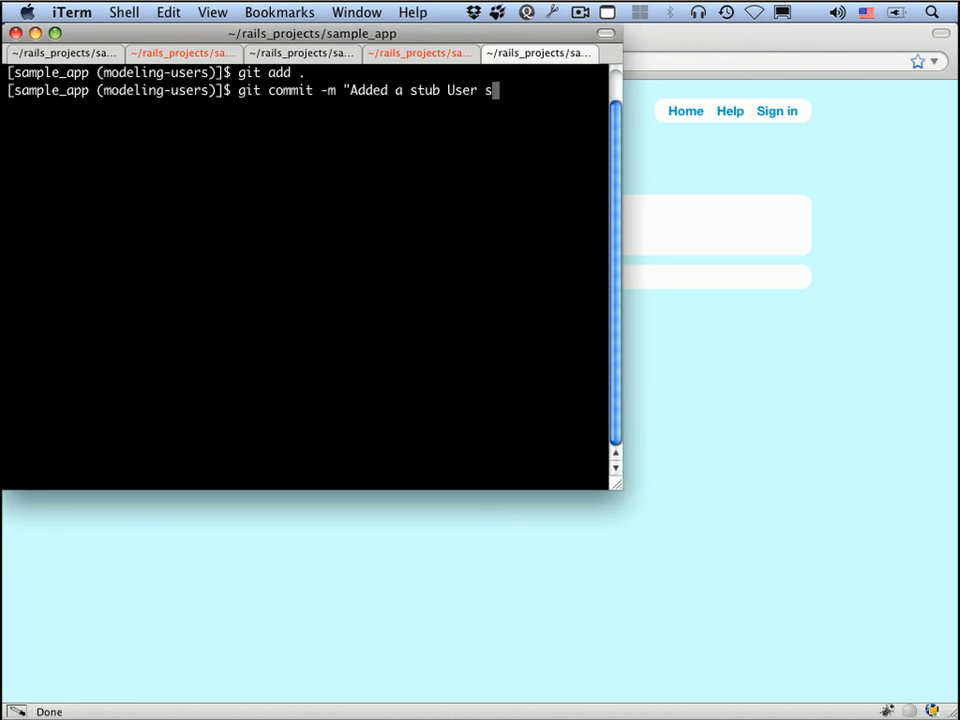
{"action": "type", "text": "how page\""}
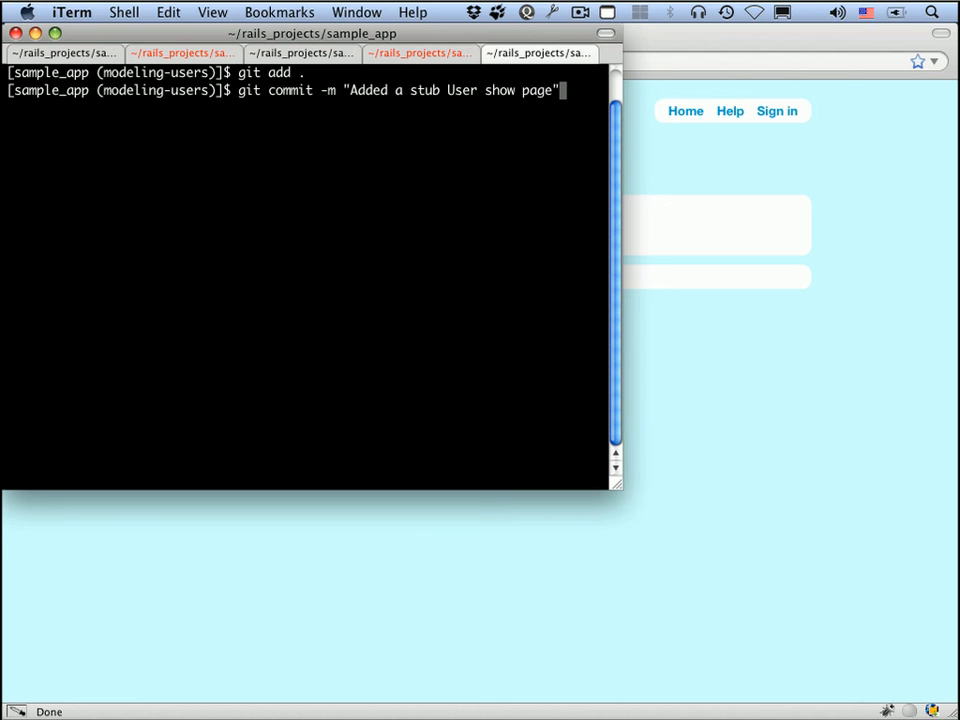